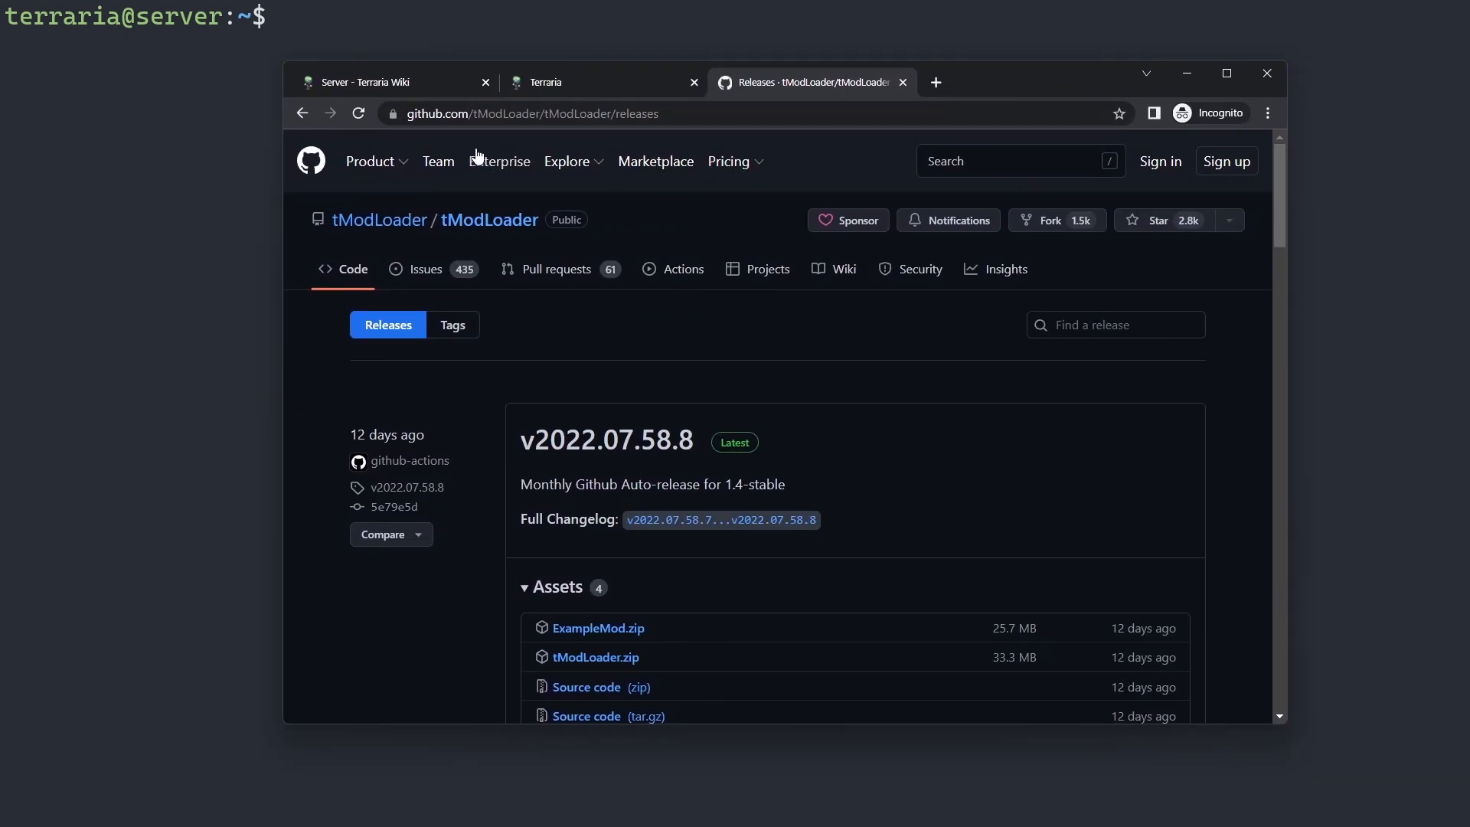
Copy the tModLoader.zip download link from the v2022.07.58.8 release assets.
scroll("down", 3)
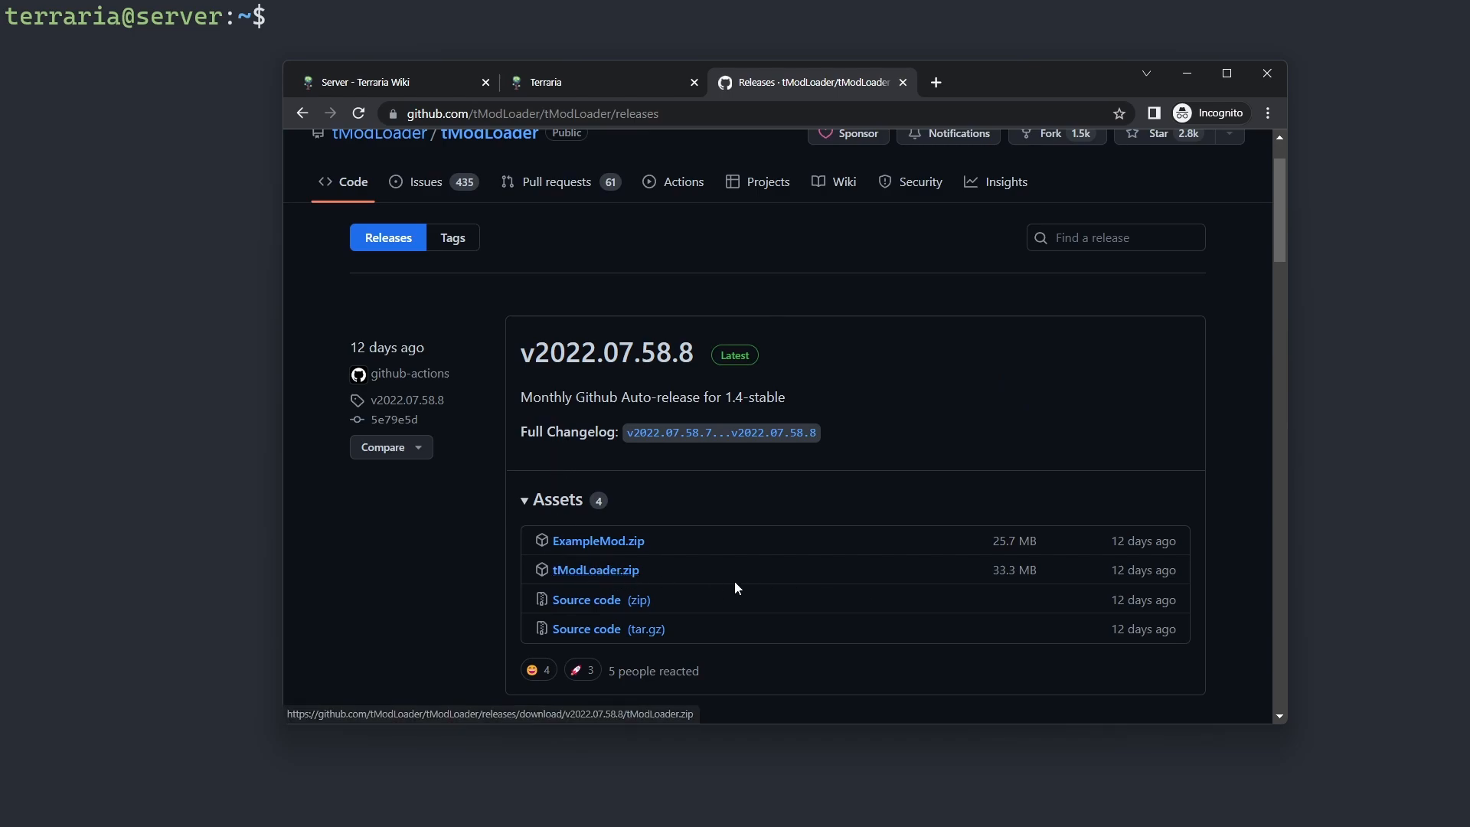
mouse_move(726, 139)
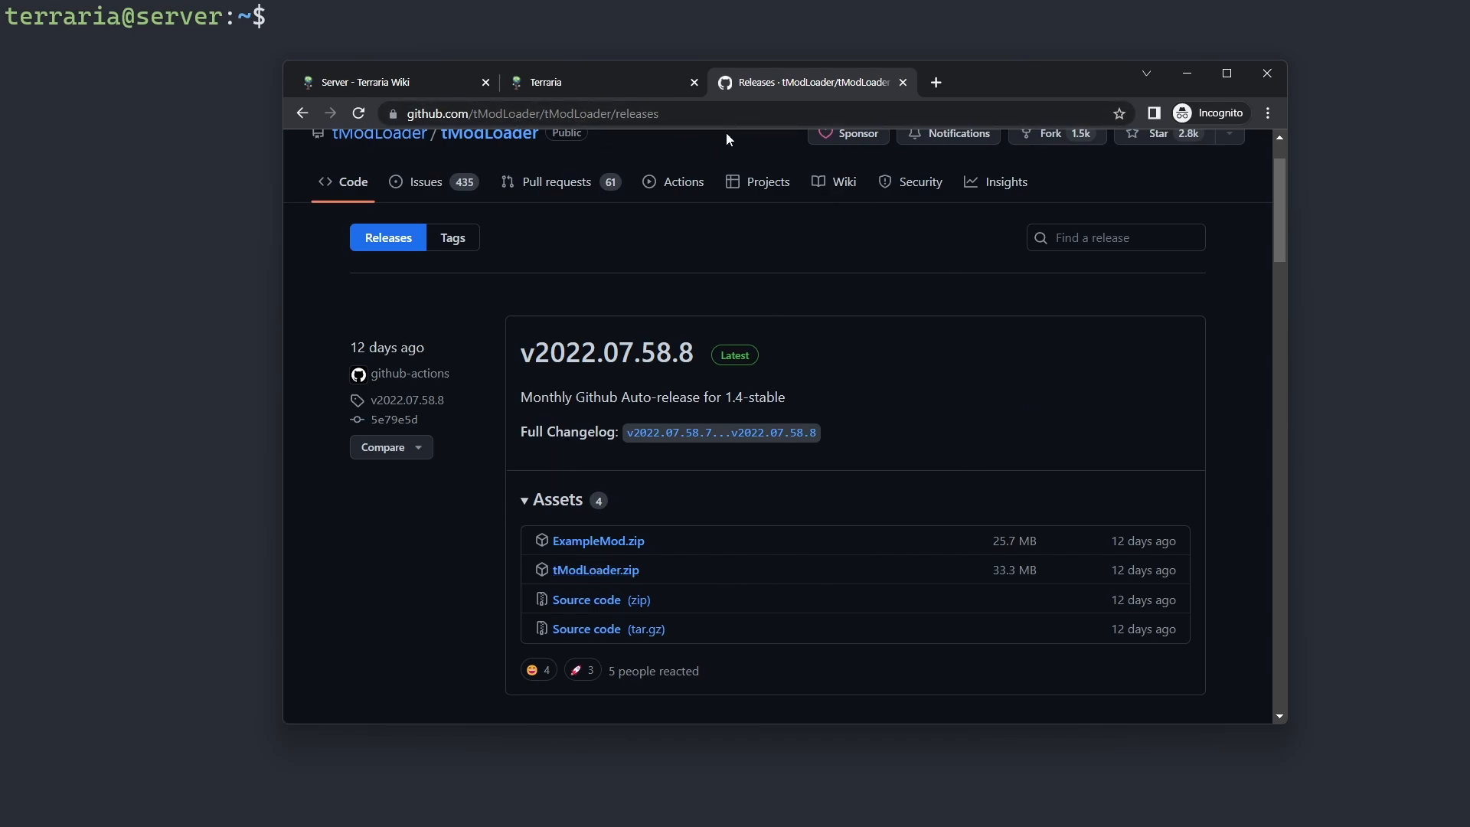
scroll("down", 3)
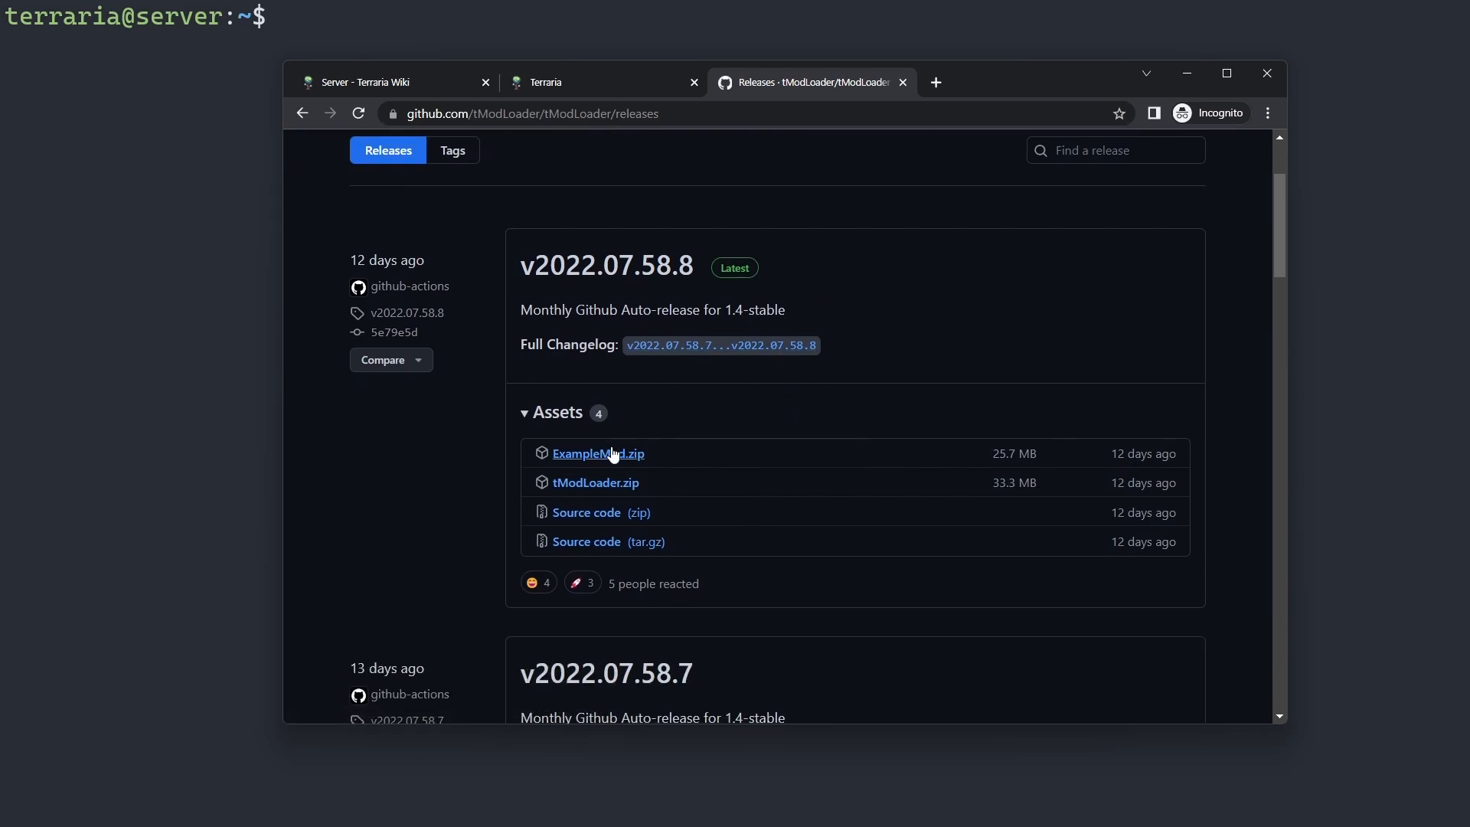
right_click(594, 481)
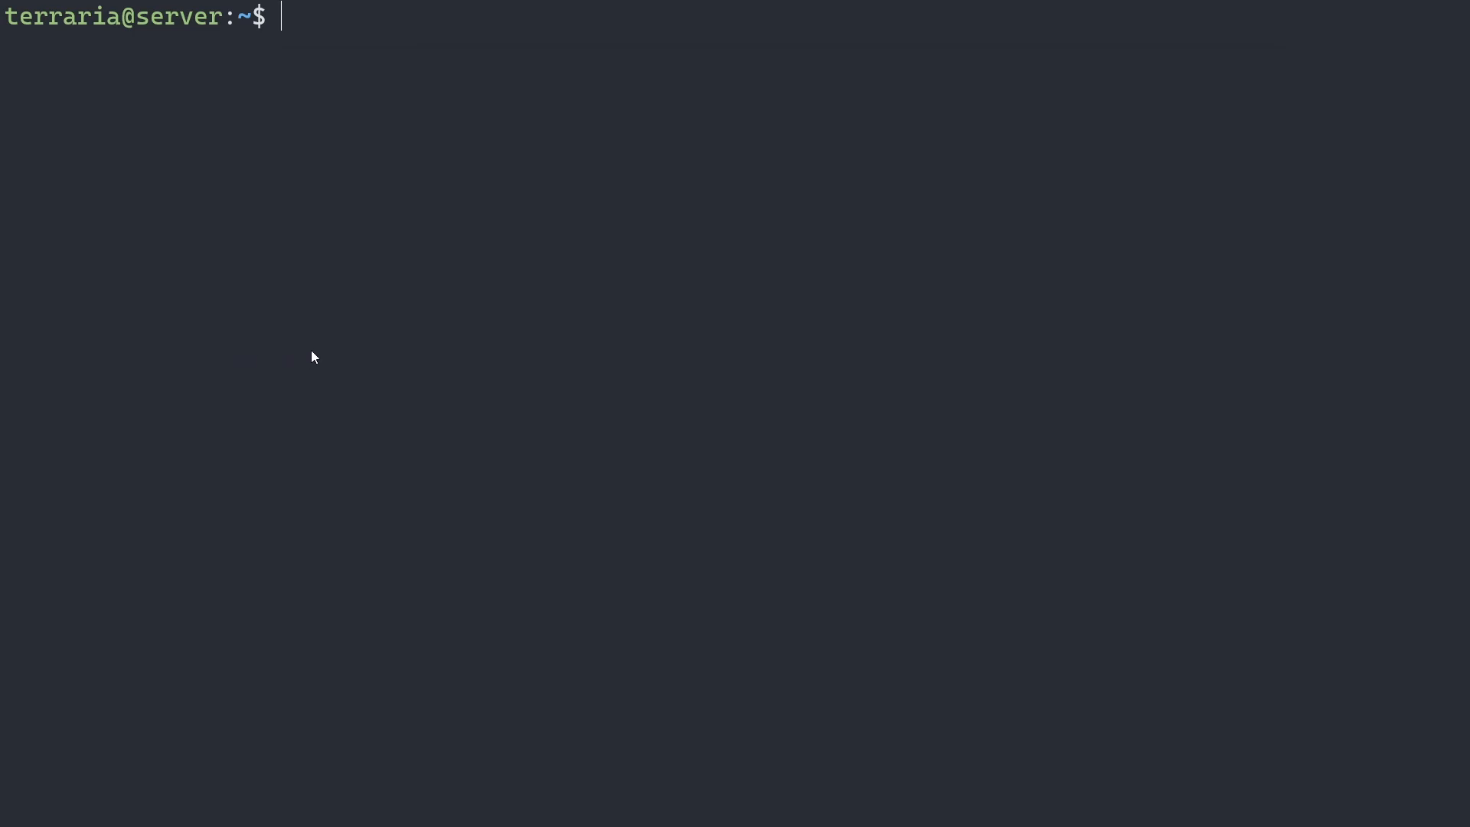
Download tModLoader.zip from the v2022.07.58.8 release URL with wget and list the home folder.
type("wget")
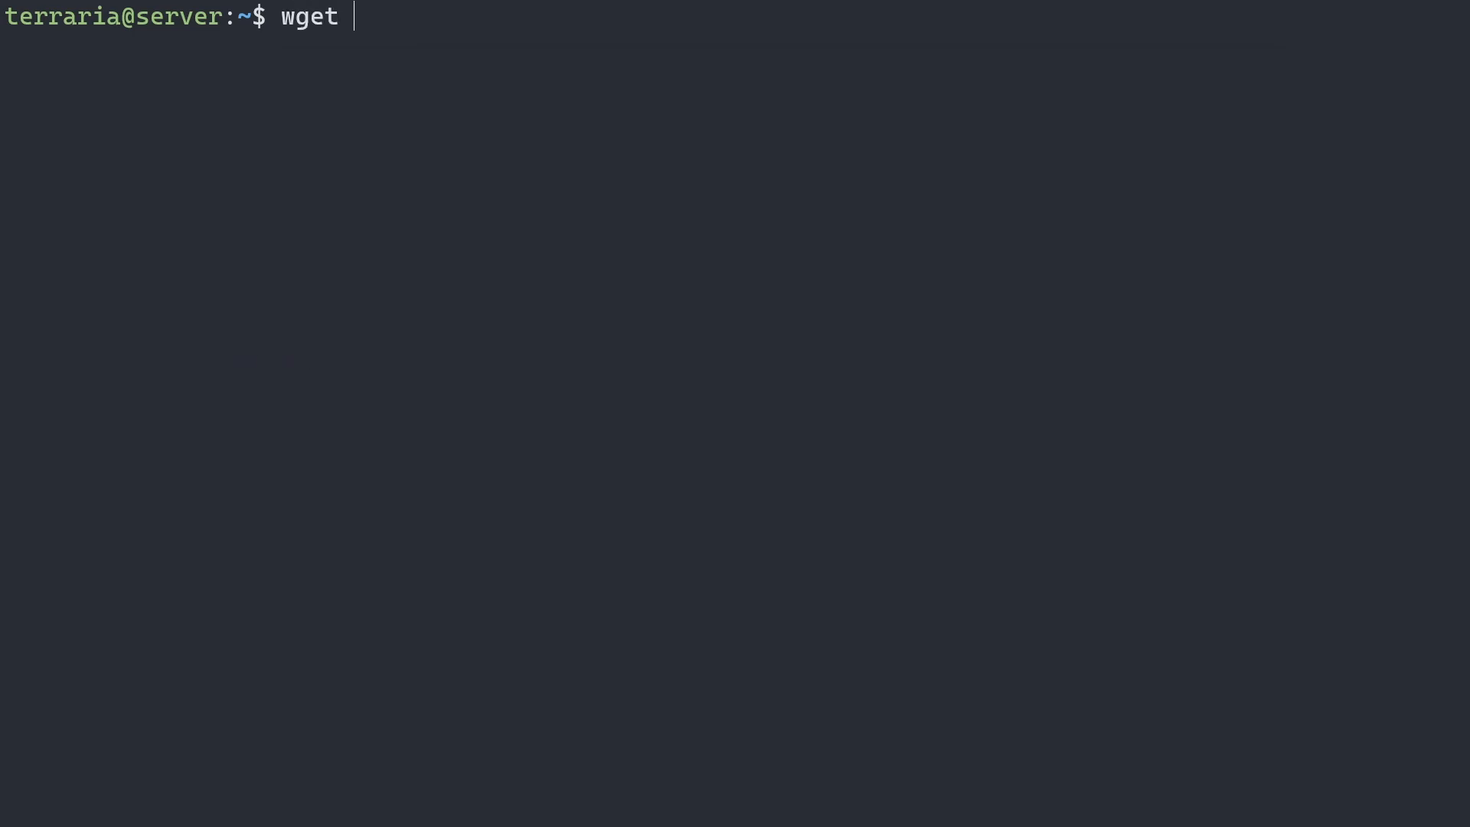
type("https://github.com/tModLoader/tModLoader/releases/download/v2022.07.58.8/tModLoader.zip")
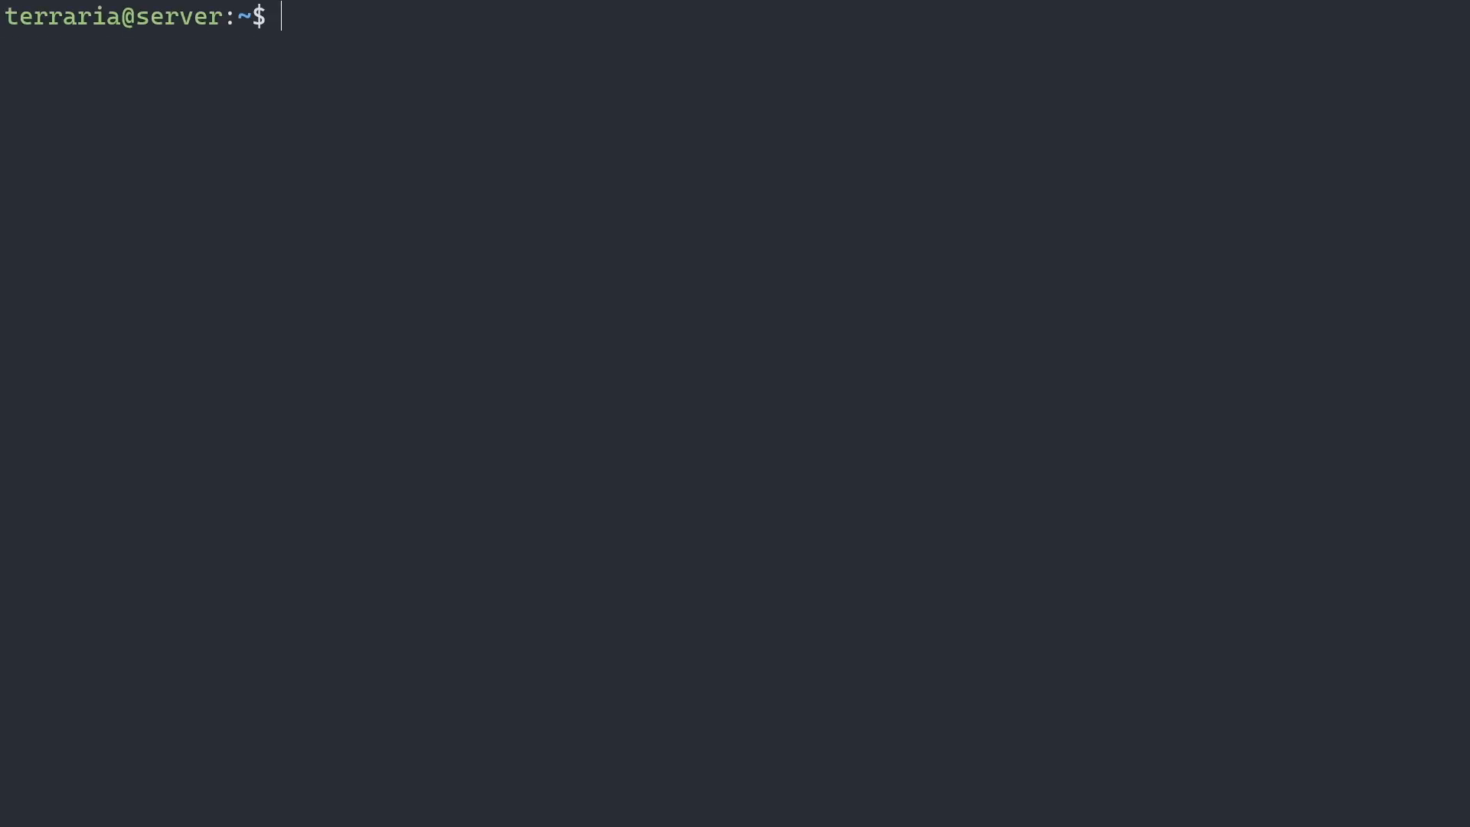
type("ls")
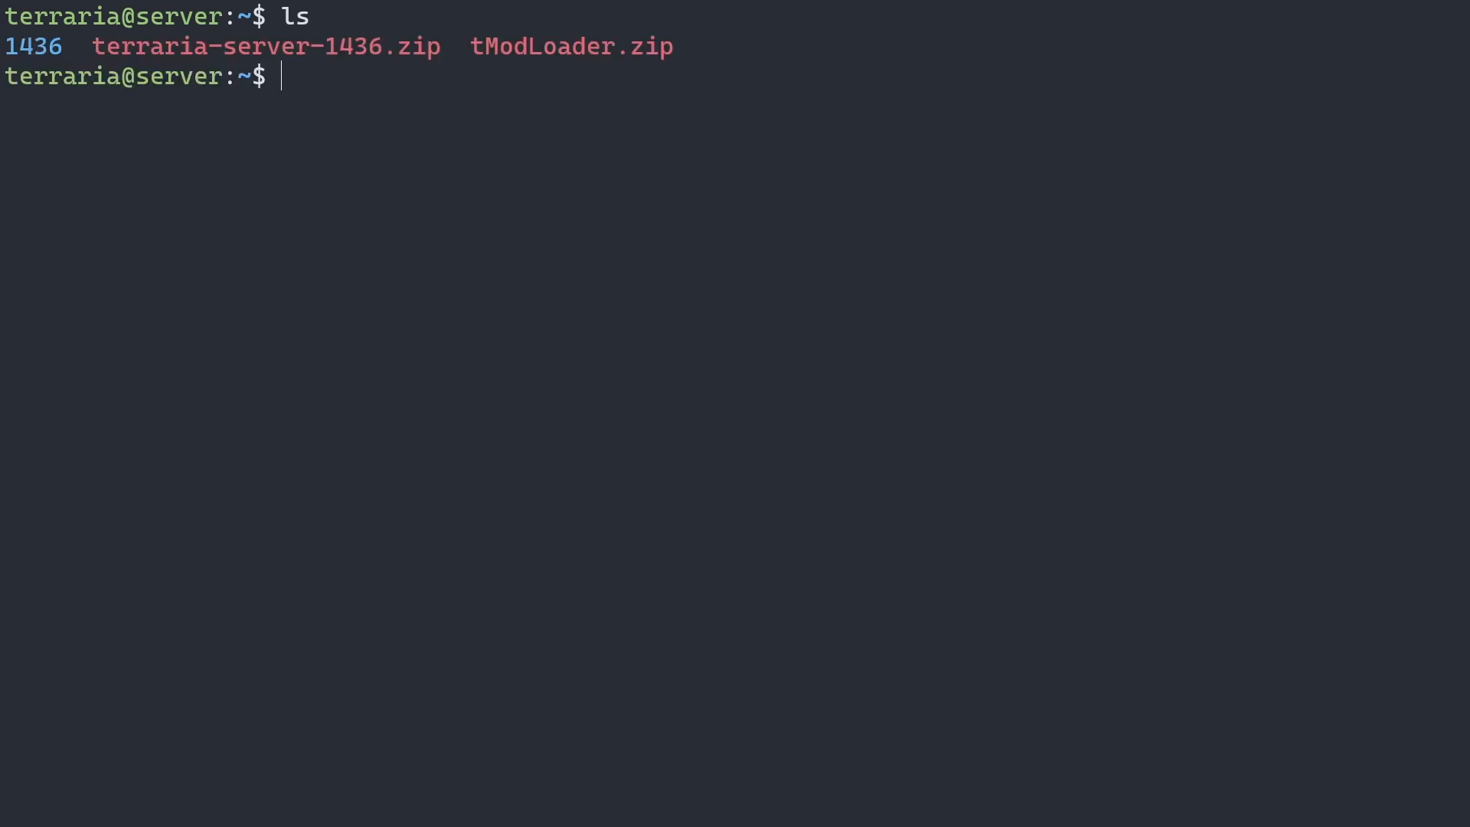
mouse_move(485, 58)
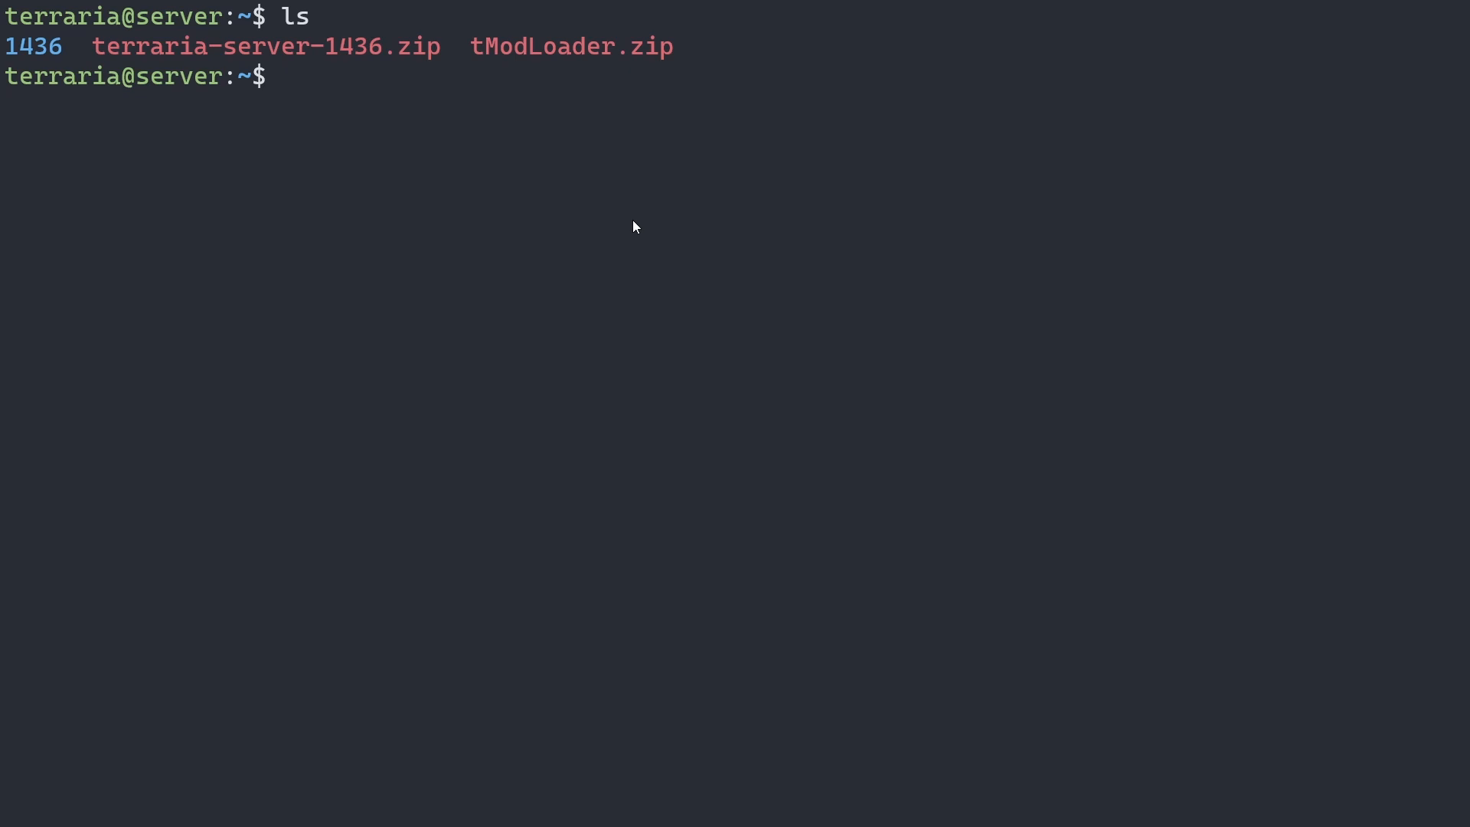
Create a tModLoader folder, move tModLoader.zip into it, and cd inside.
type("mkdi")
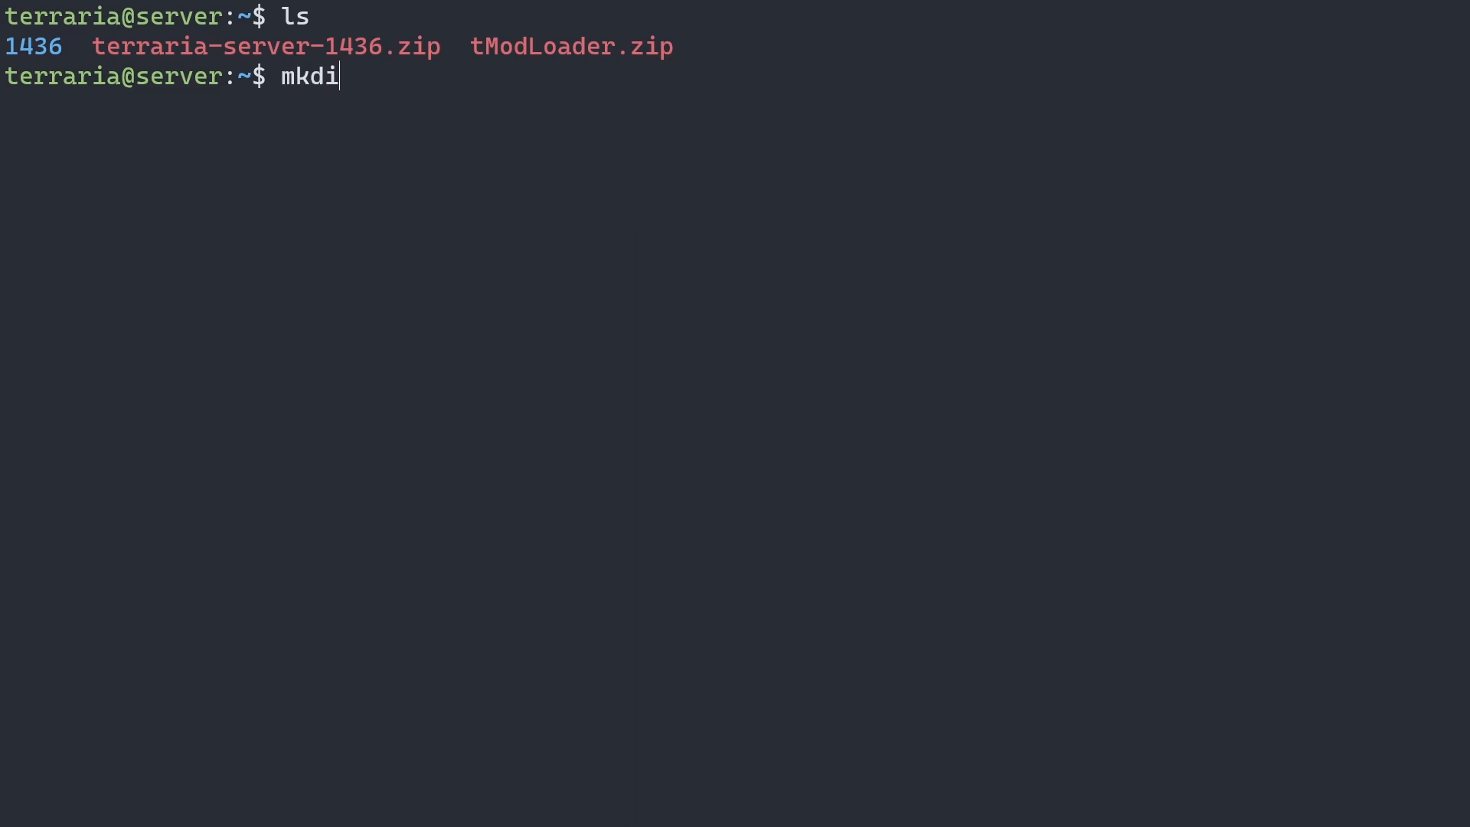
type("r")
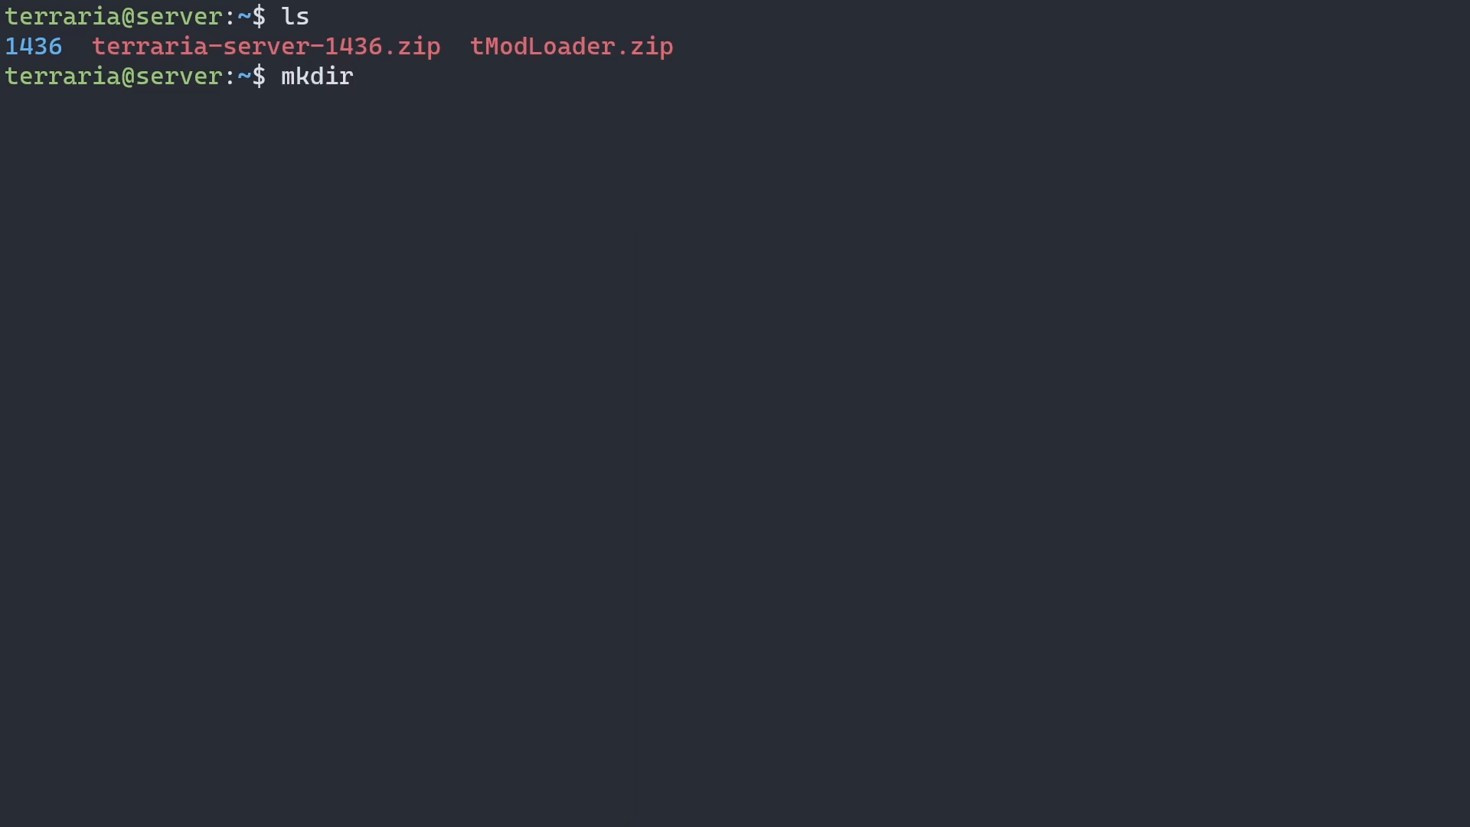
type("tModLoader")
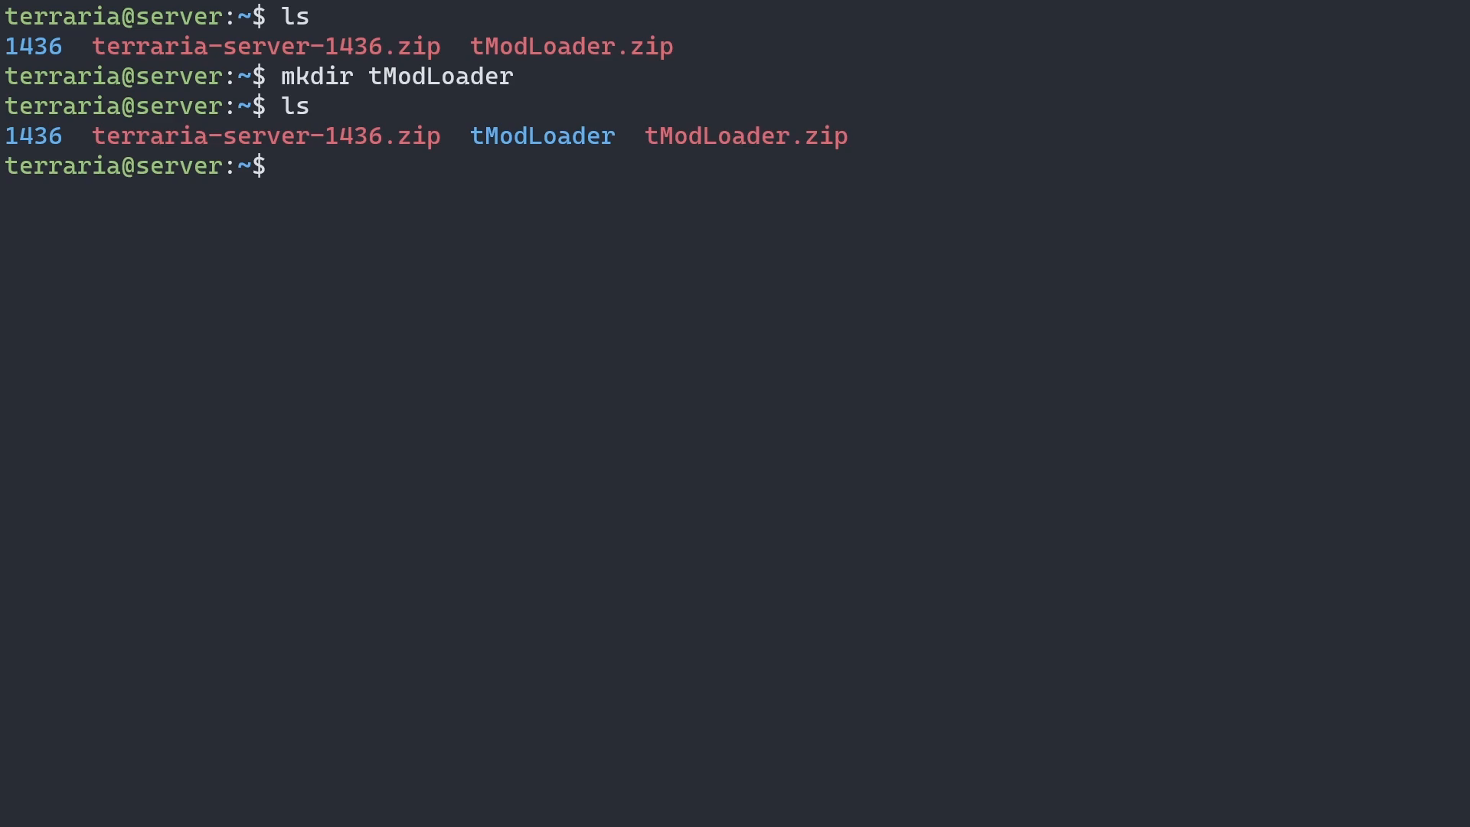
type("mv T")
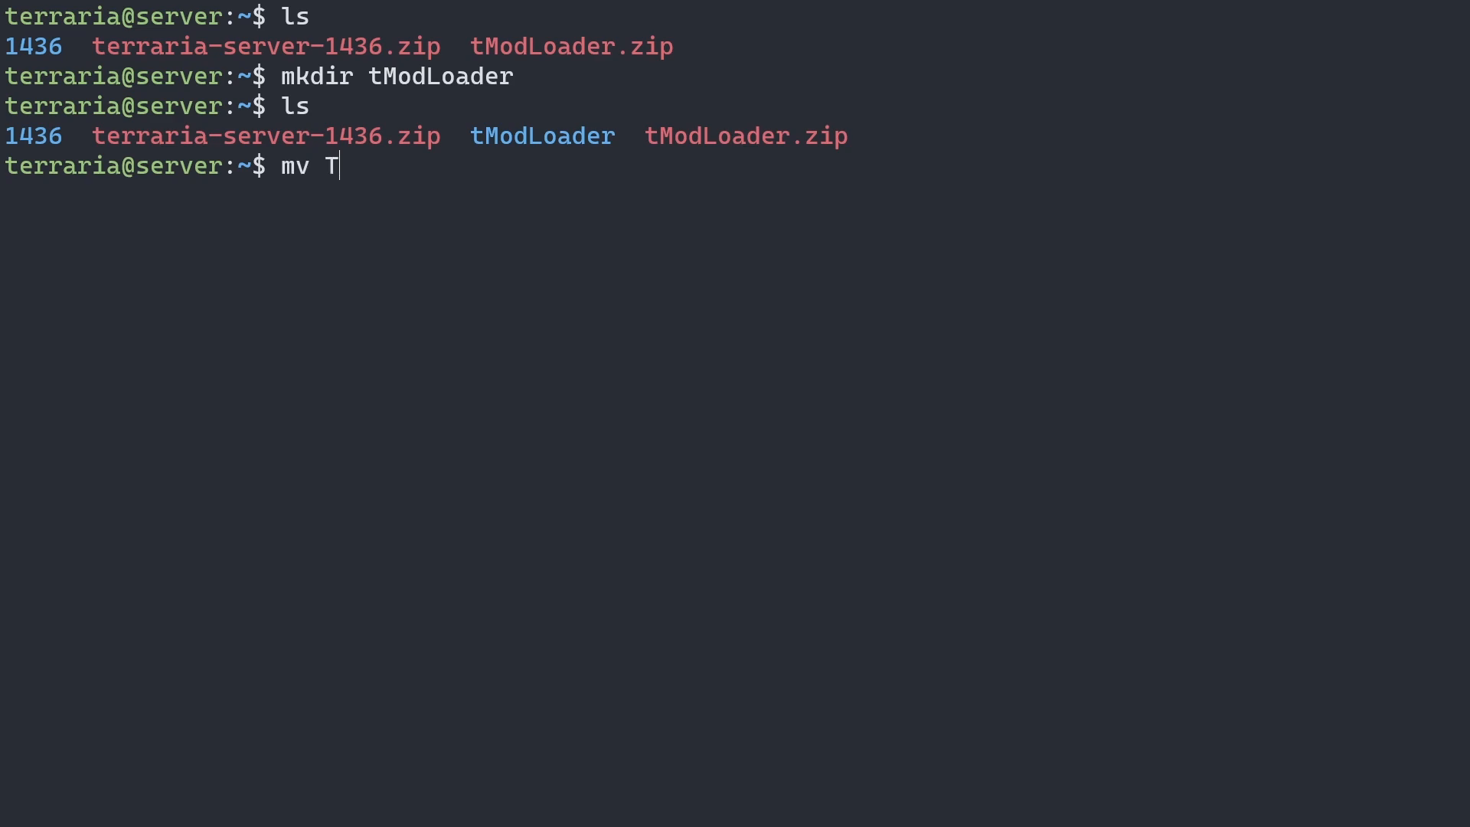
type("tm")
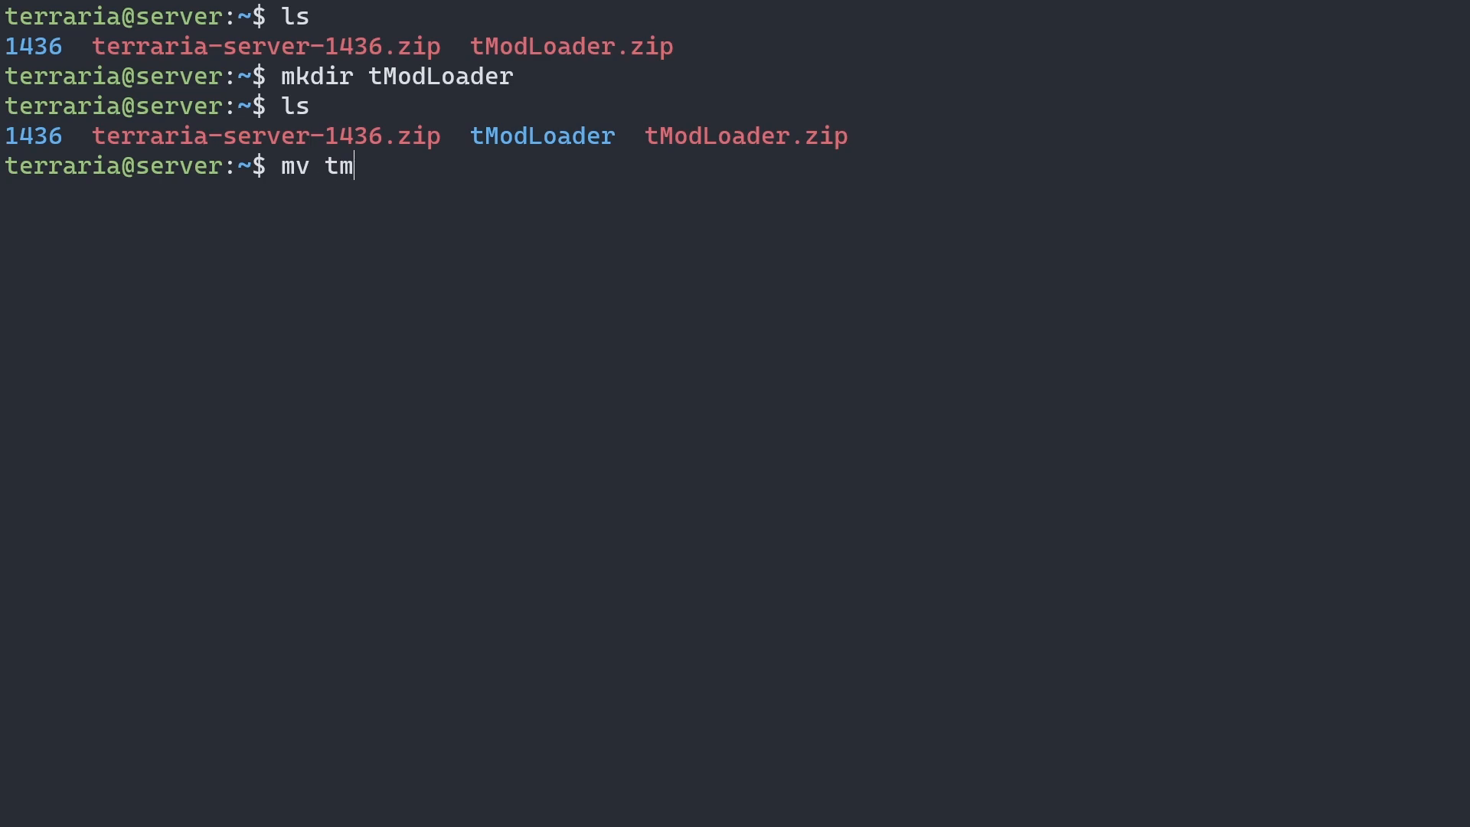
type("ModLoader.")
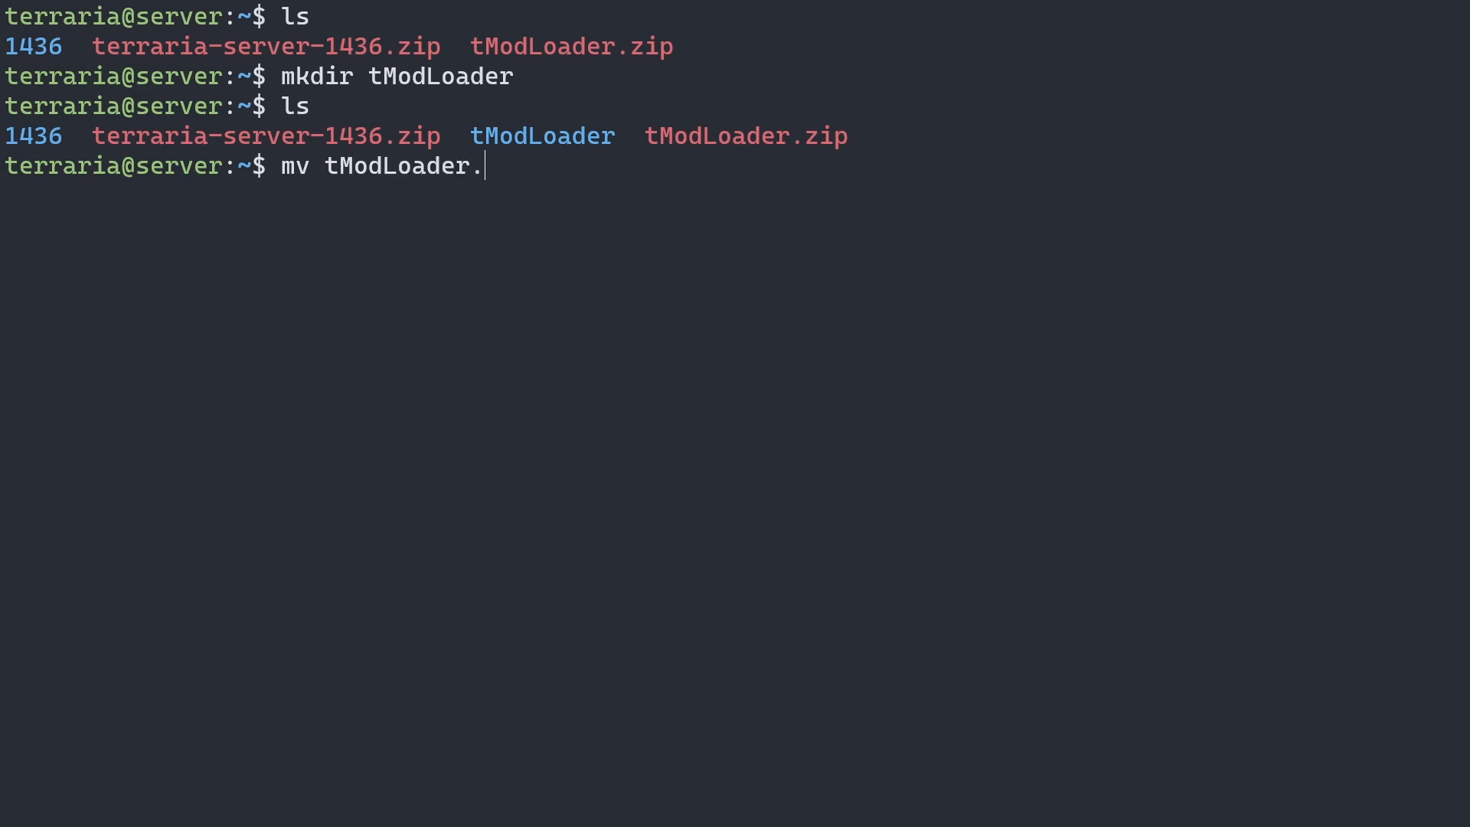
type("zip")
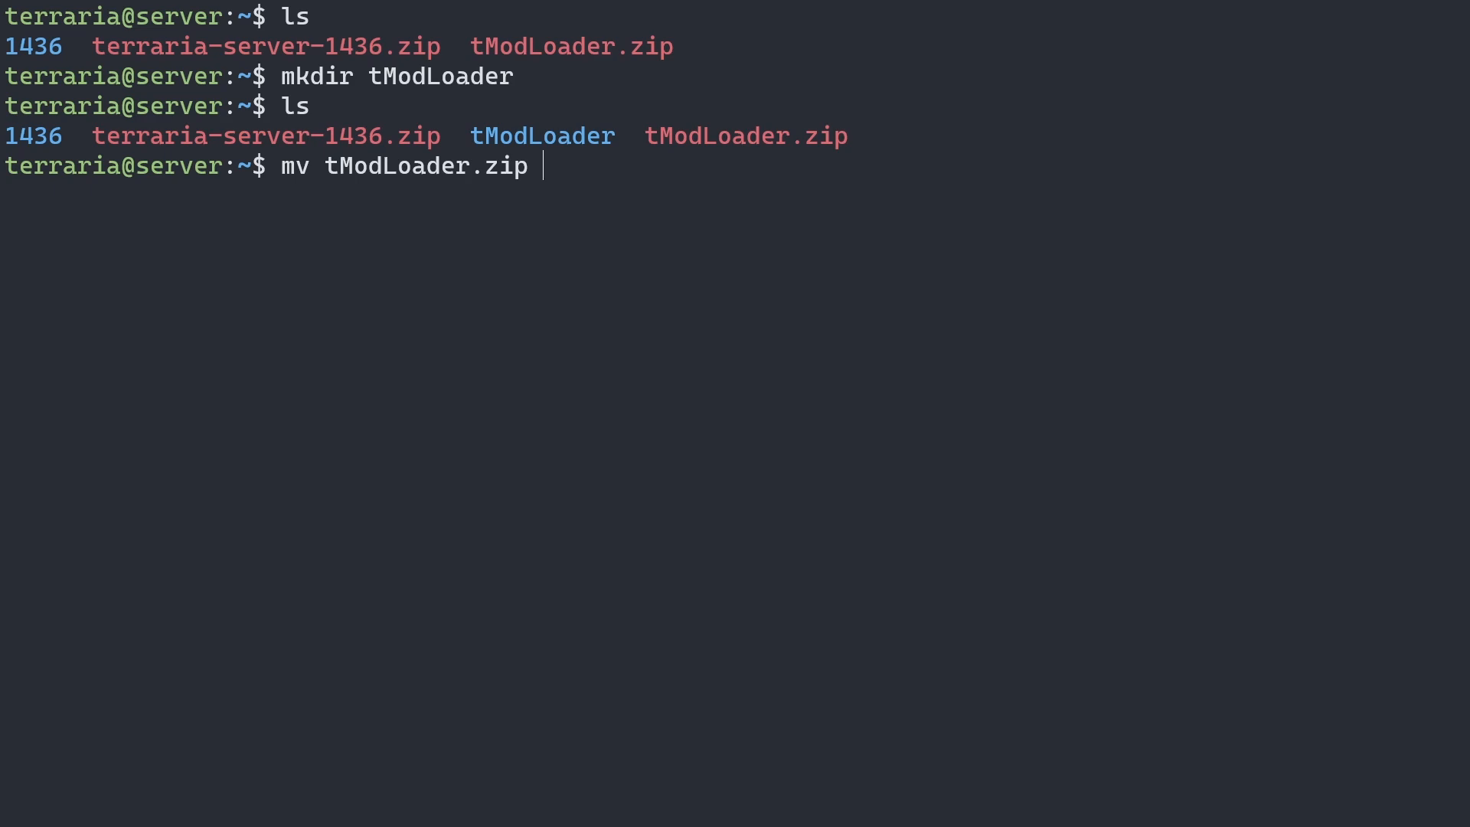
type("t")
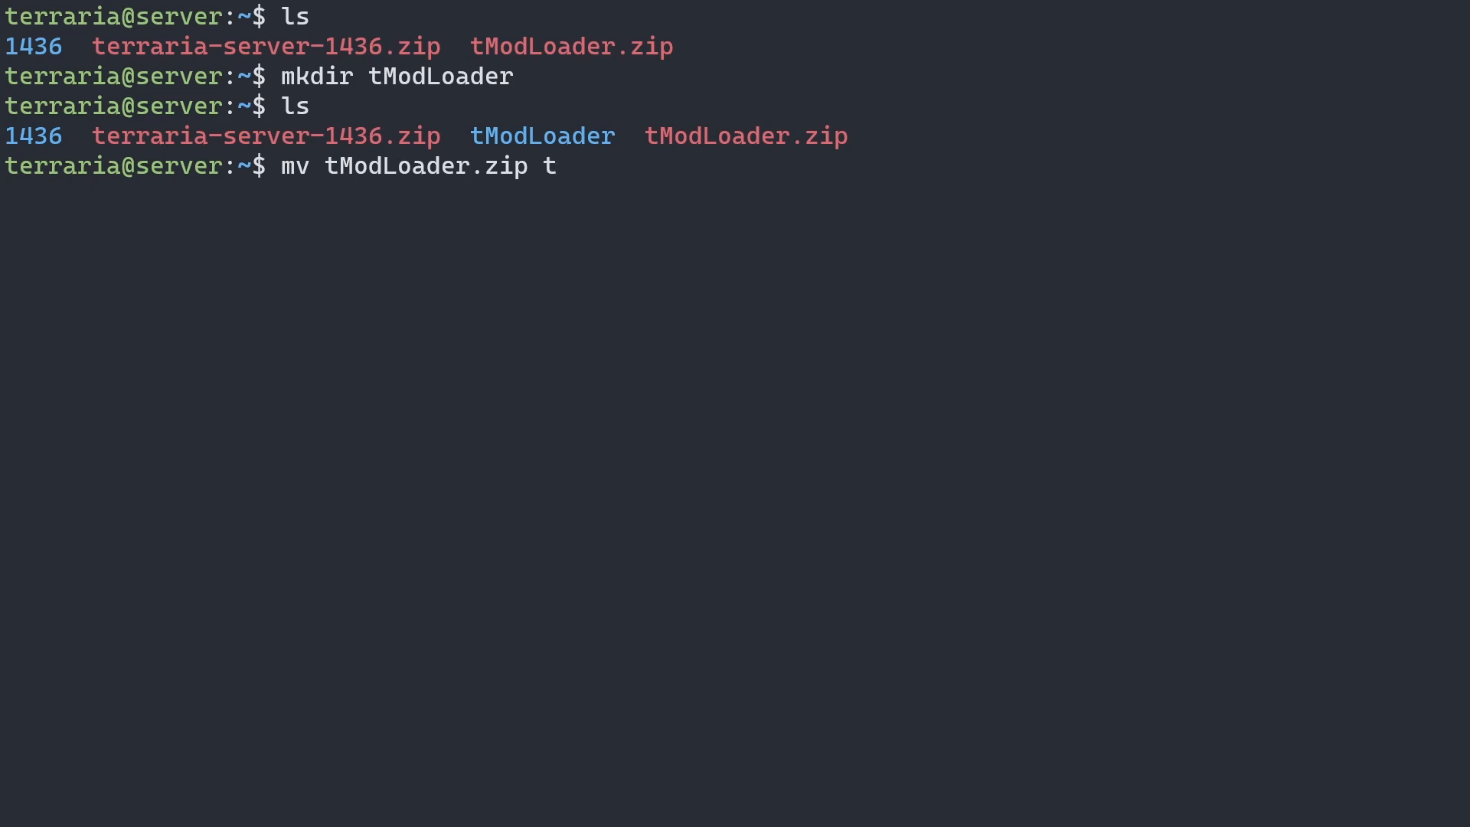
type("ModLoader")
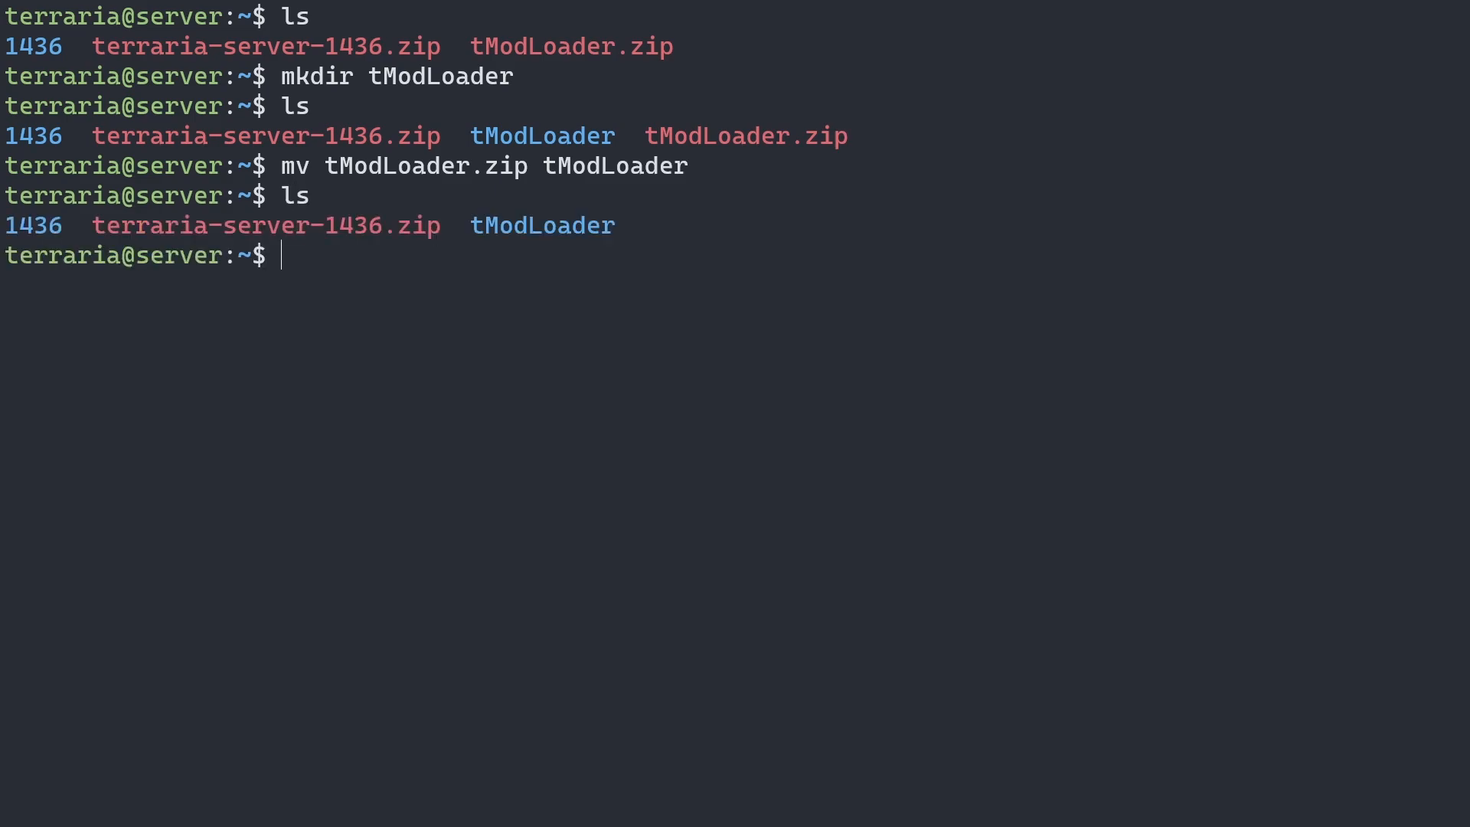
type("cd tm")
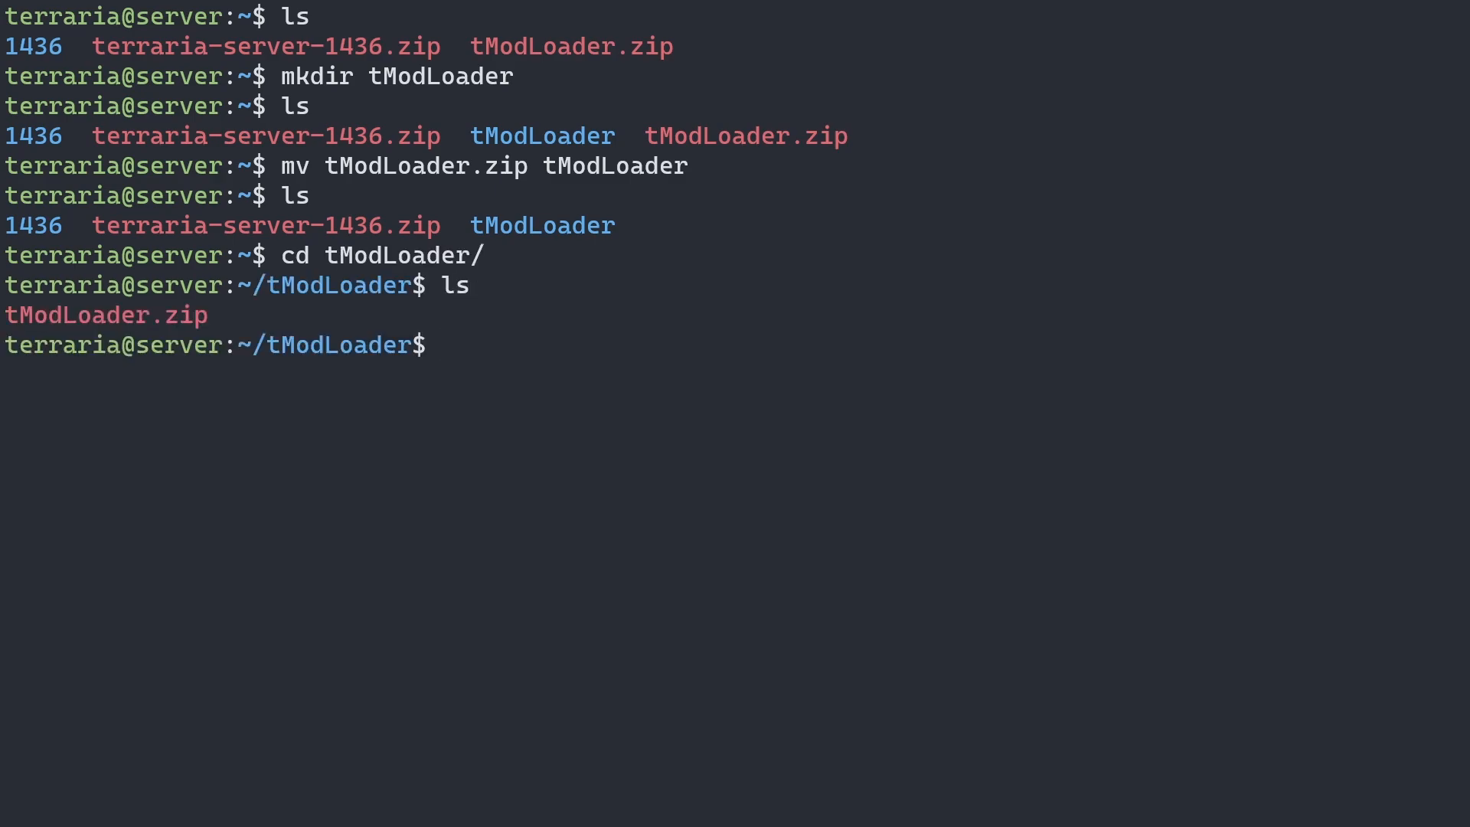
Unzip tModLoader.zip and list the extracted server scripts and libraries.
type("un")
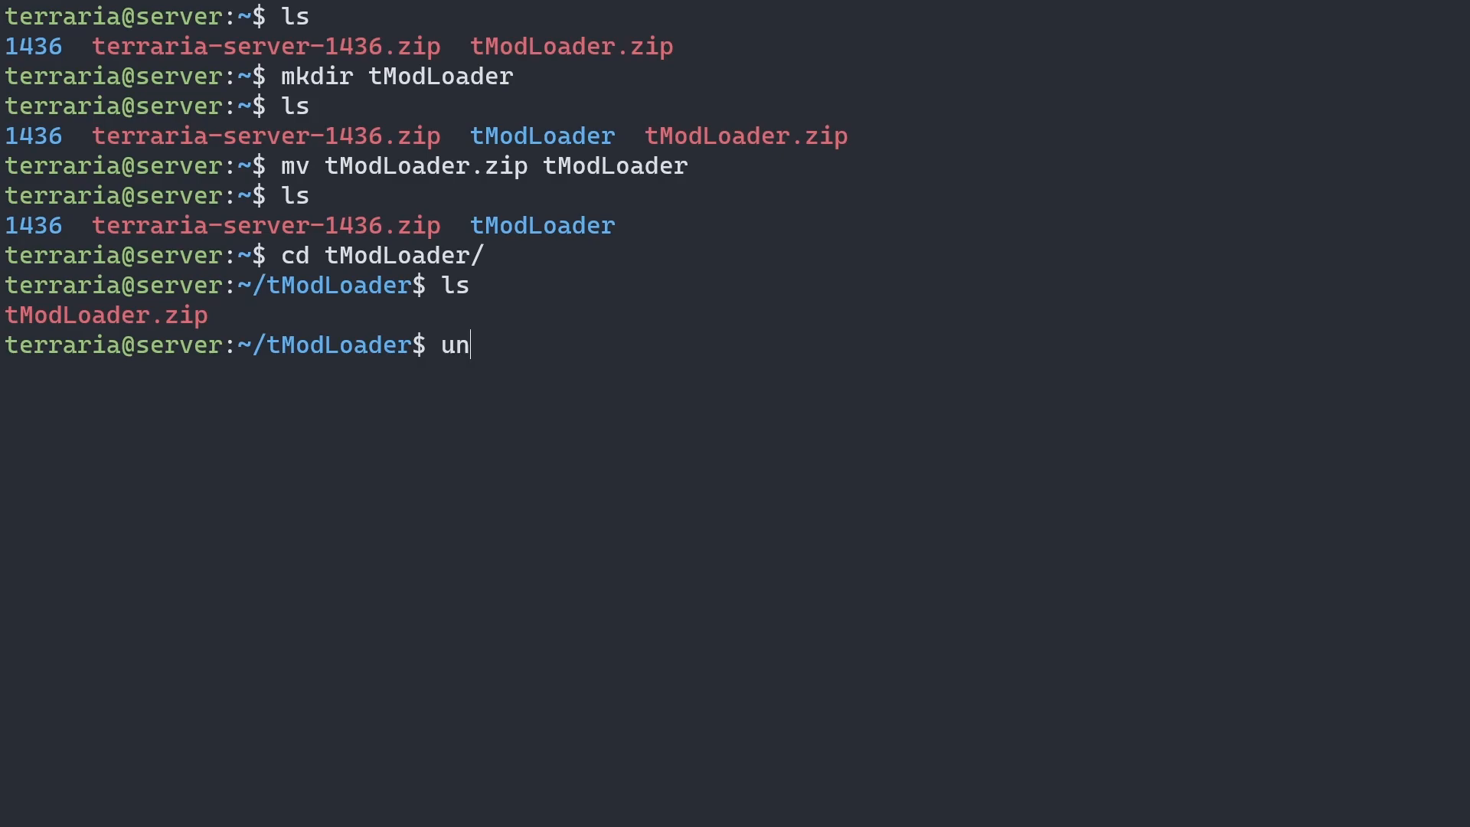
type("zip")
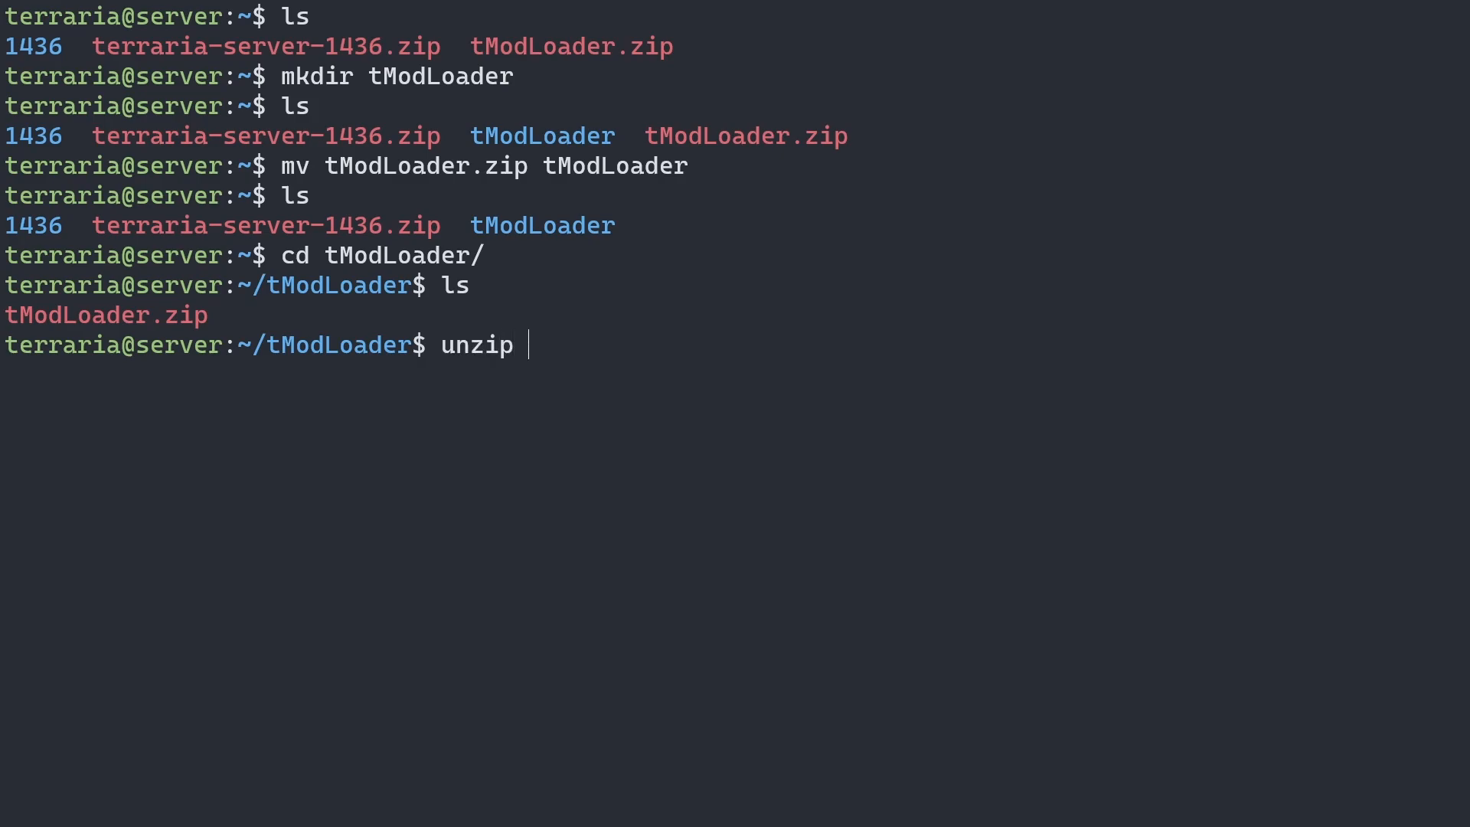
type("t")
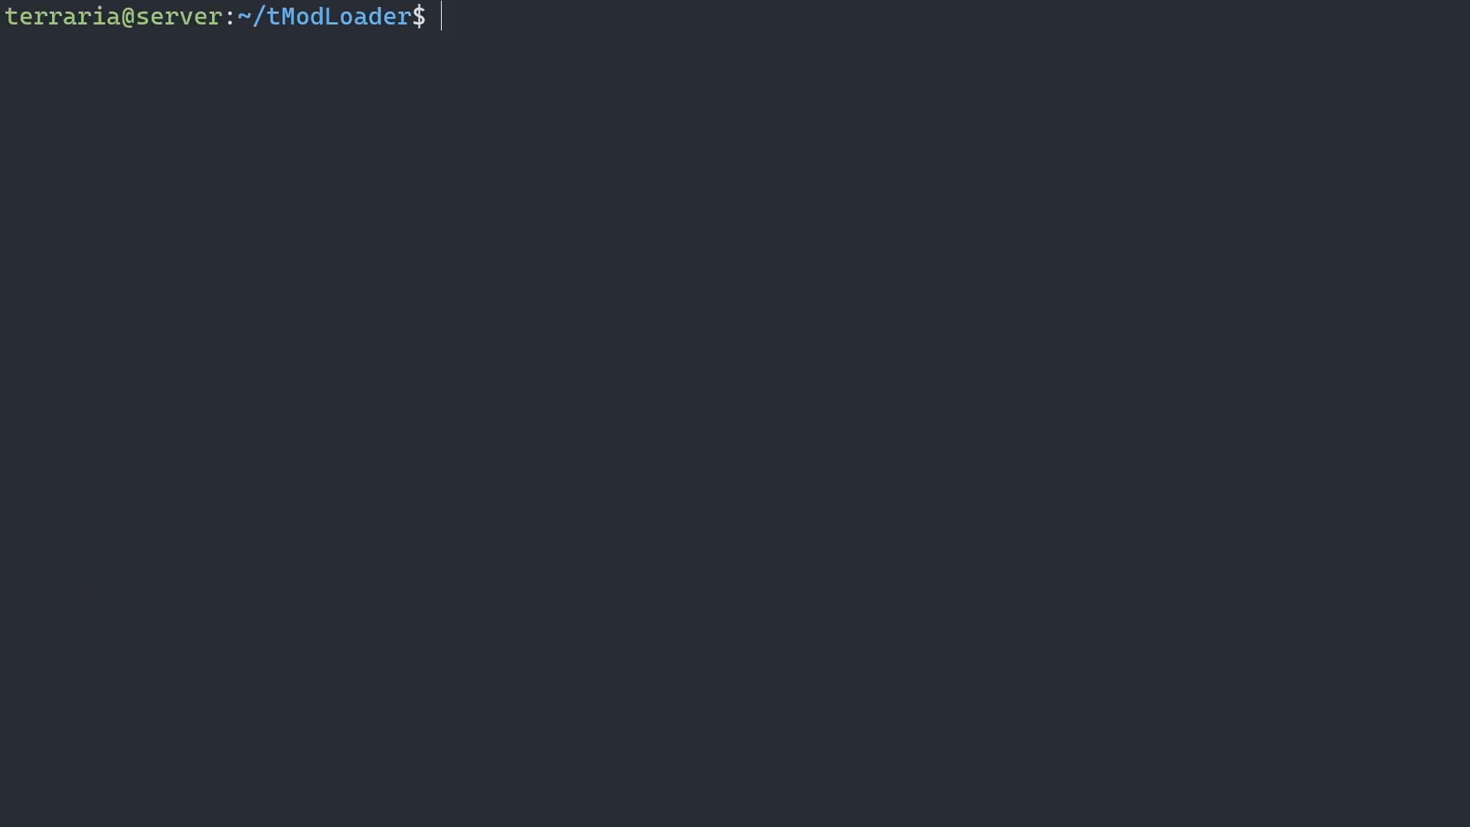
type("ls")
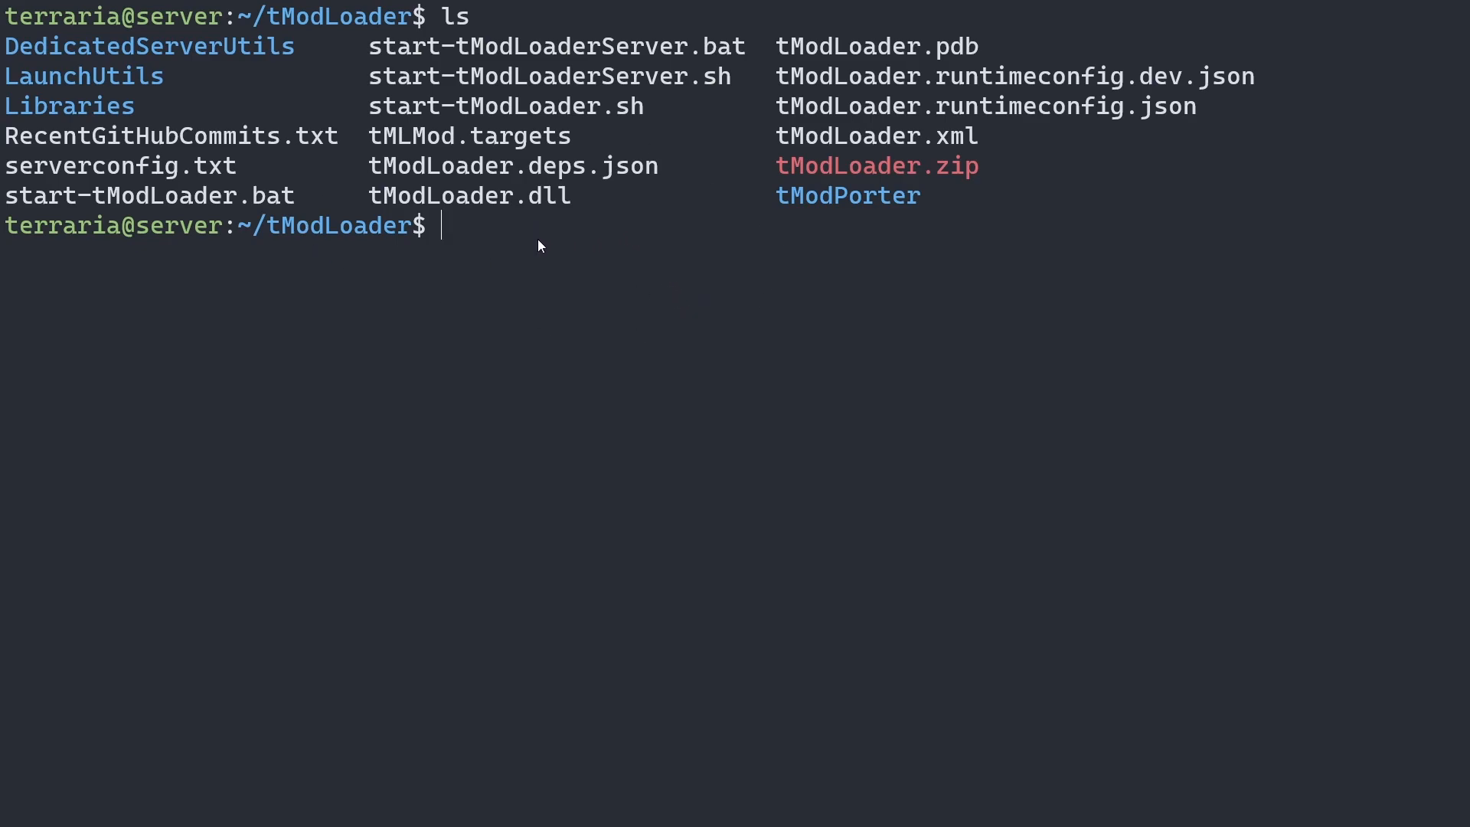
mouse_move(389, 91)
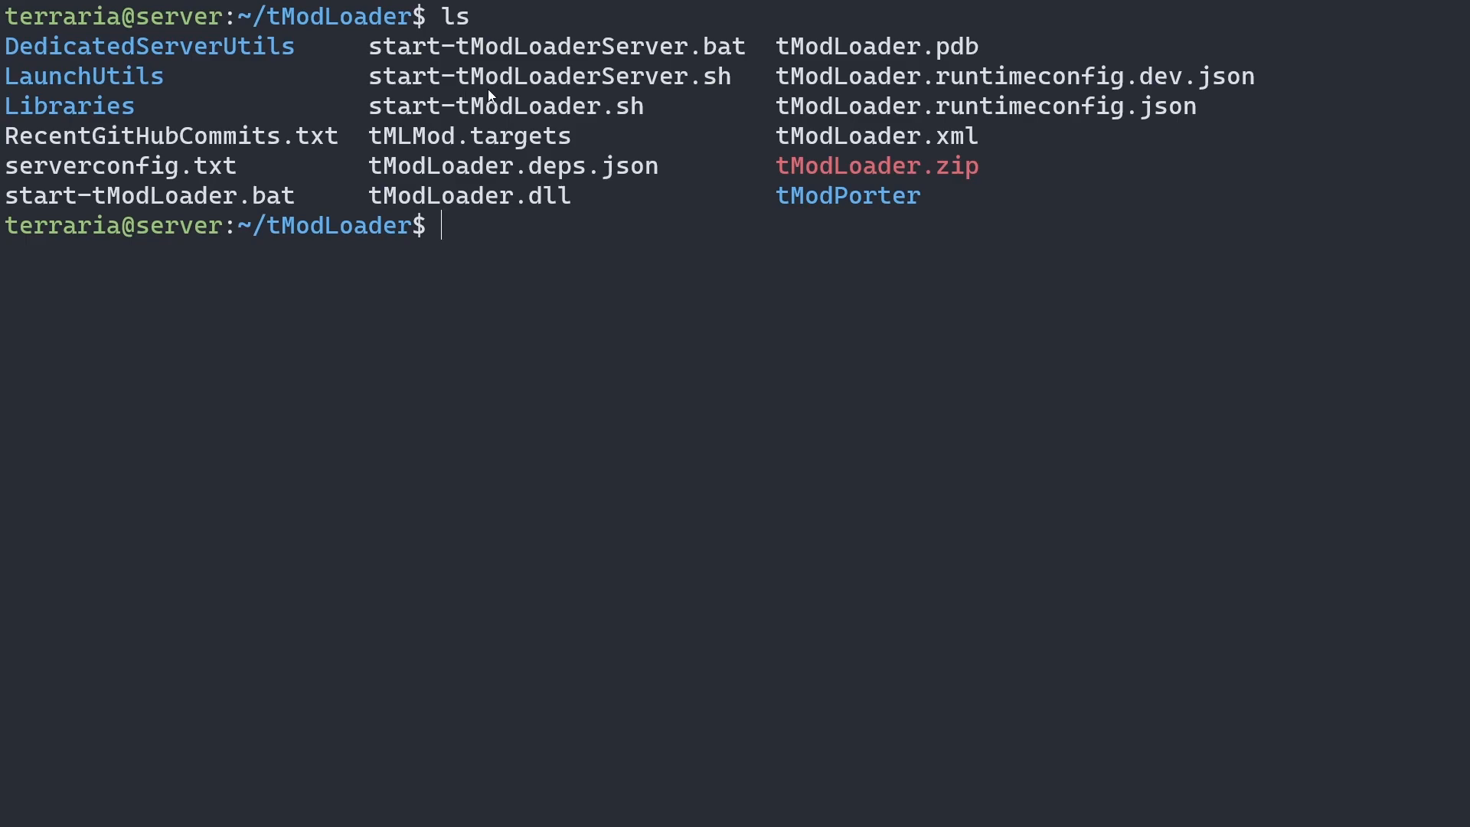
mouse_move(715, 293)
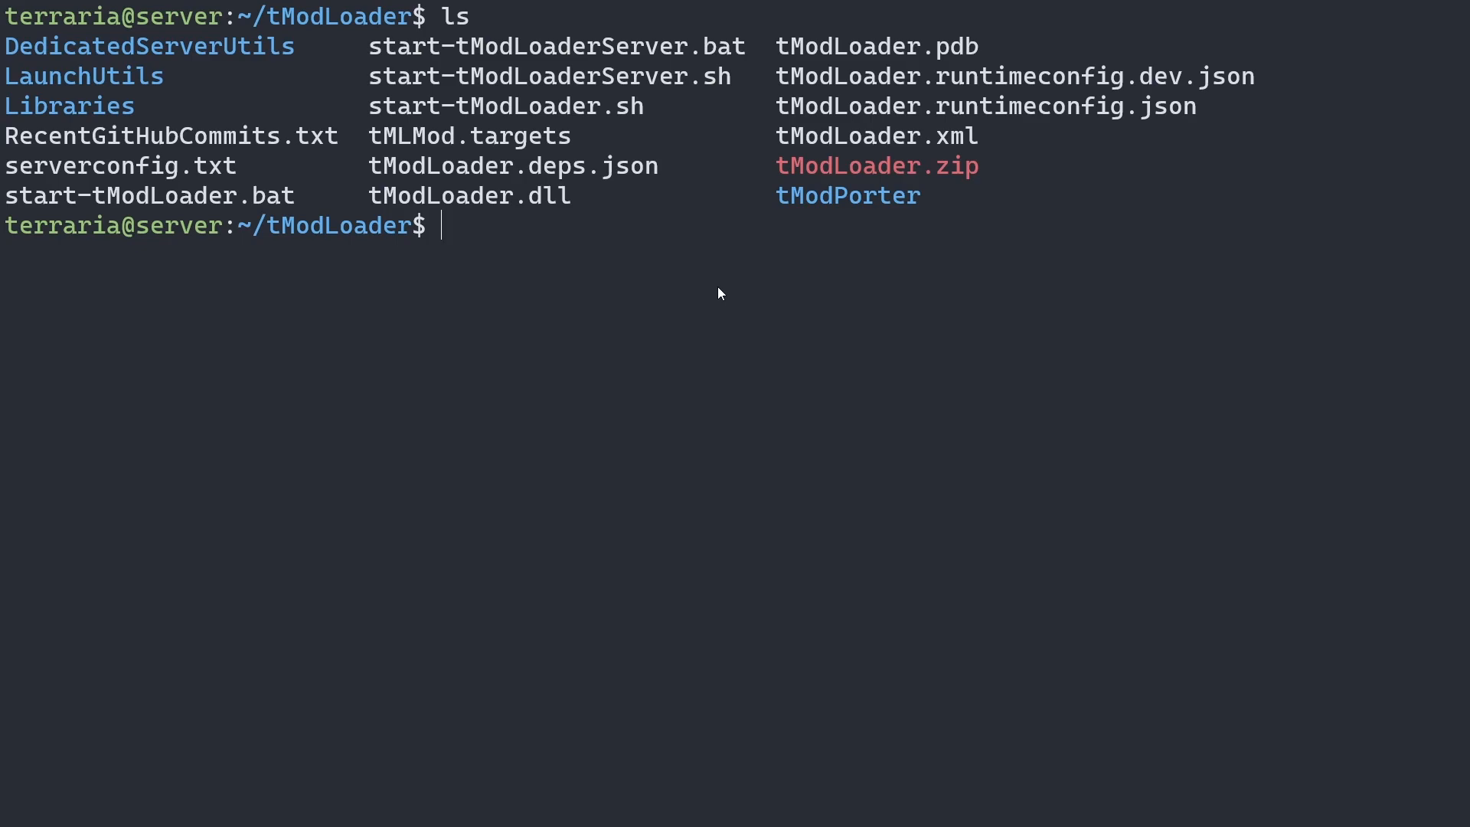
Set start-tModLoaderServer.sh to permissions 770 and confirm with ls.
type("ch")
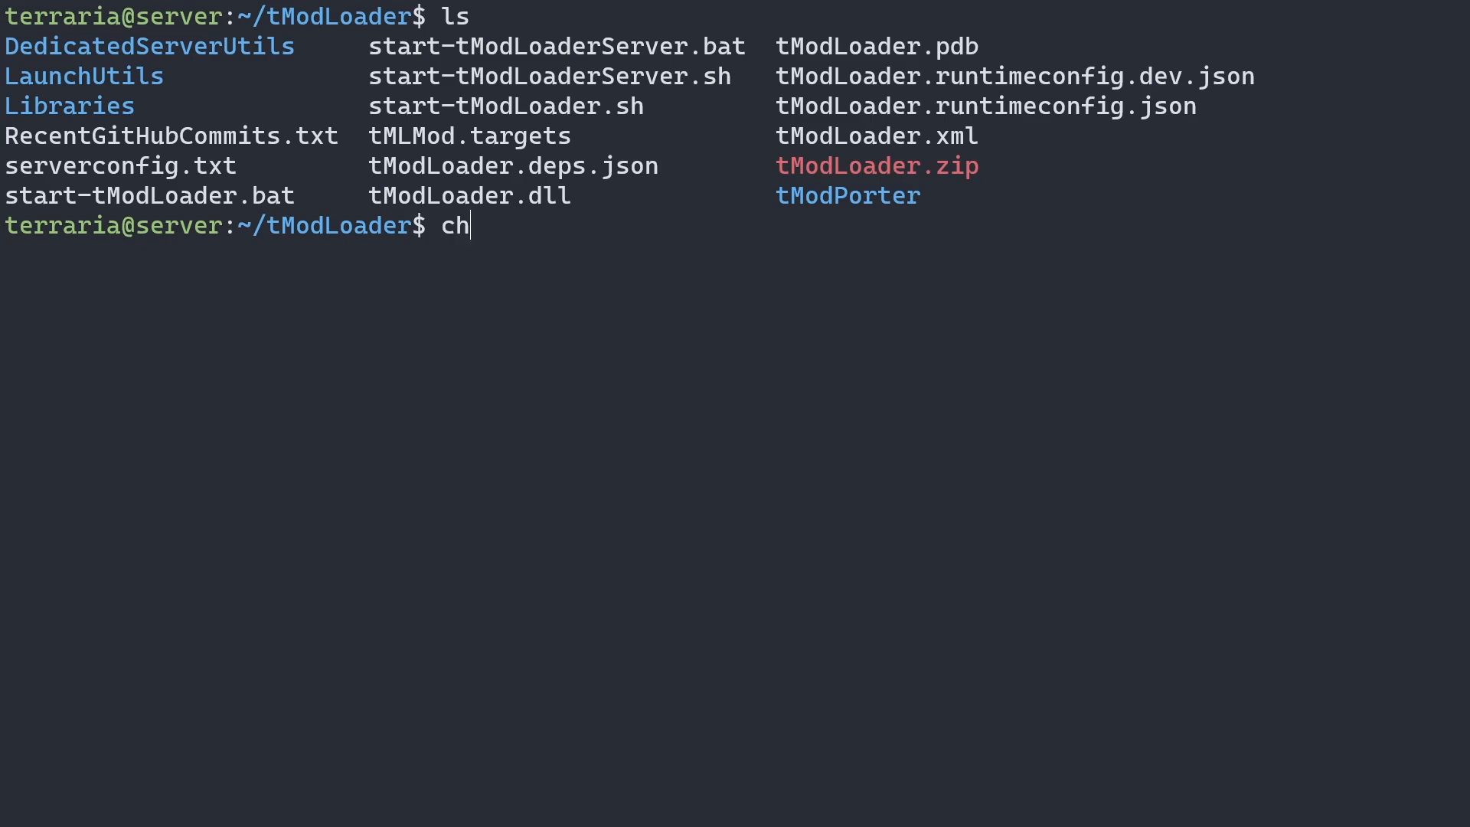
type("mod")
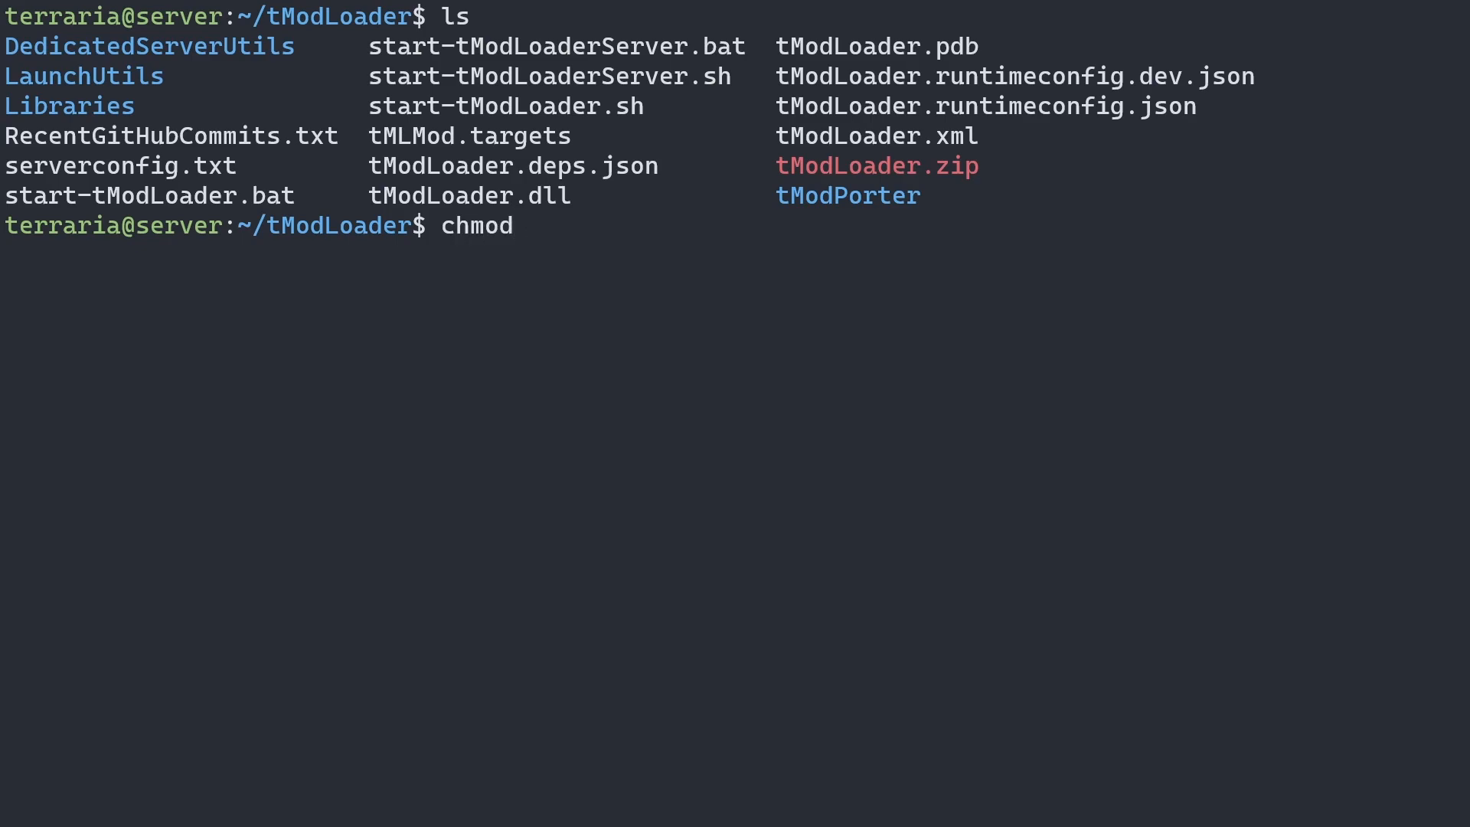
type("770")
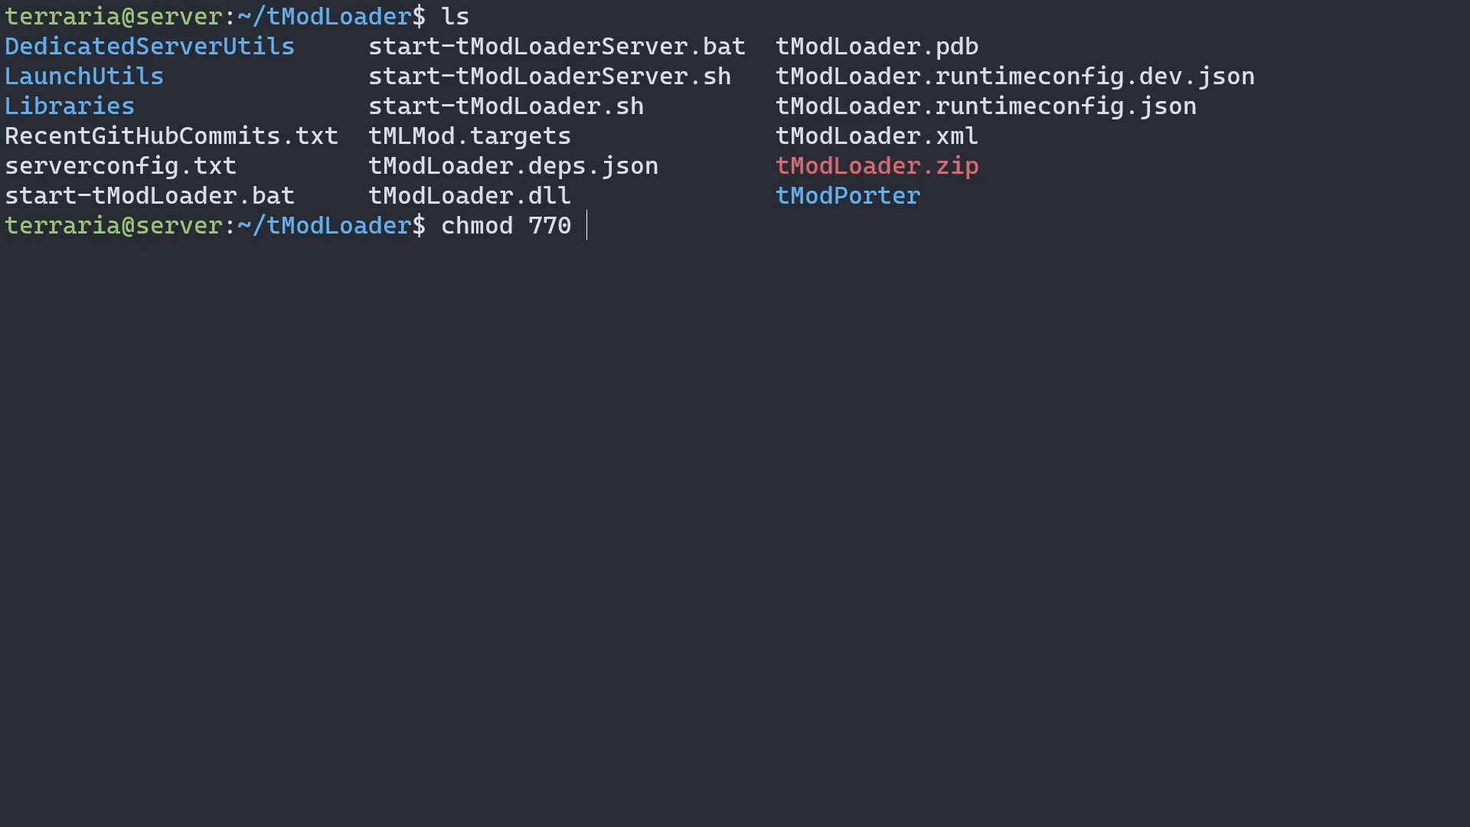
type("start-tModLoader")
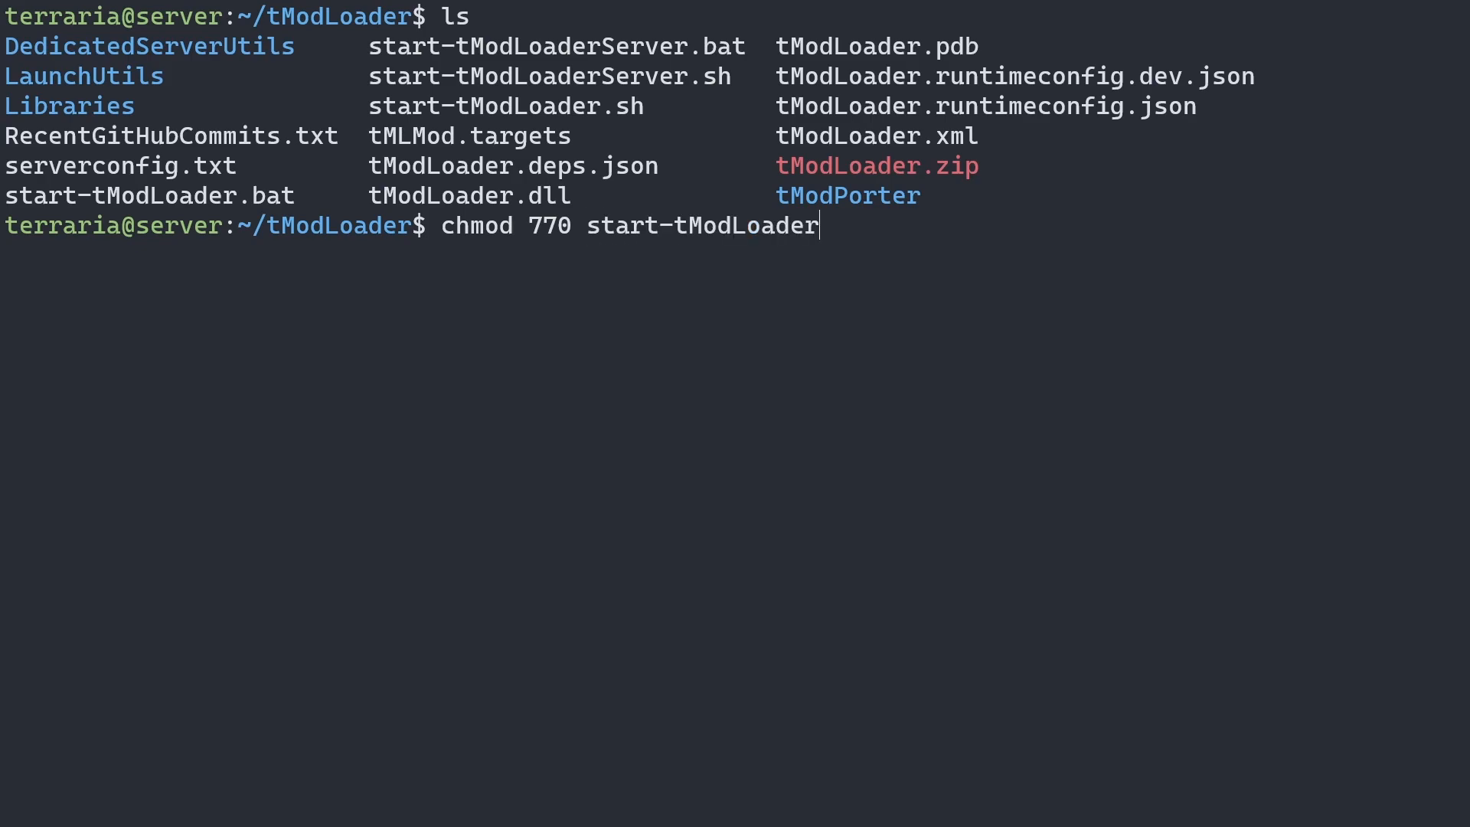
type("Server.sh")
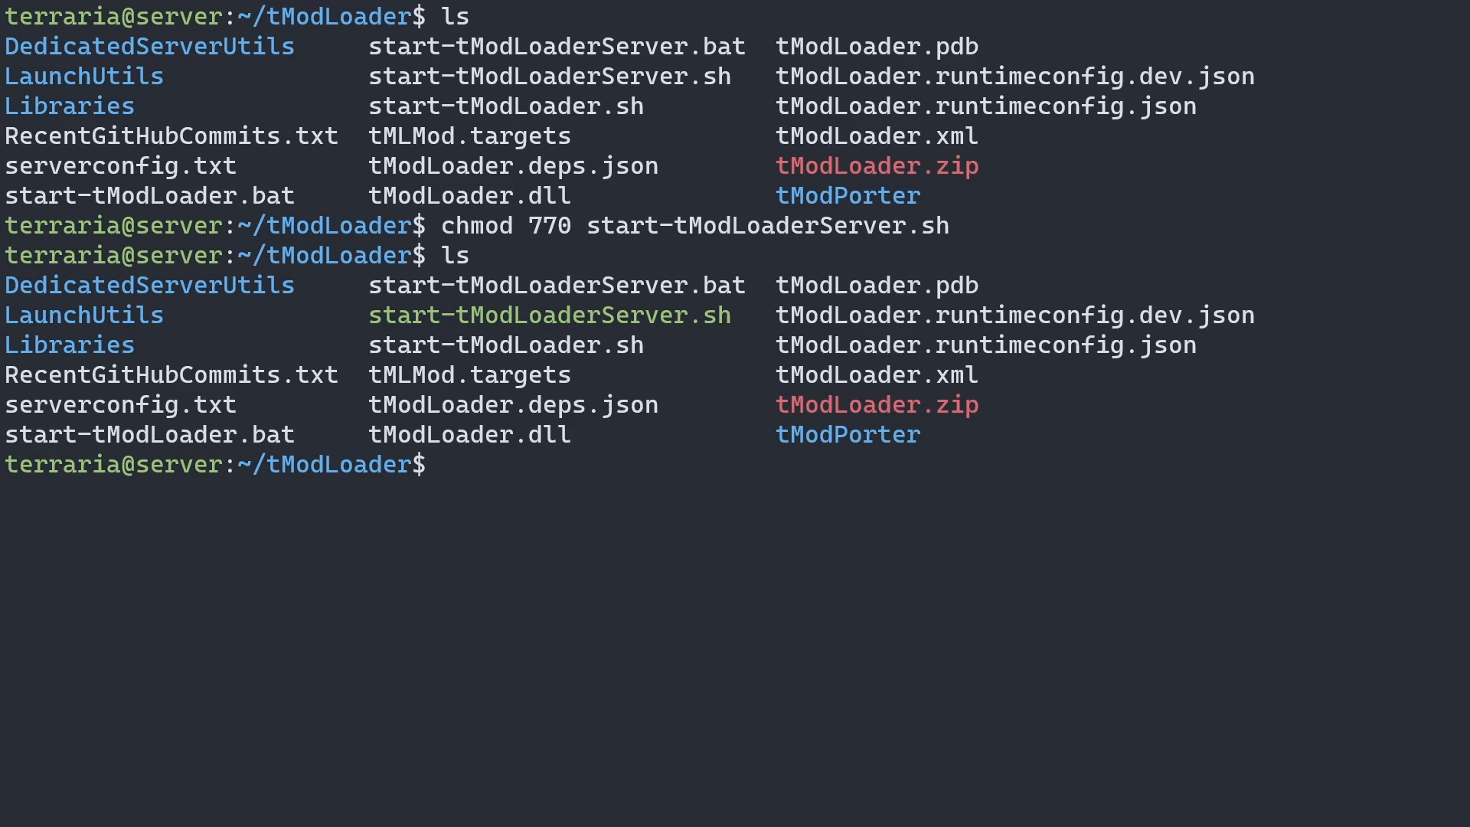
type("ls -al")
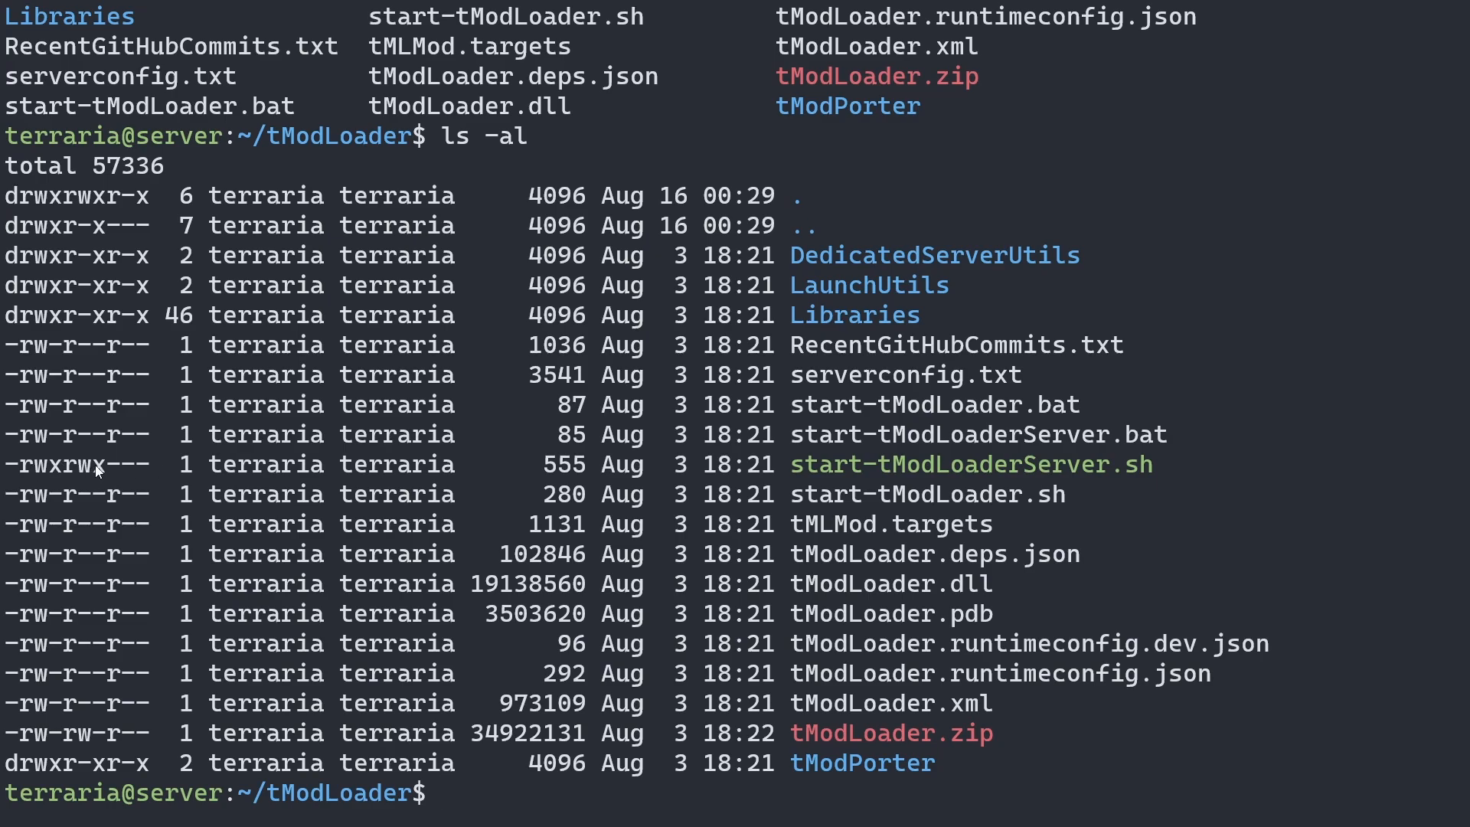
mouse_move(356, 476)
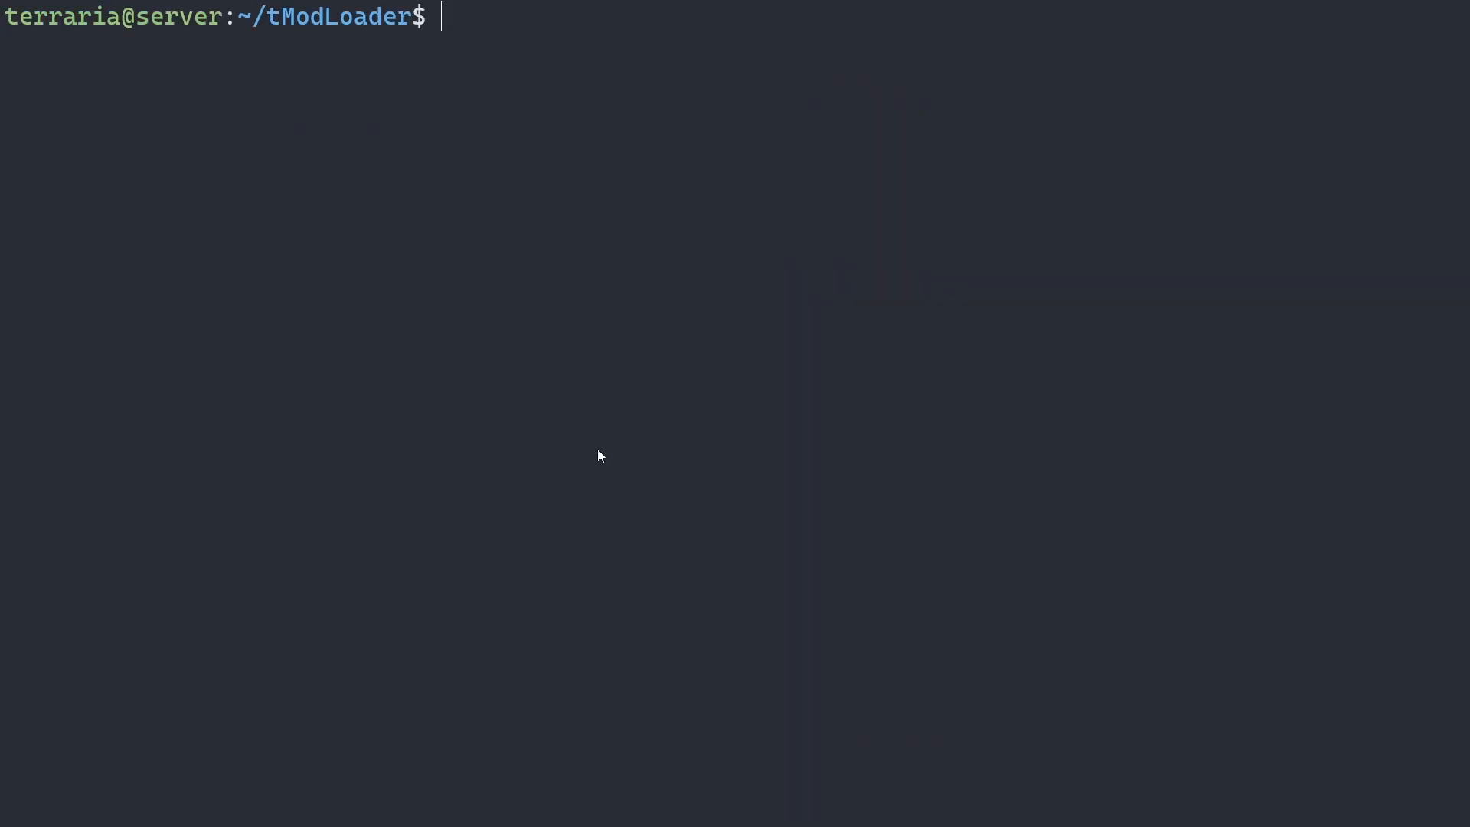
Run ./start-tModLoaderServer.sh, decline the Steam server, and wait for the world menu.
type("./")
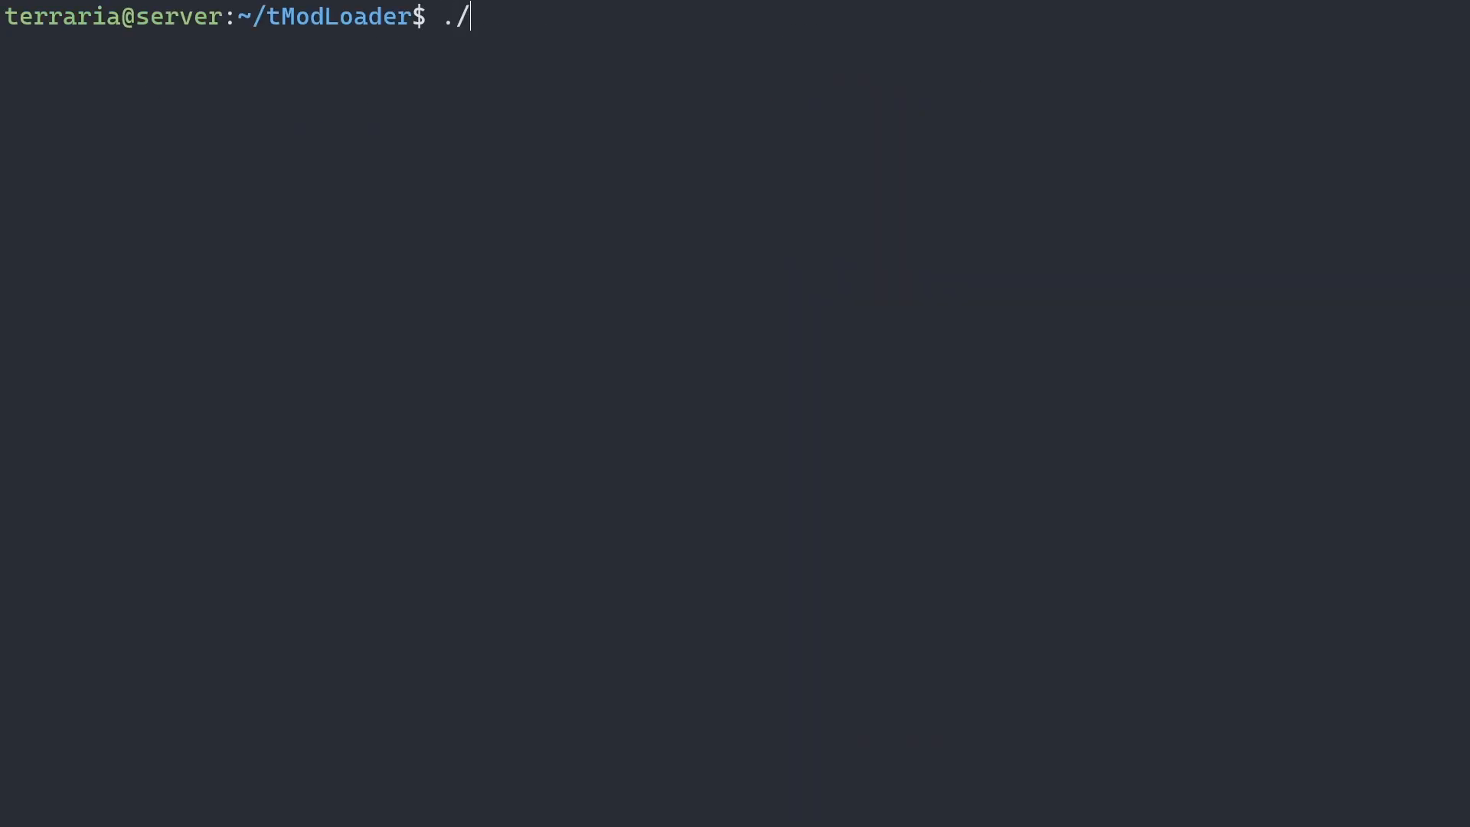
type("start-tModLoaderServer.sh")
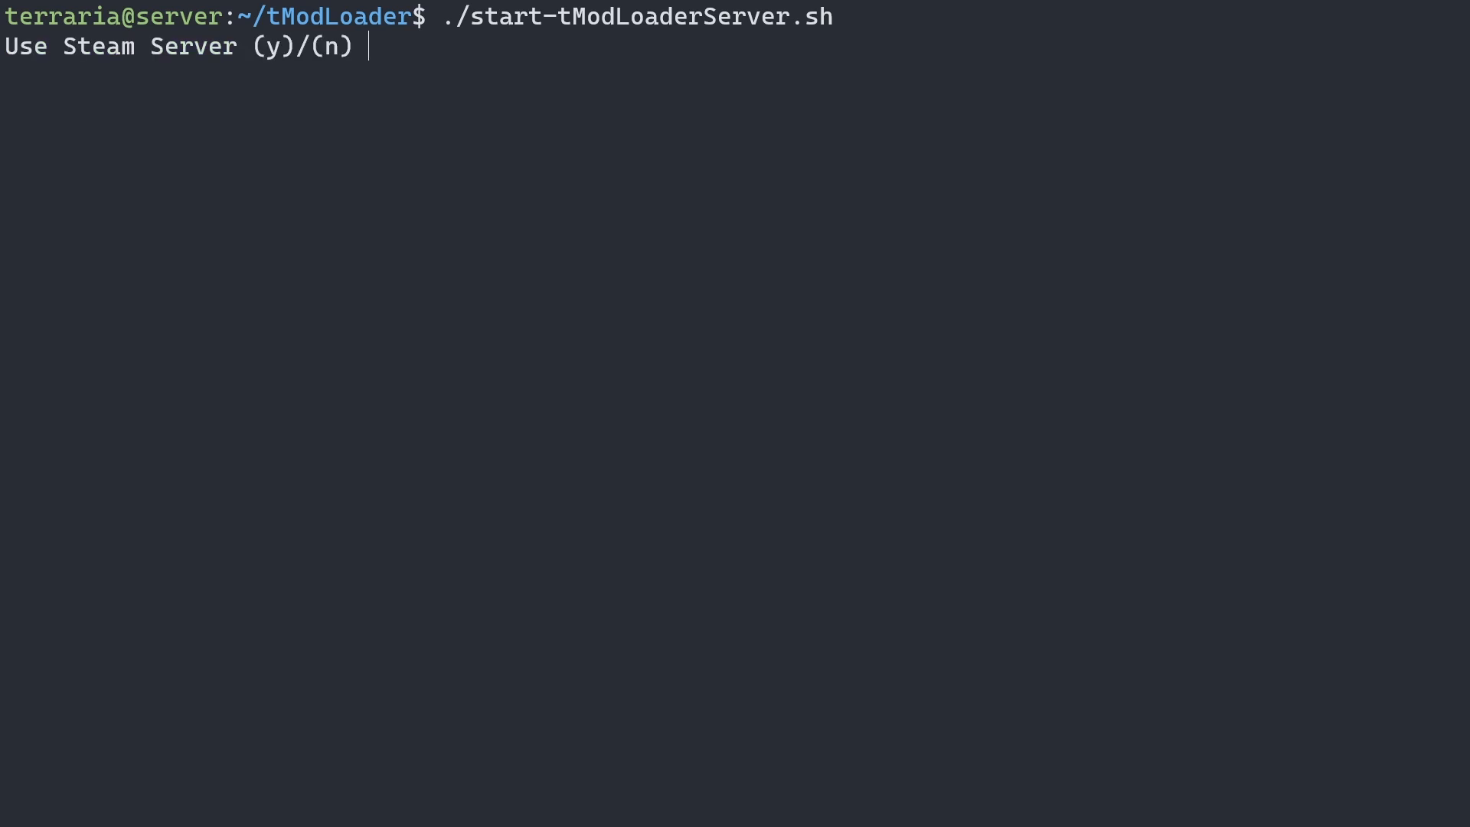
type("n")
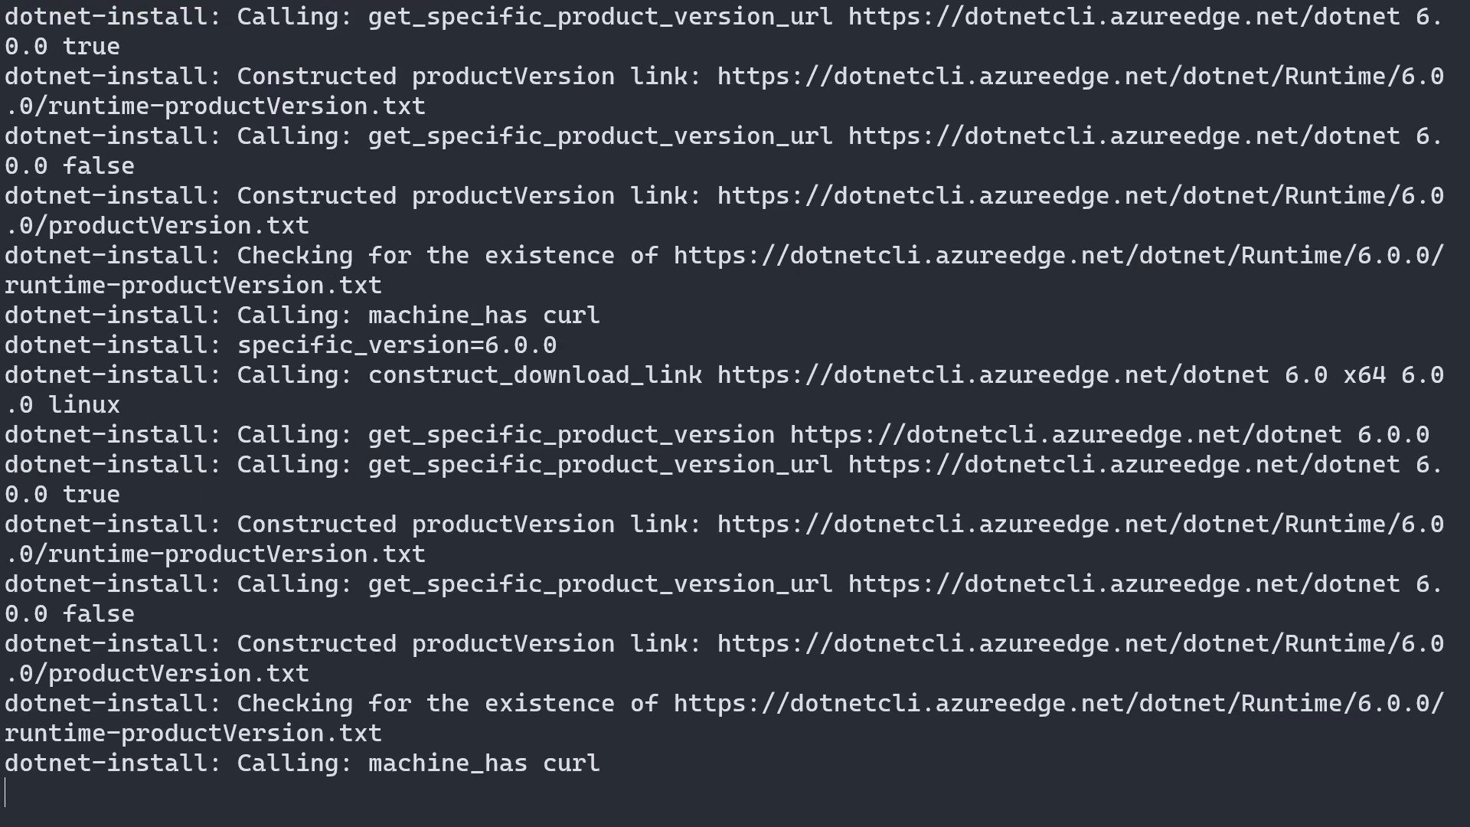
scroll("down", 3)
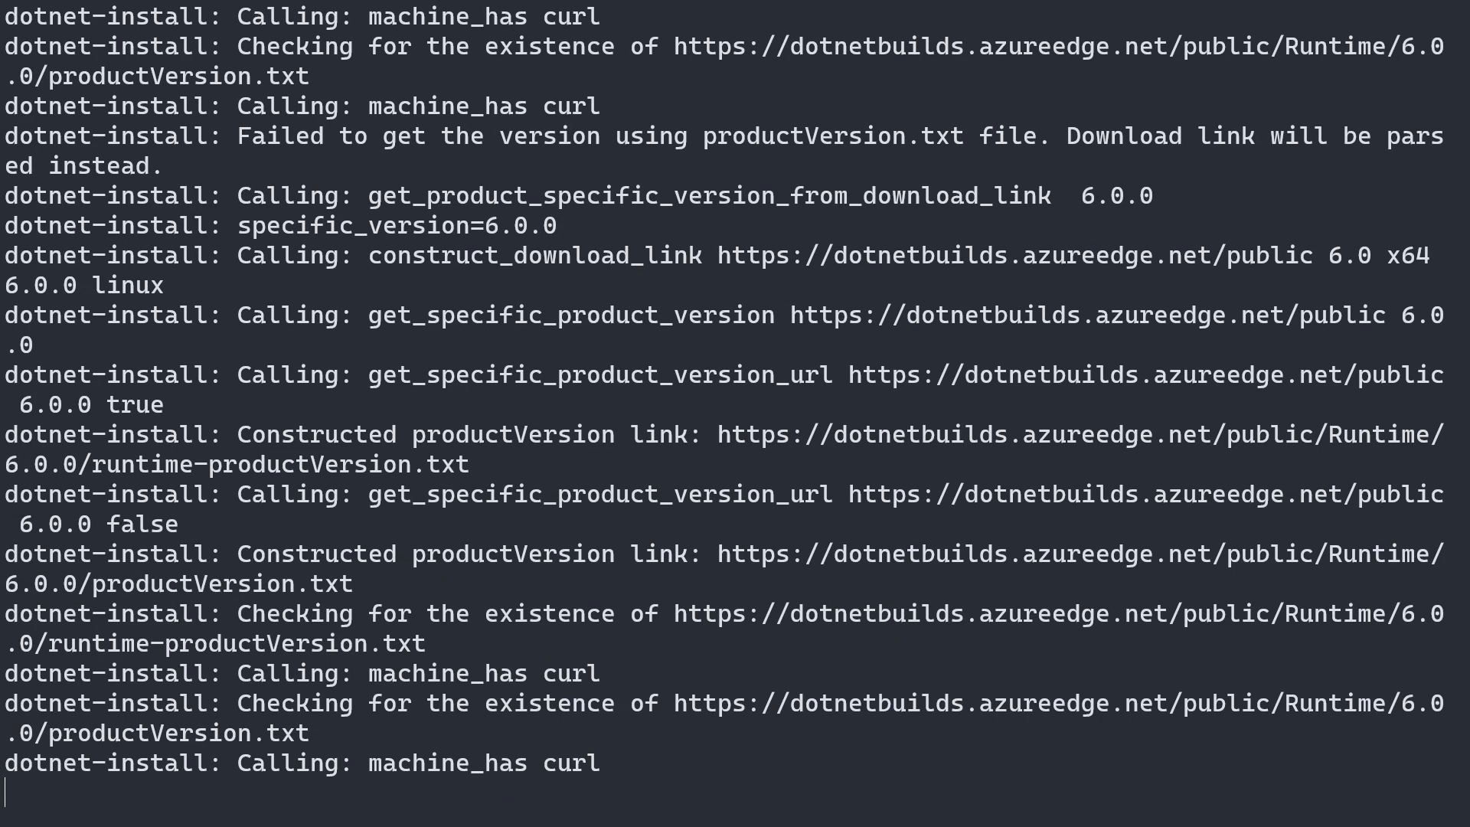
scroll("down", 3)
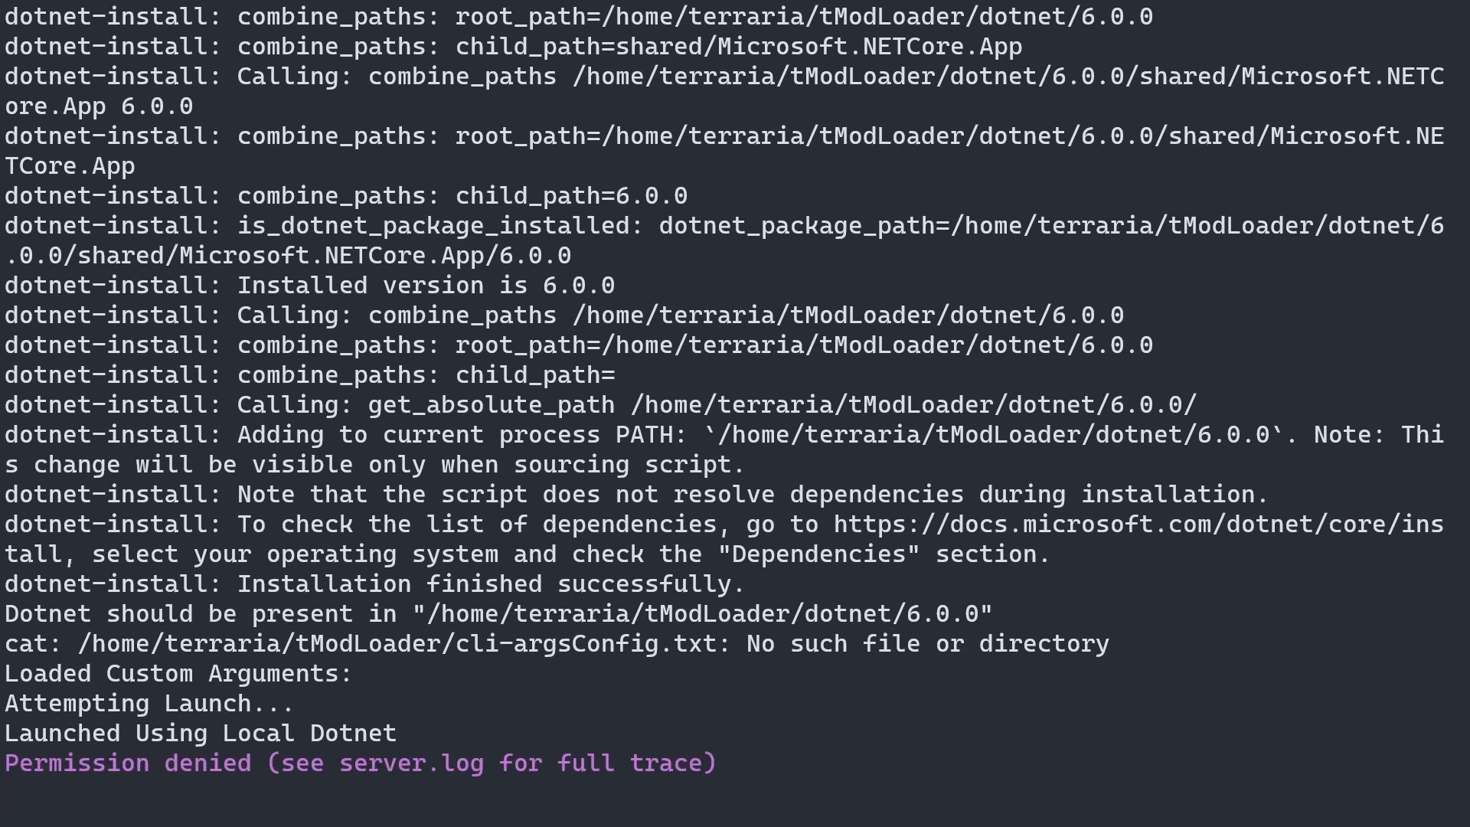
scroll("down", 3)
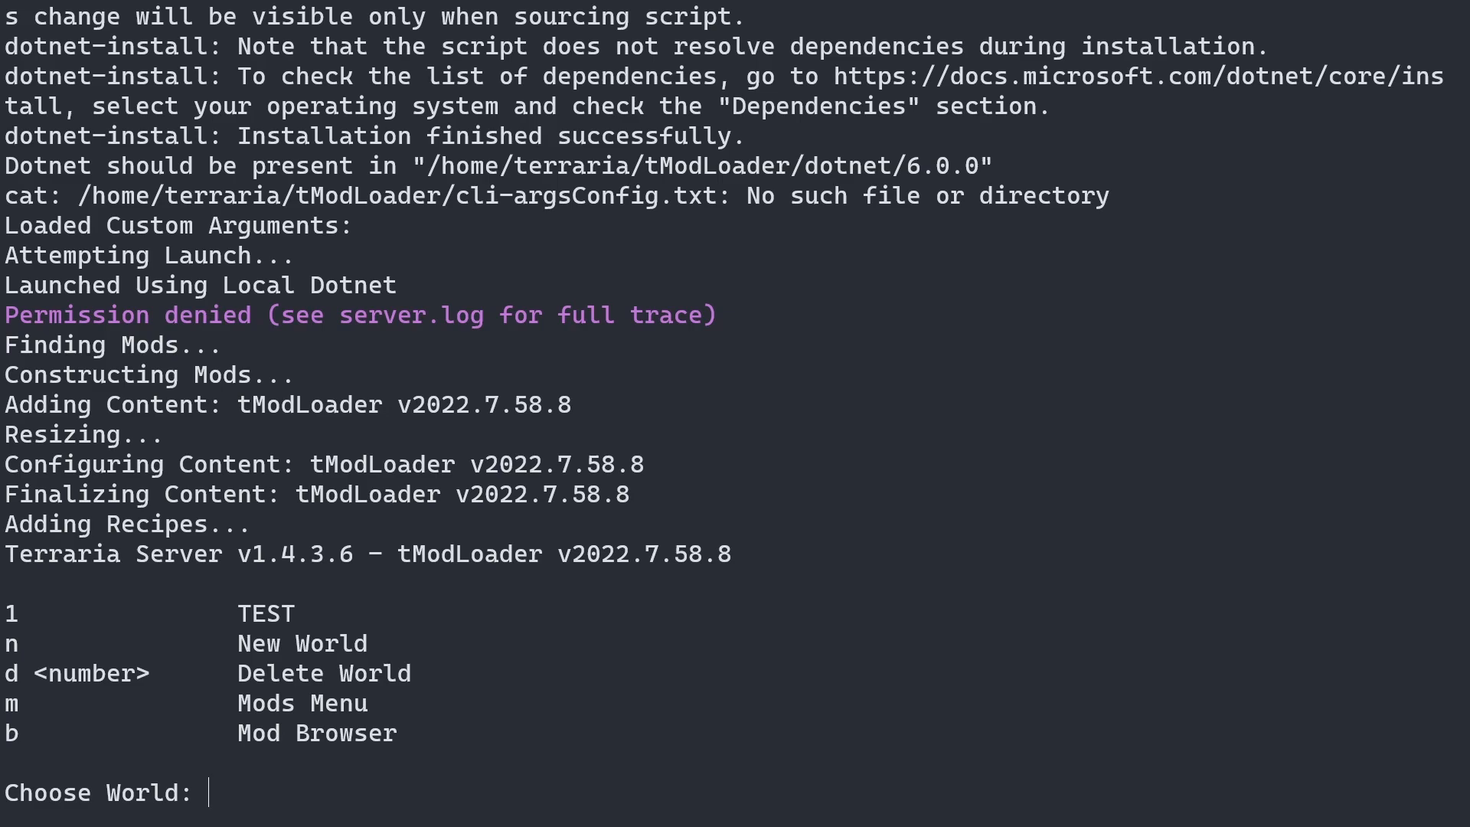
Delete world TEST, generate a new small world named TEST, and select world 1.
type("d")
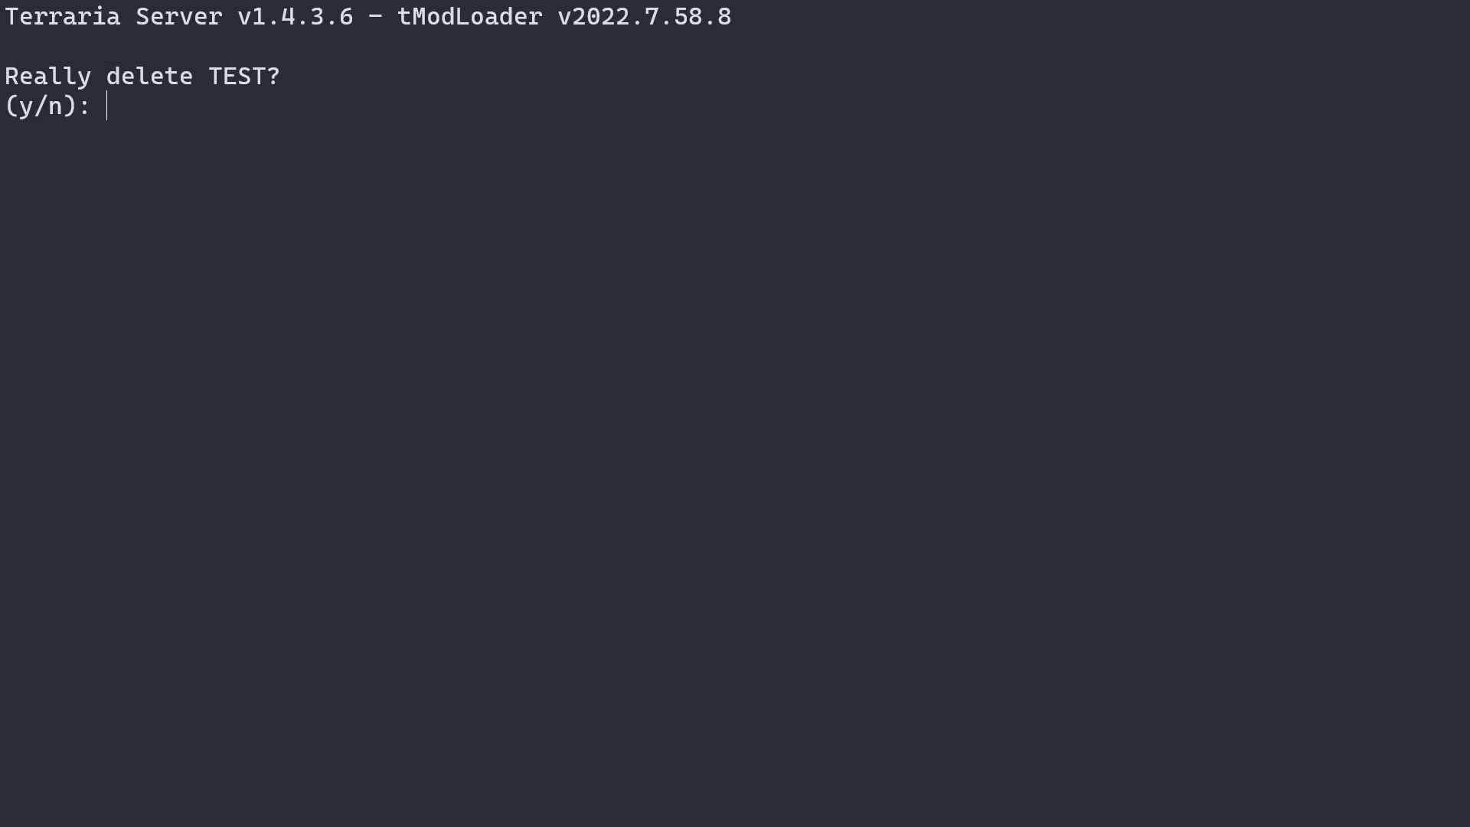
type("n")
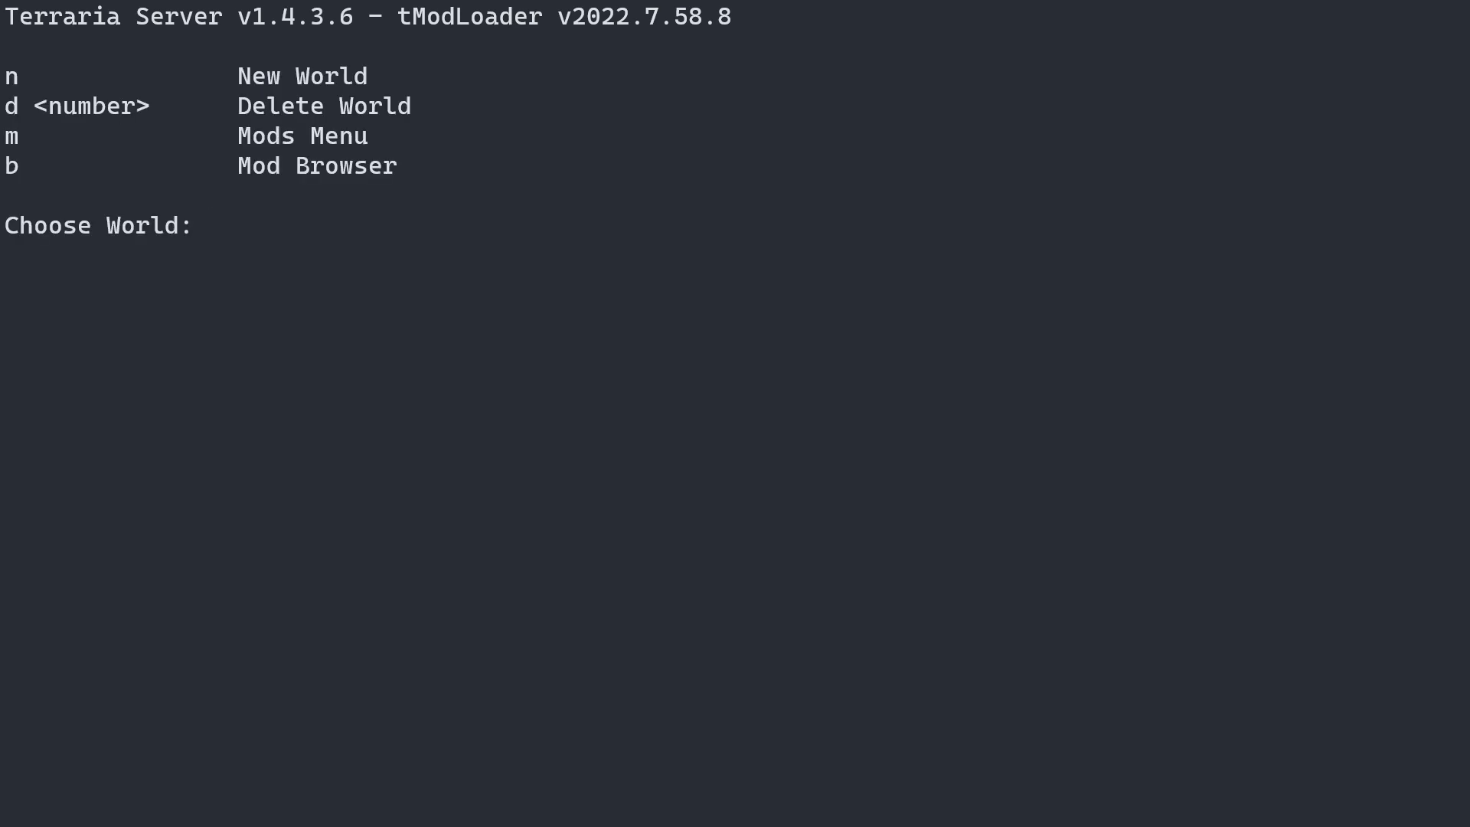
type("n")
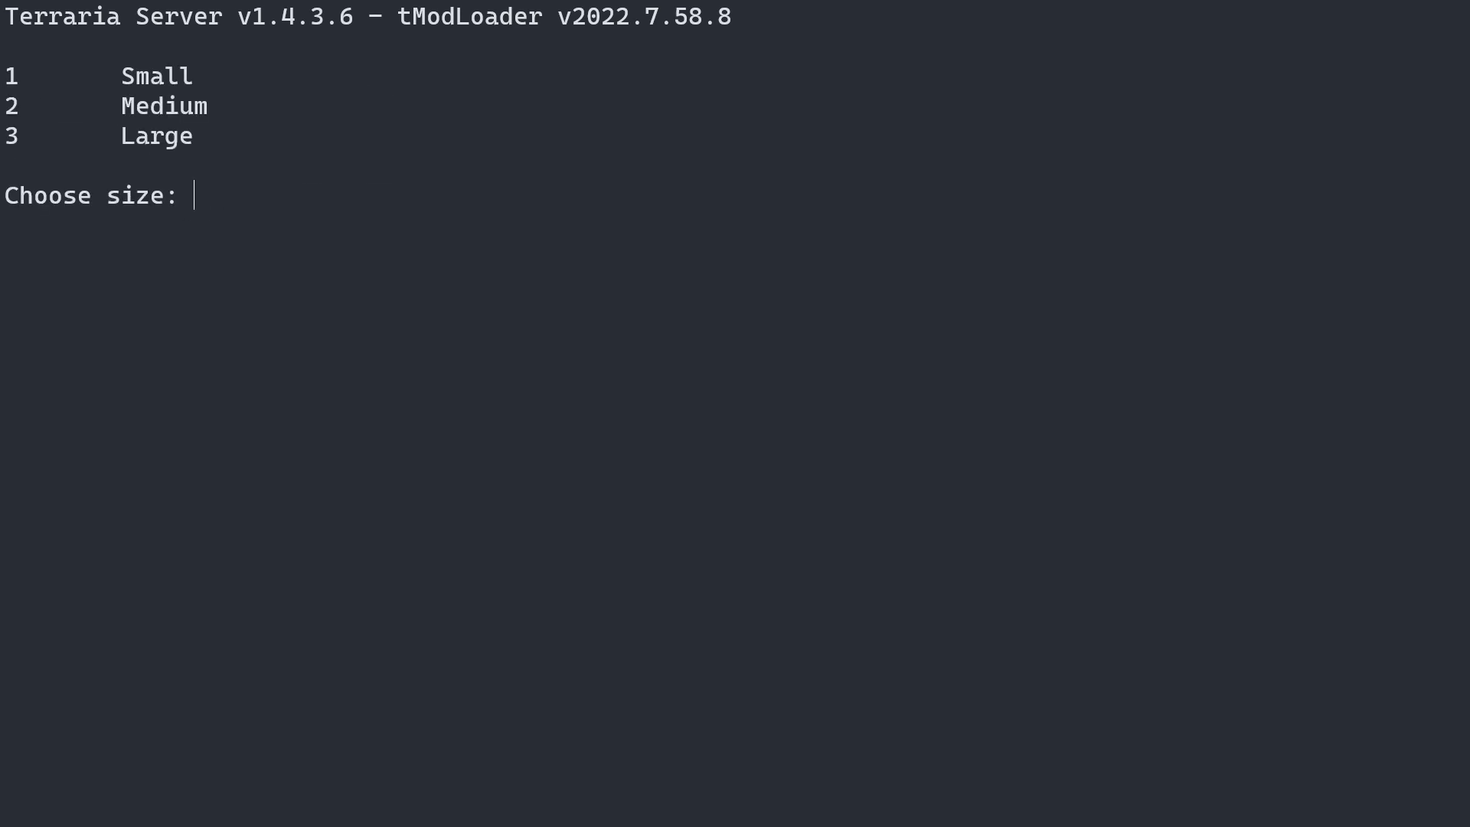
type("1")
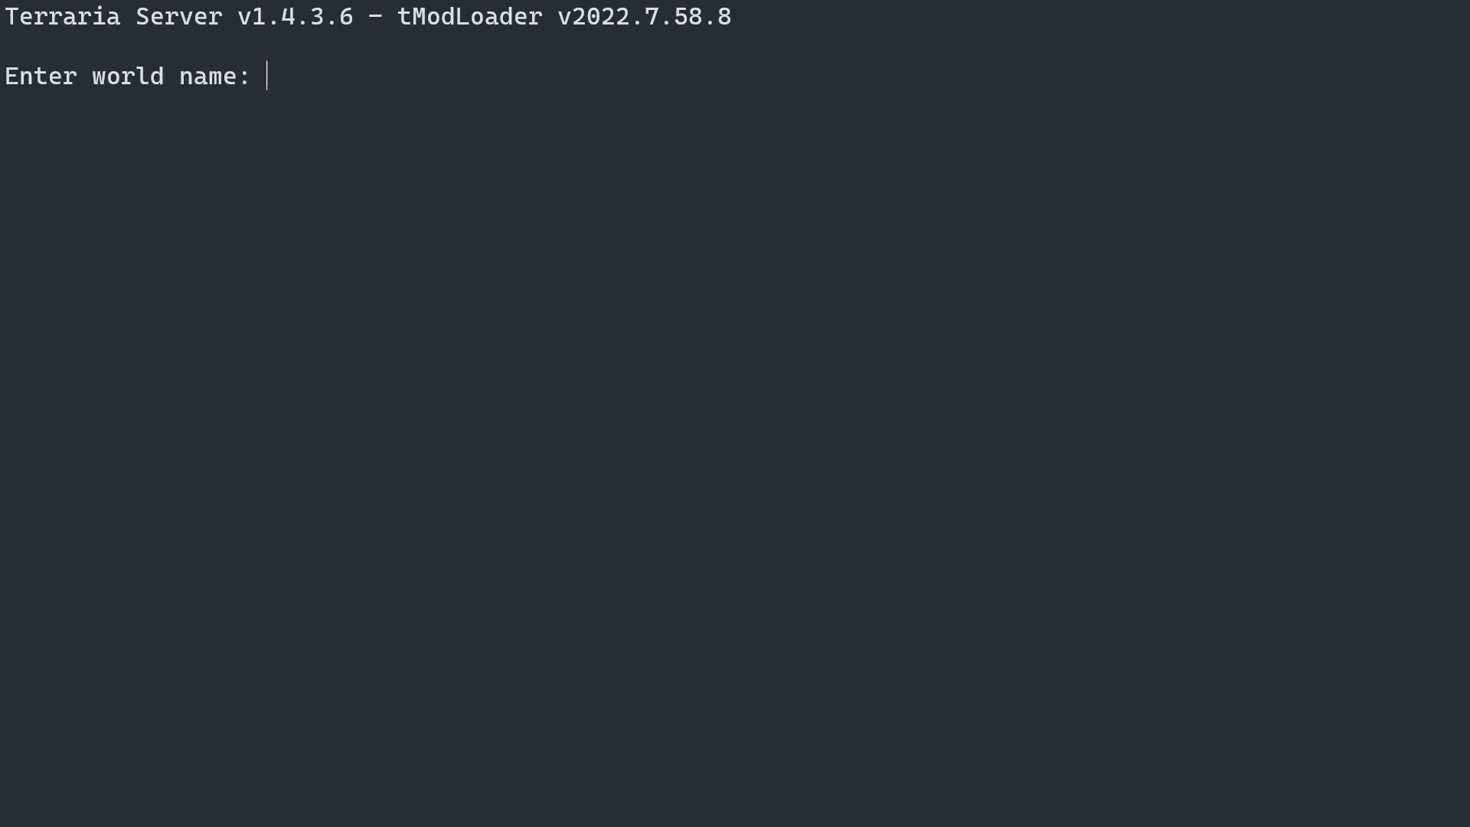
type("TES")
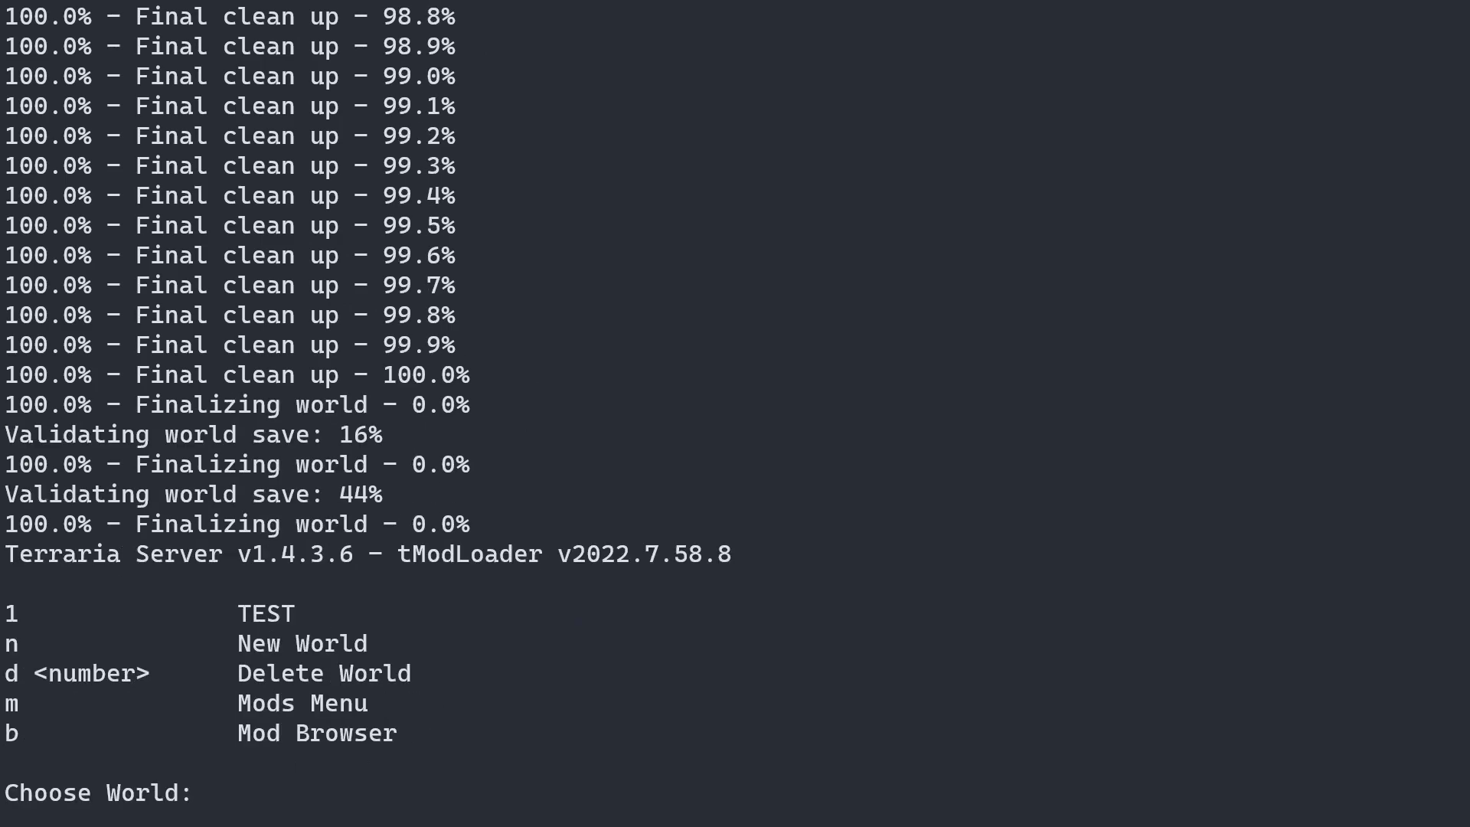
type("1")
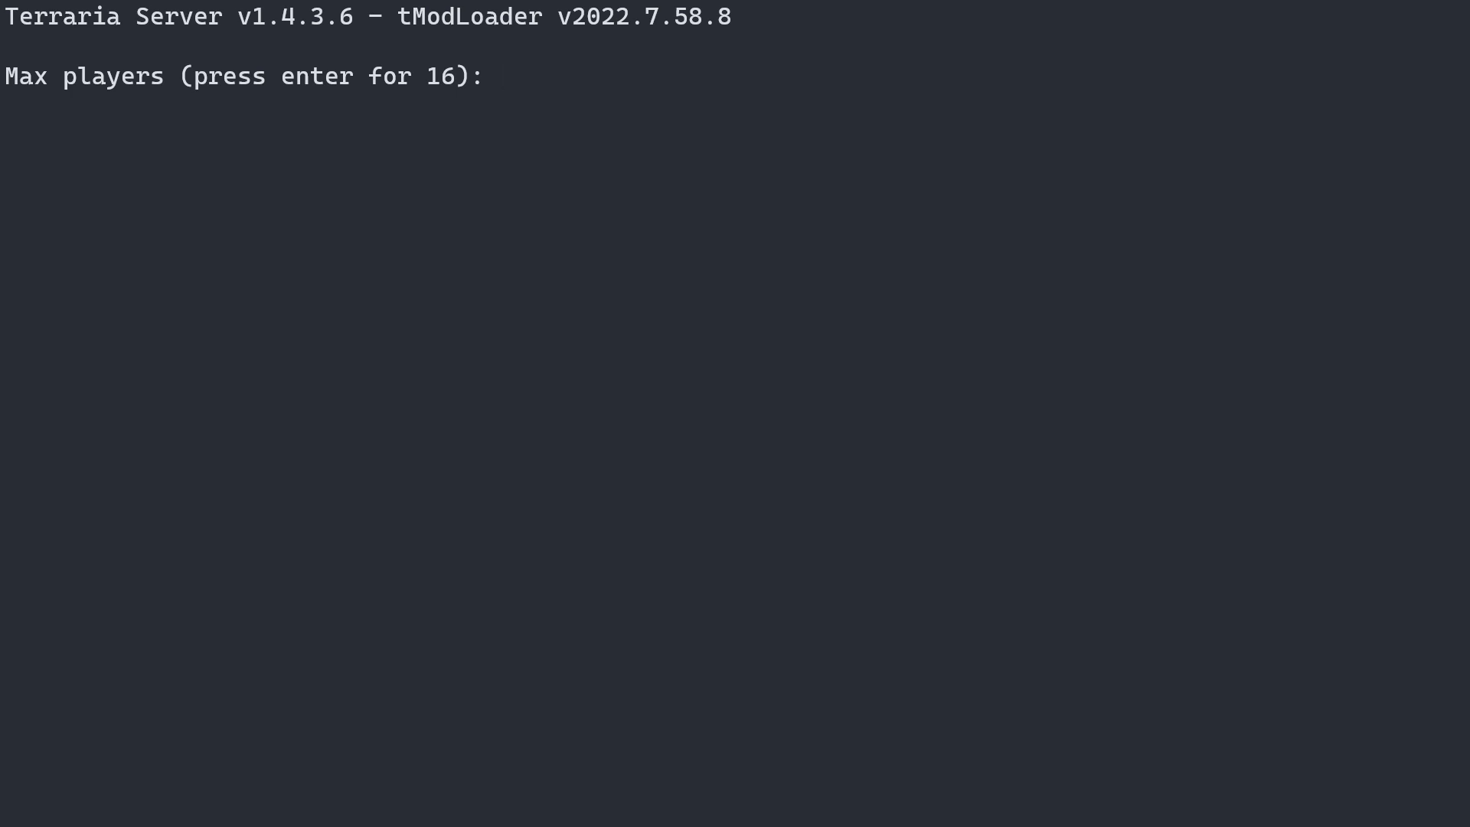
Accept the default maximum of 16 players.
key("enter")
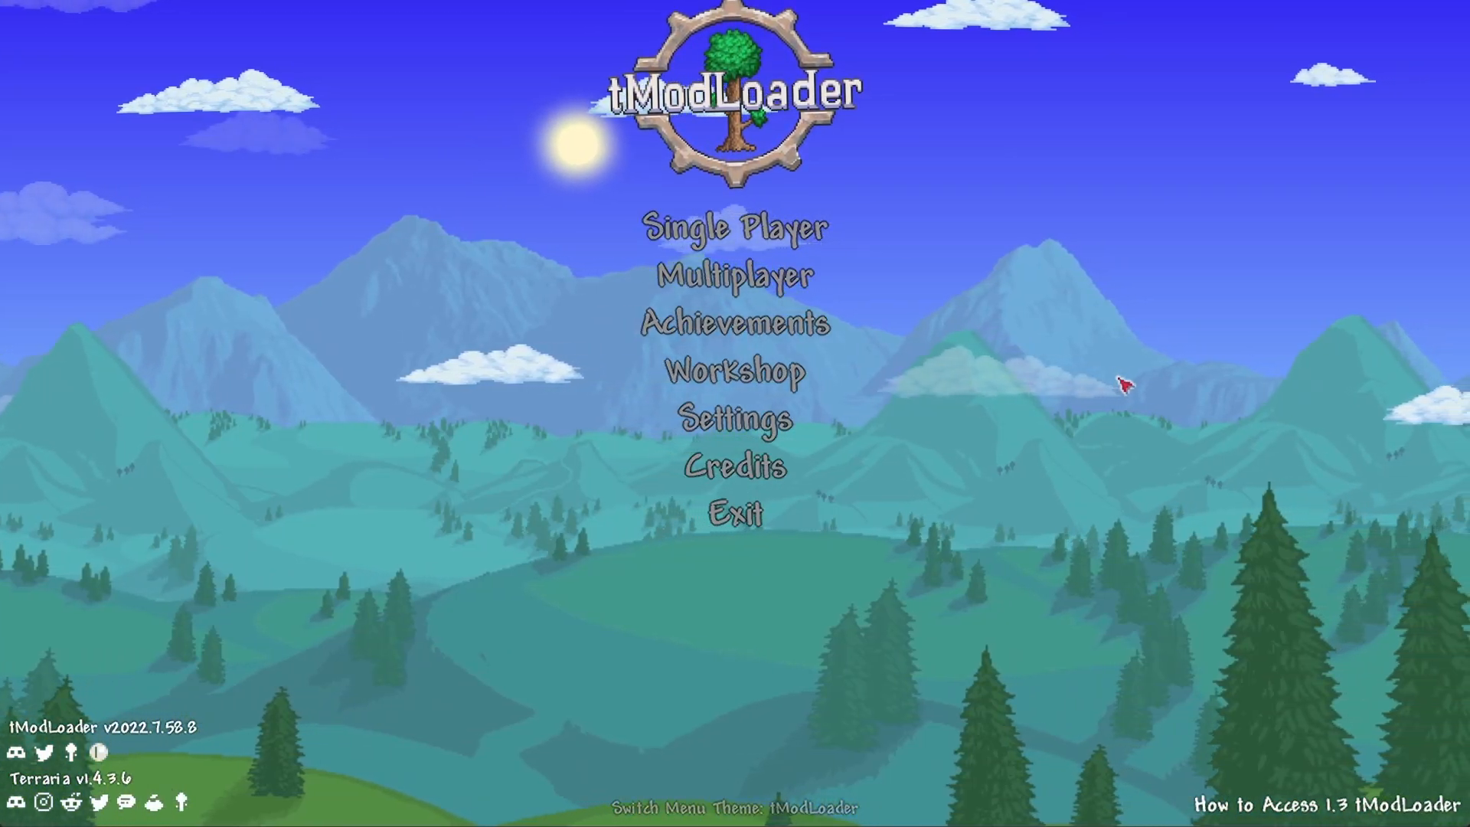
mouse_move(734, 274)
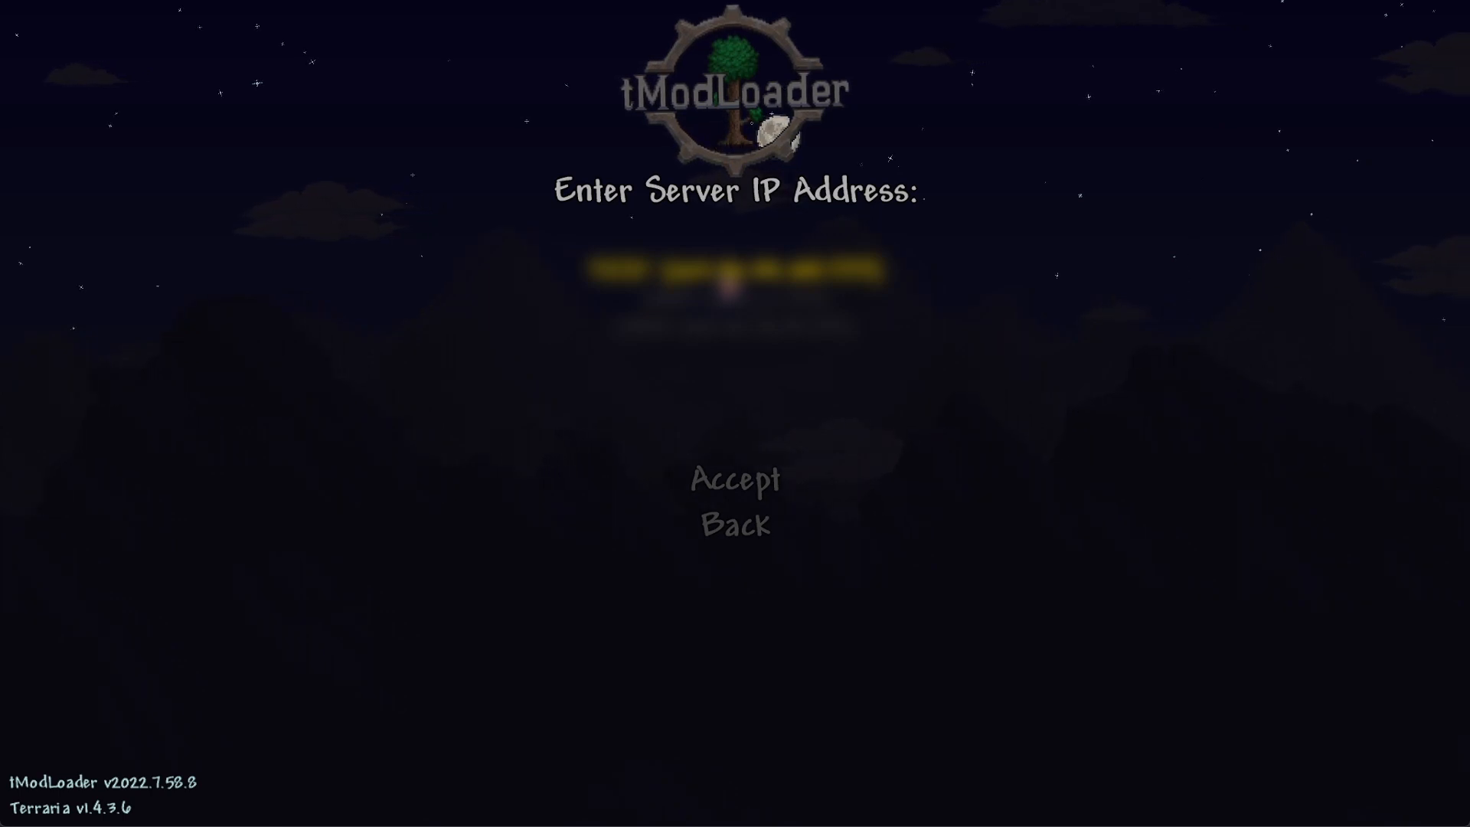
left_click(736, 479)
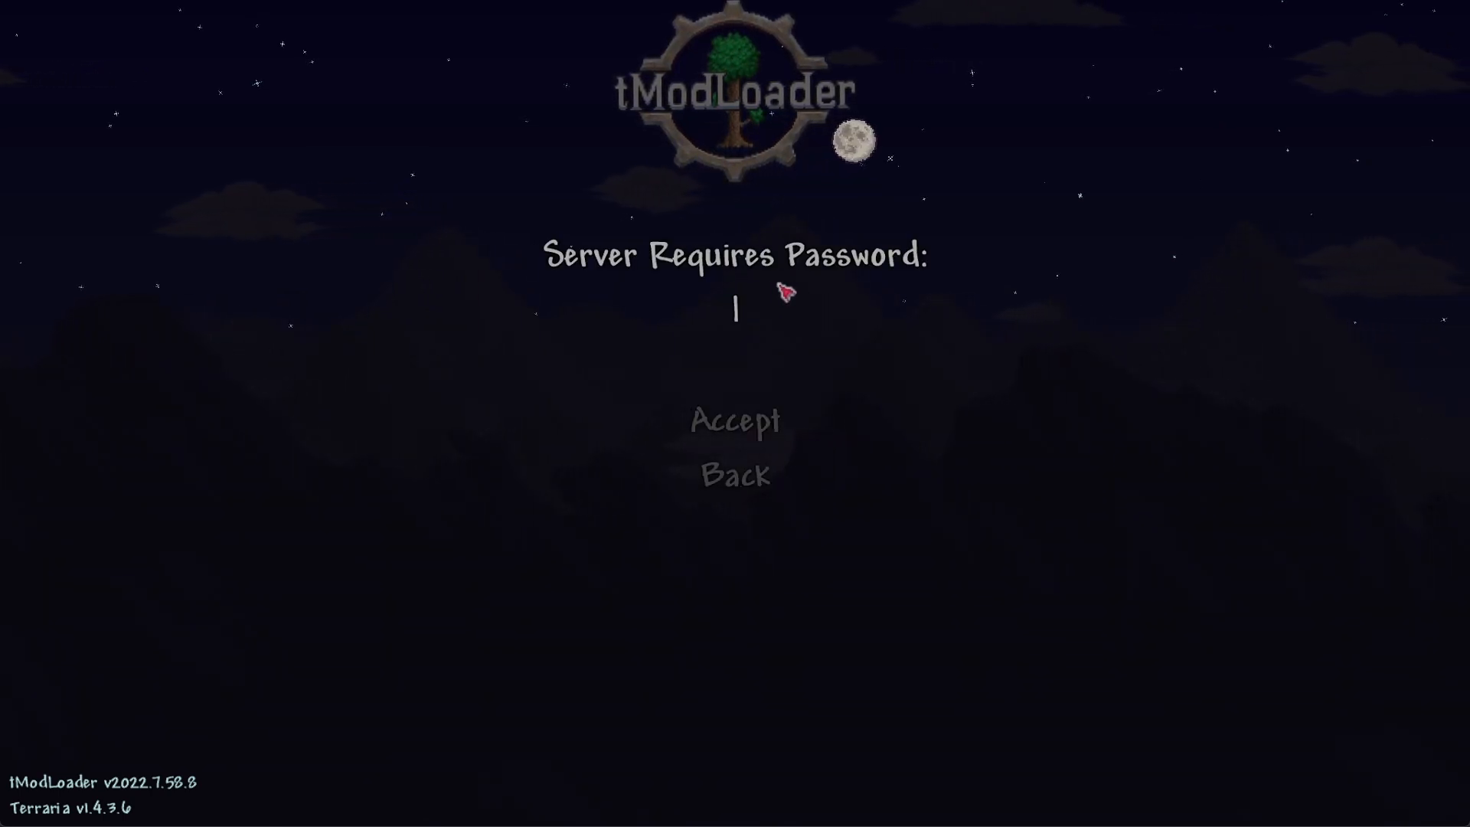
left_click(735, 419)
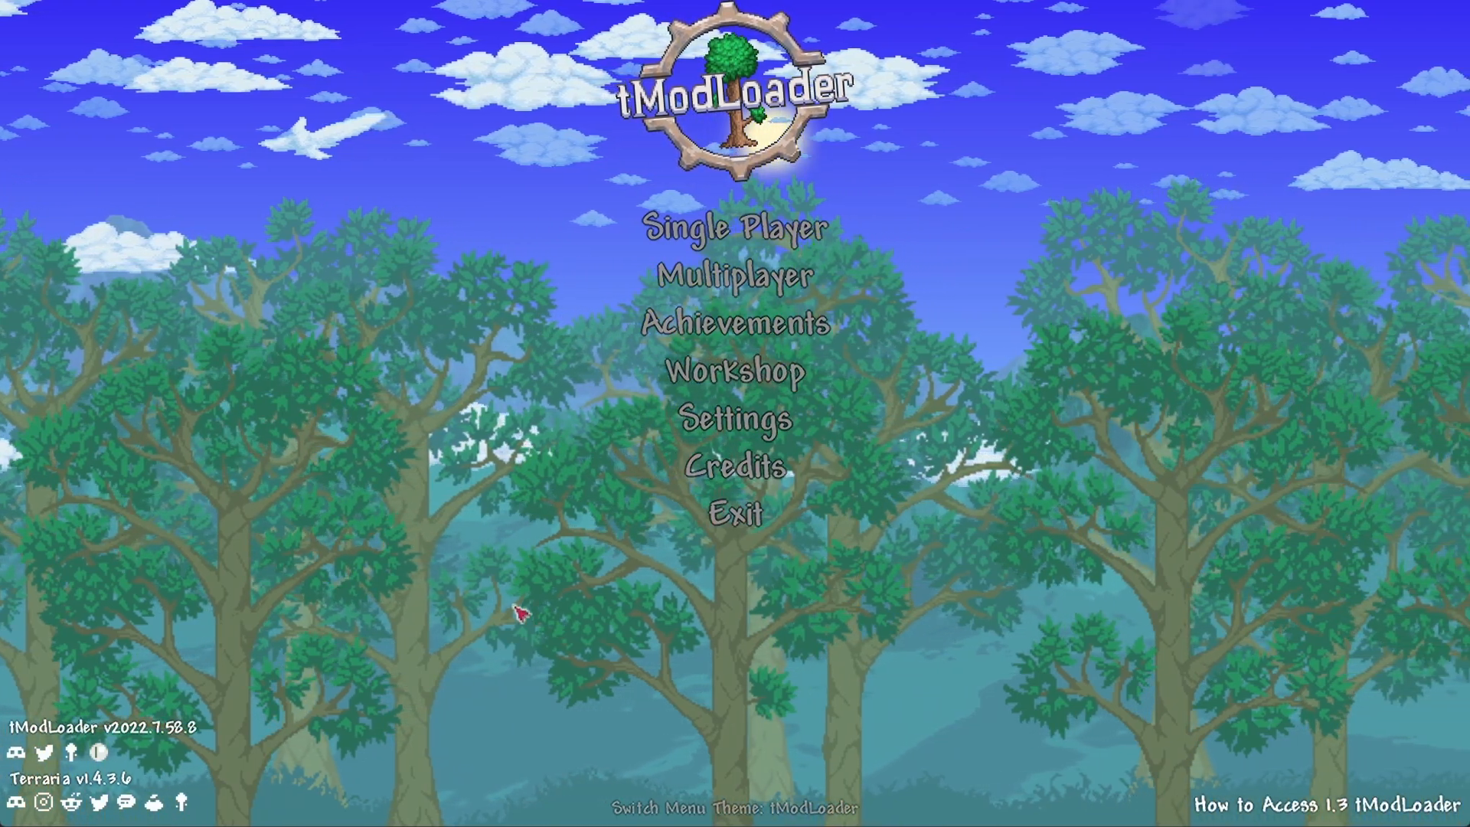
Enable Magic Storage under Workshop > Manage Mods and reload mods.
left_click(739, 372)
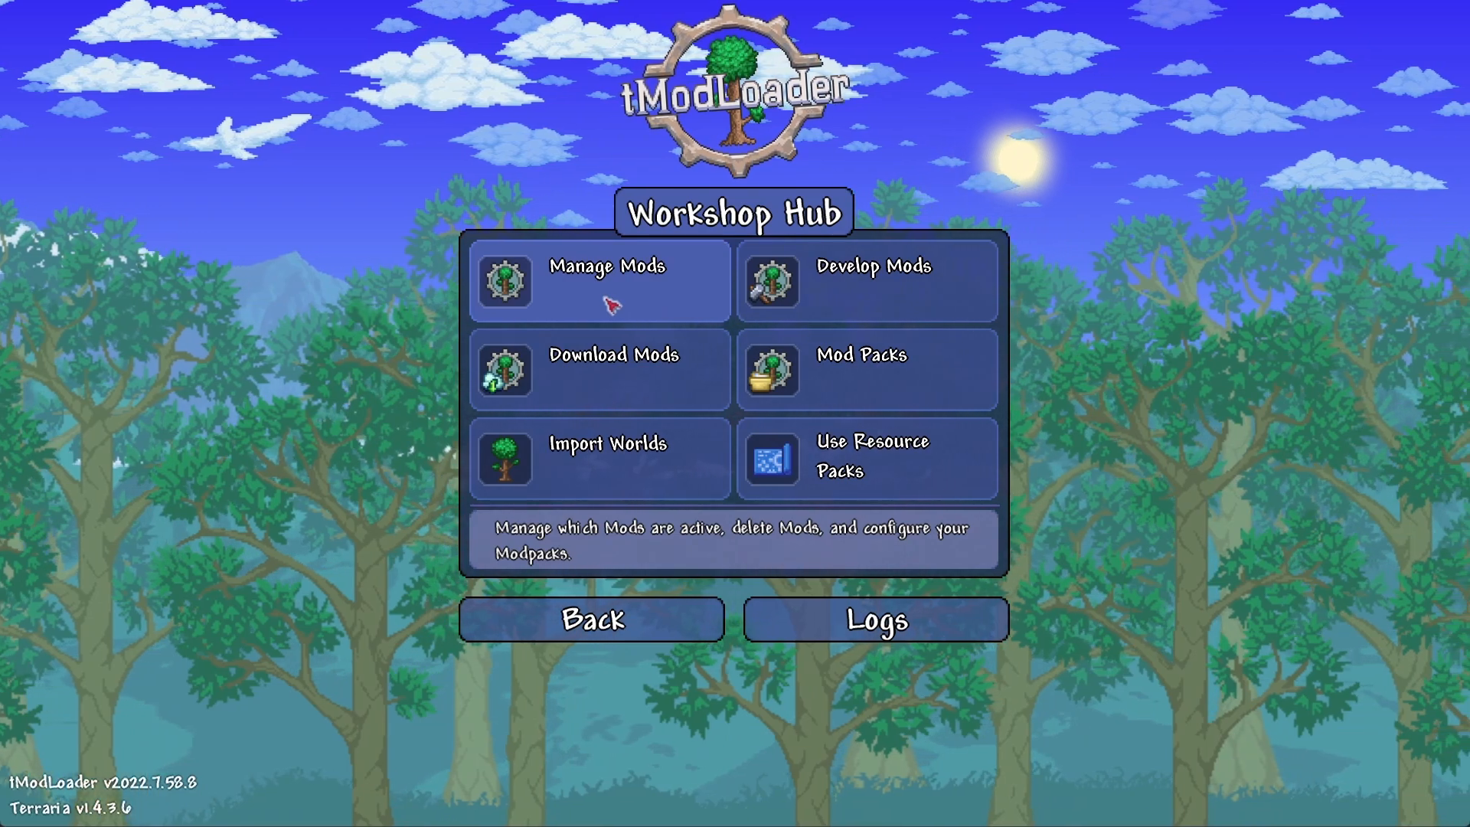
left_click(597, 281)
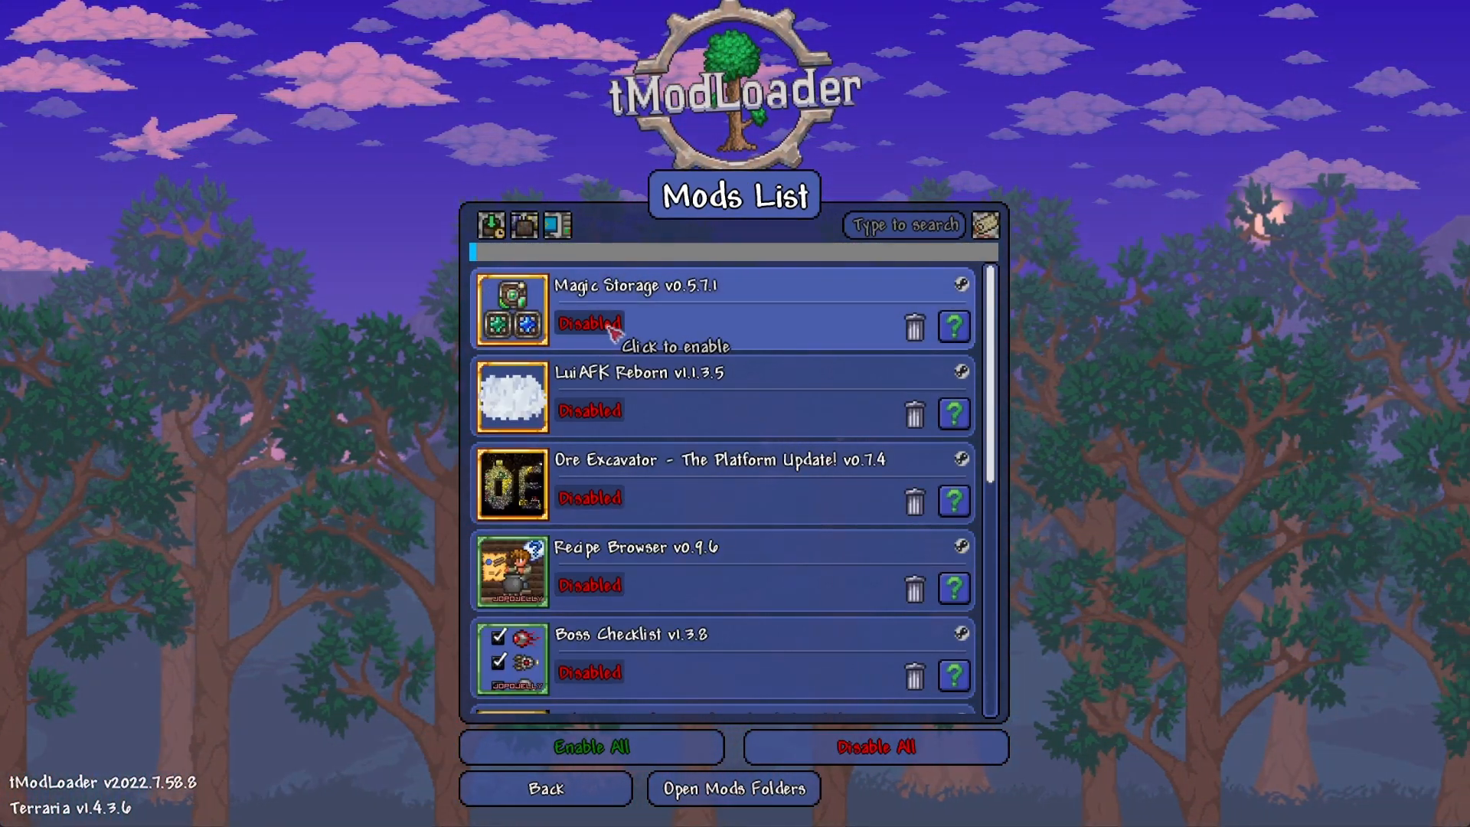
left_click(589, 323)
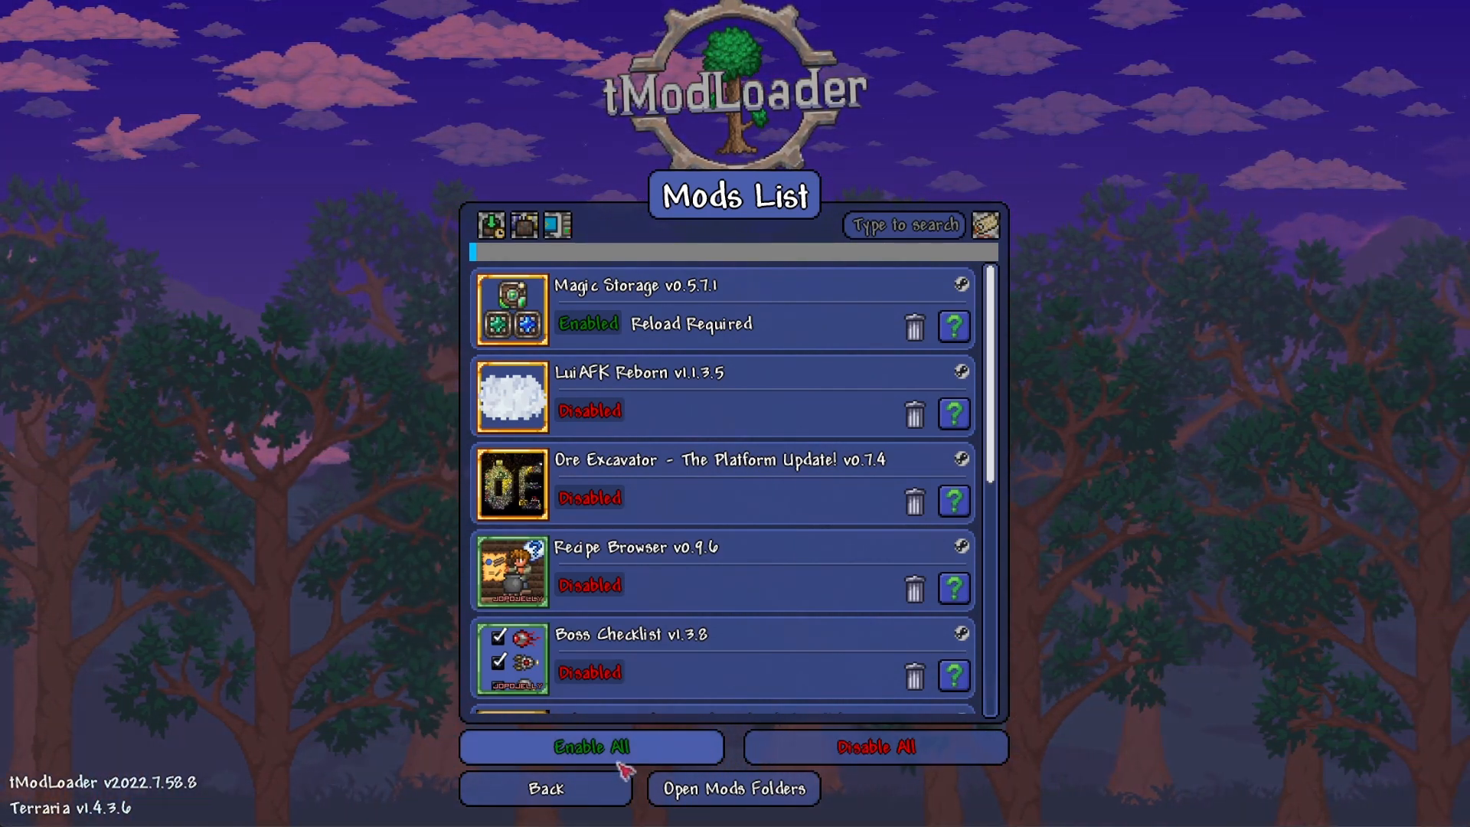
left_click(590, 746)
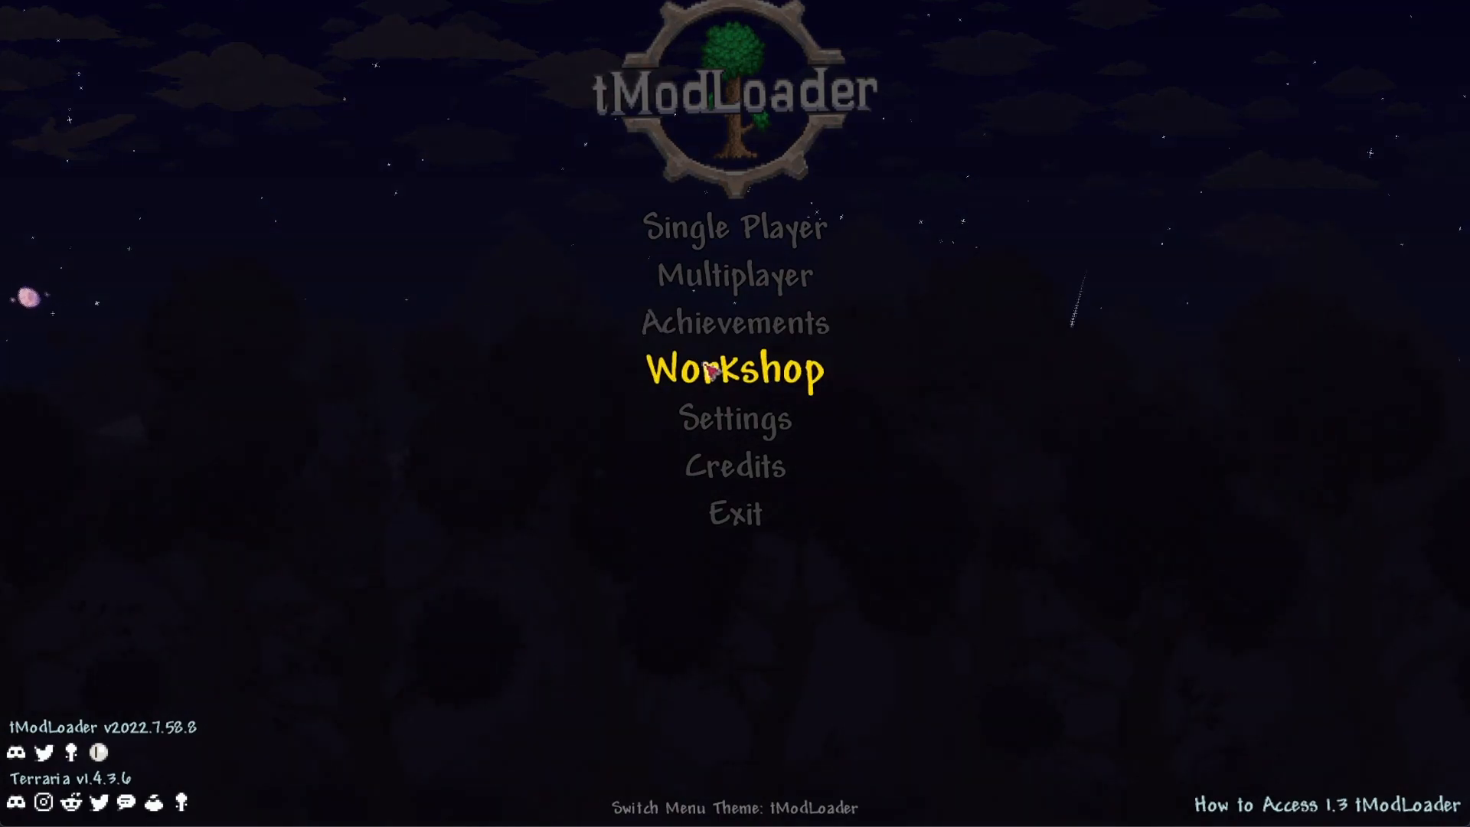
Save the enabled mods as a new mod pack named TEST.
left_click(734, 368)
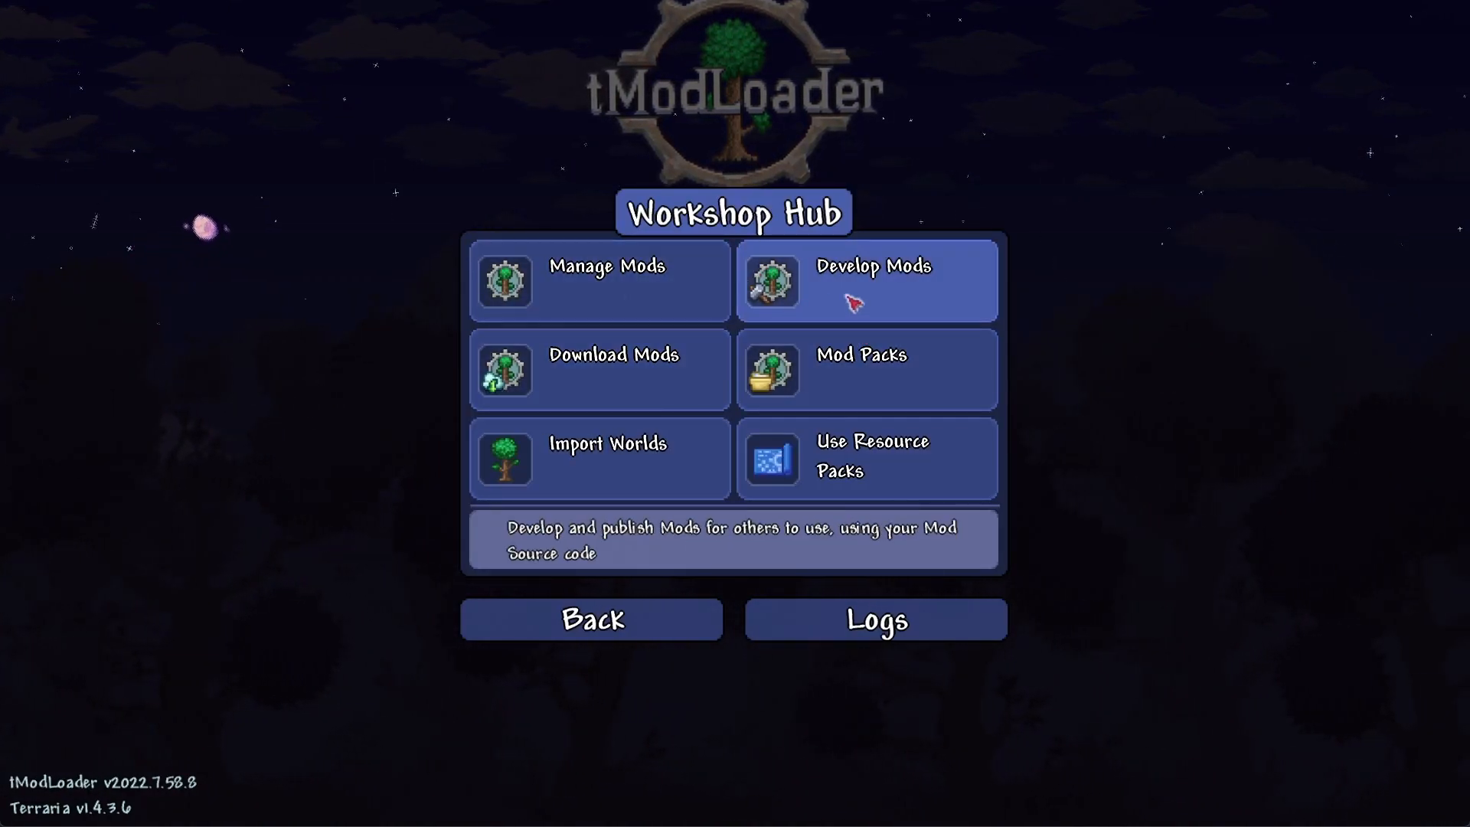
left_click(863, 369)
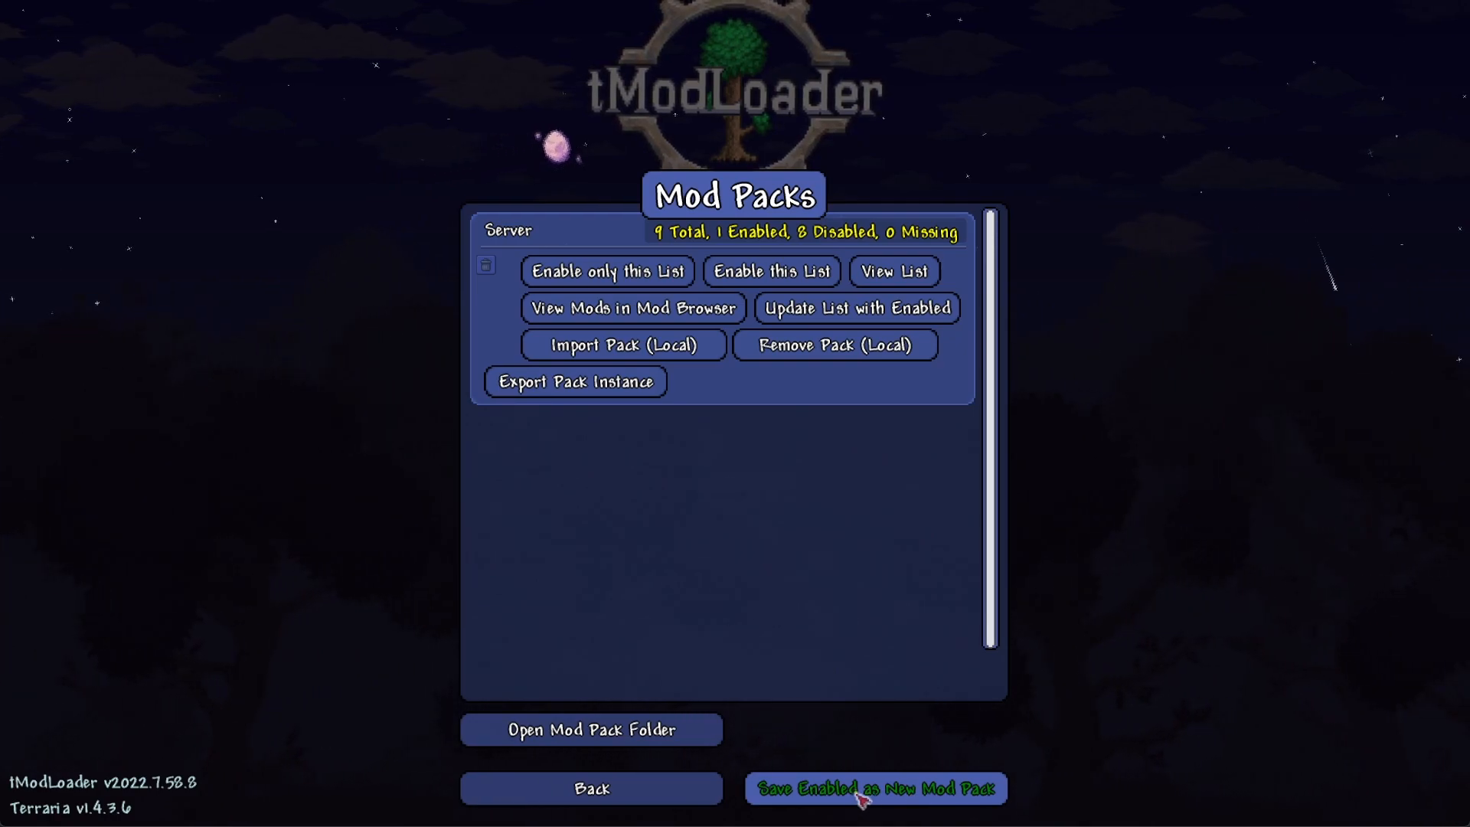
left_click(874, 788)
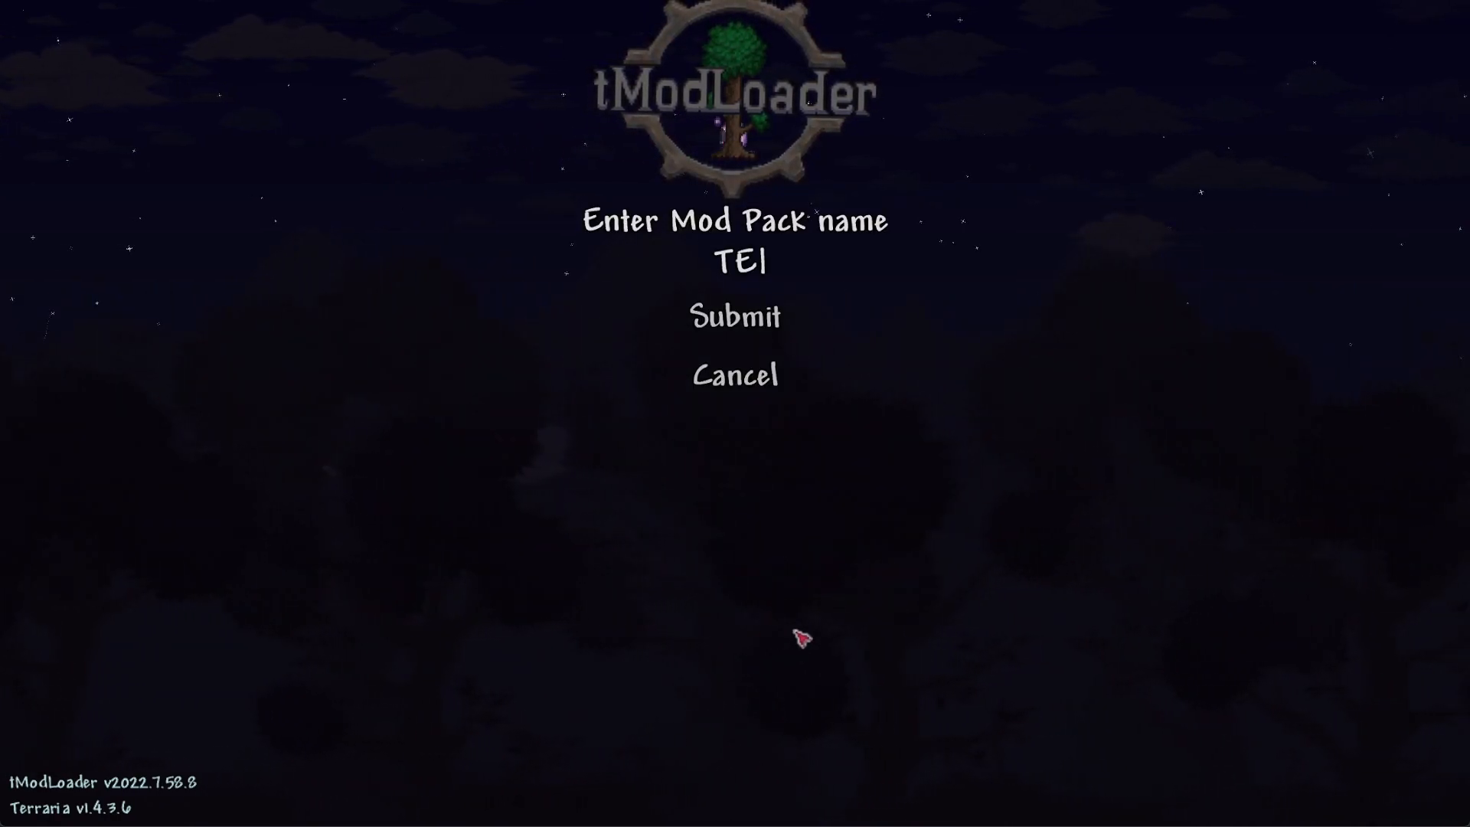
left_click(735, 316)
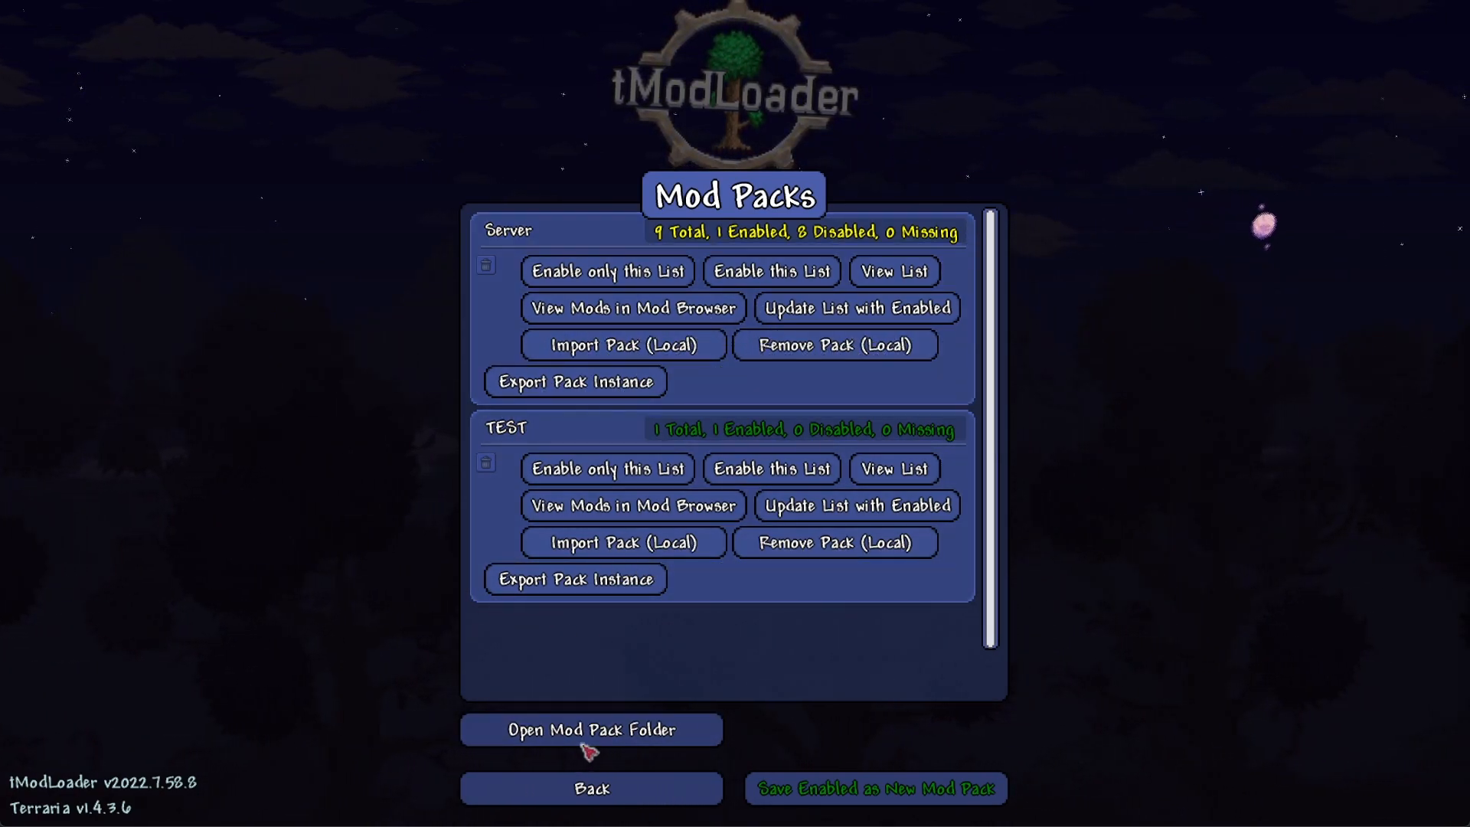
From the mod pack folder, compress the TEST folder into a TEST.zip archive.
left_click(590, 729)
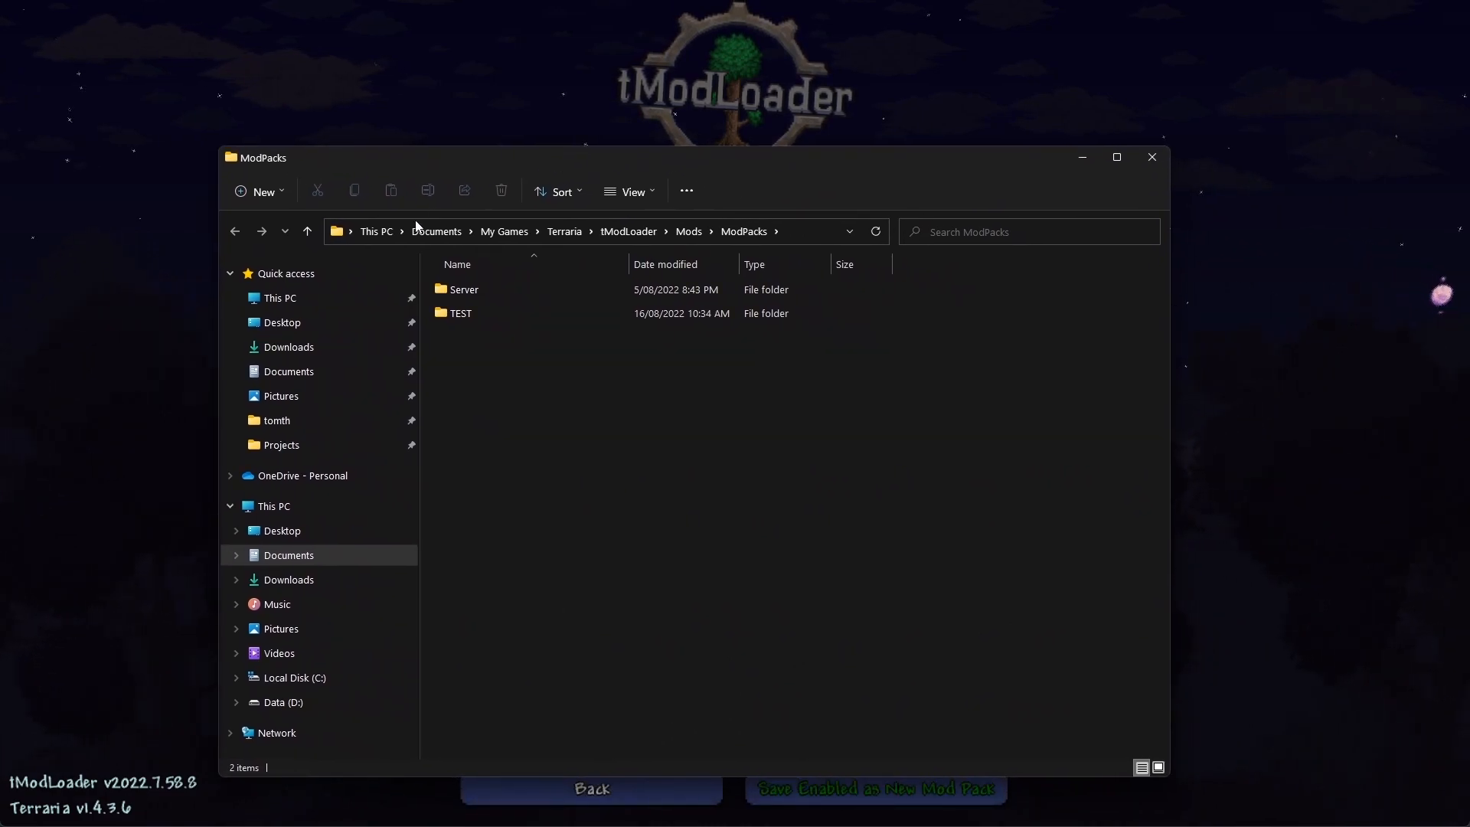
double_click(460, 314)
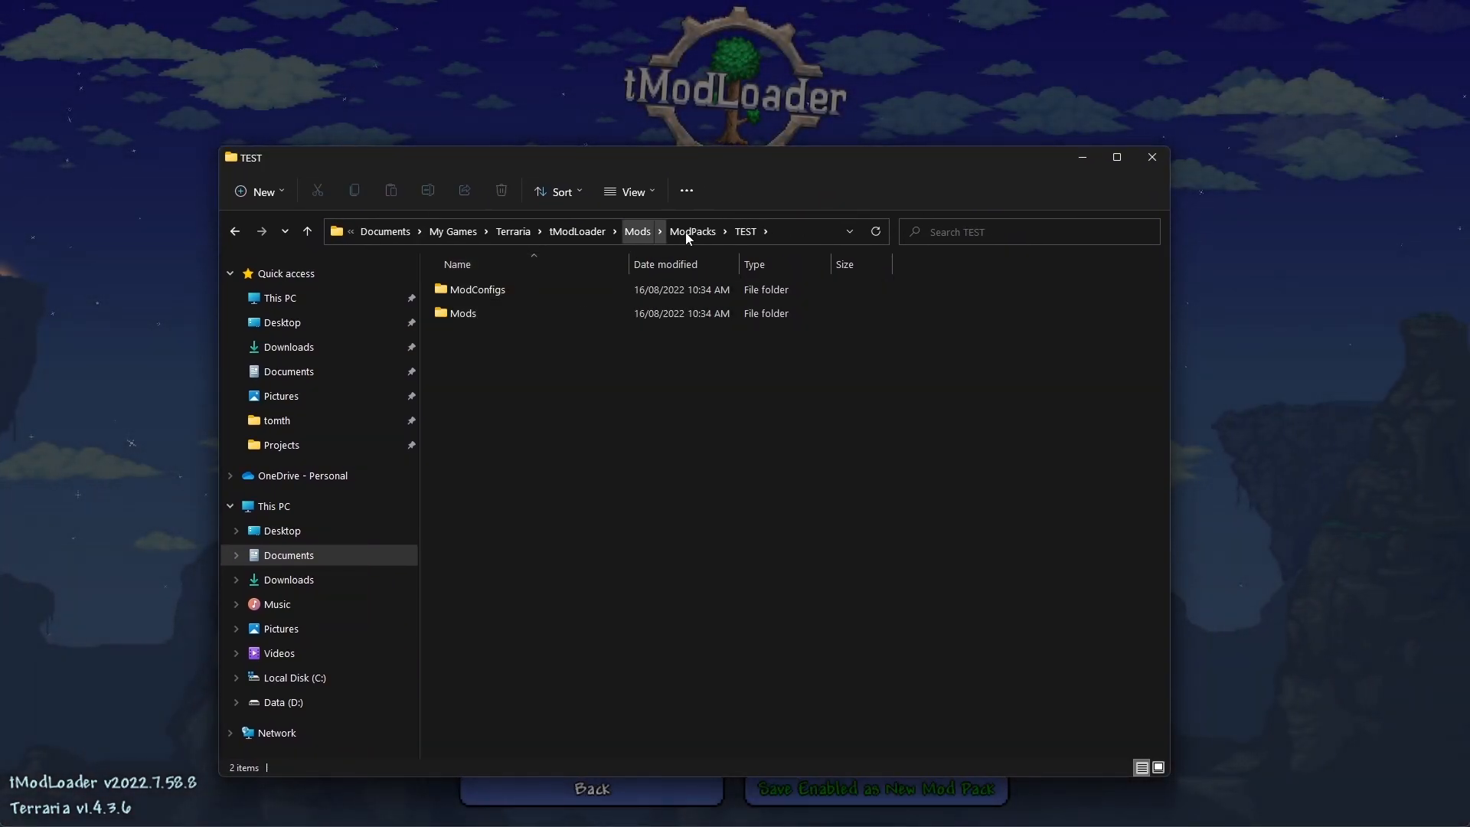
left_click(693, 232)
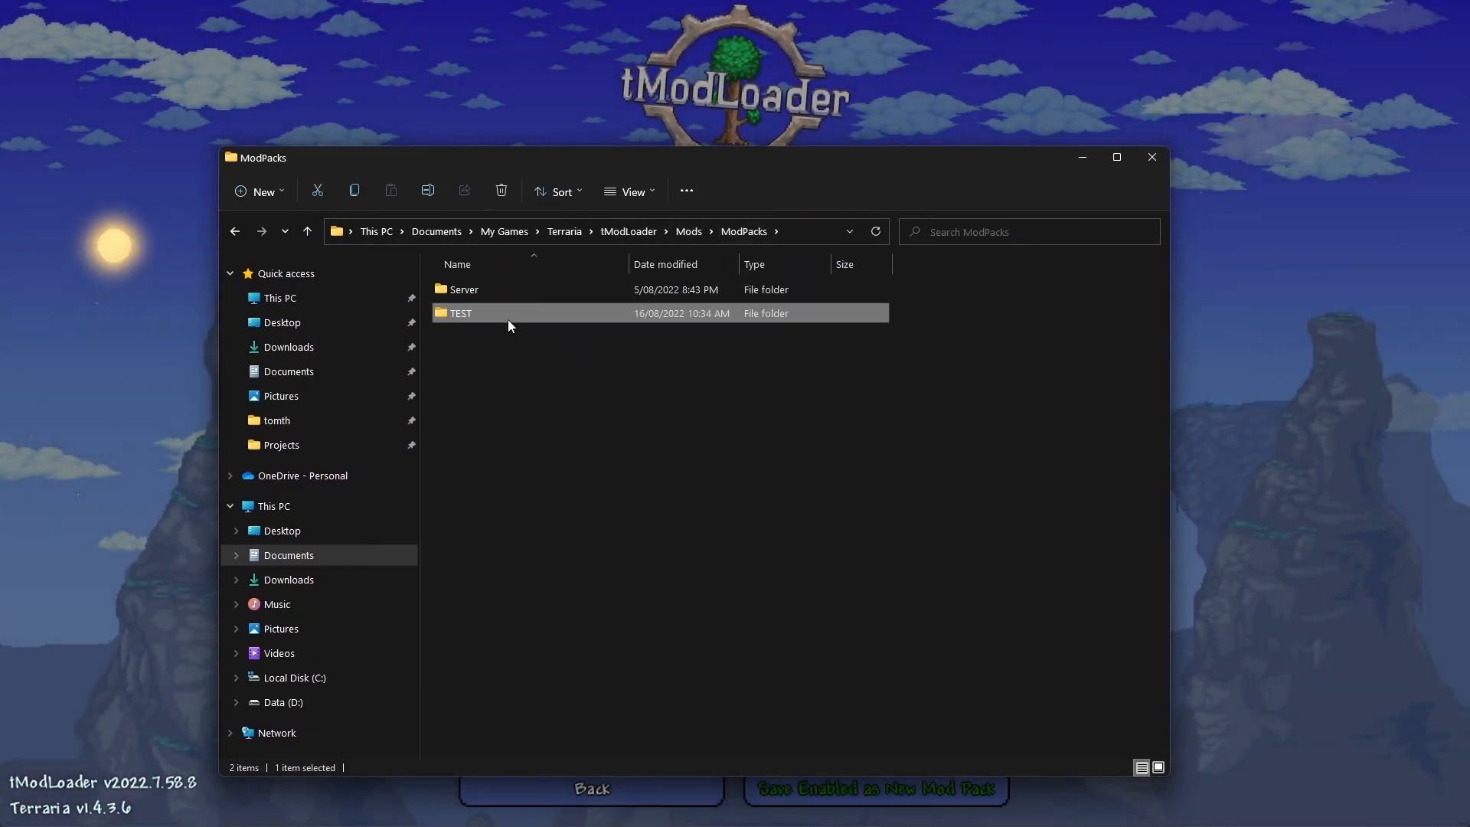
right_click(460, 312)
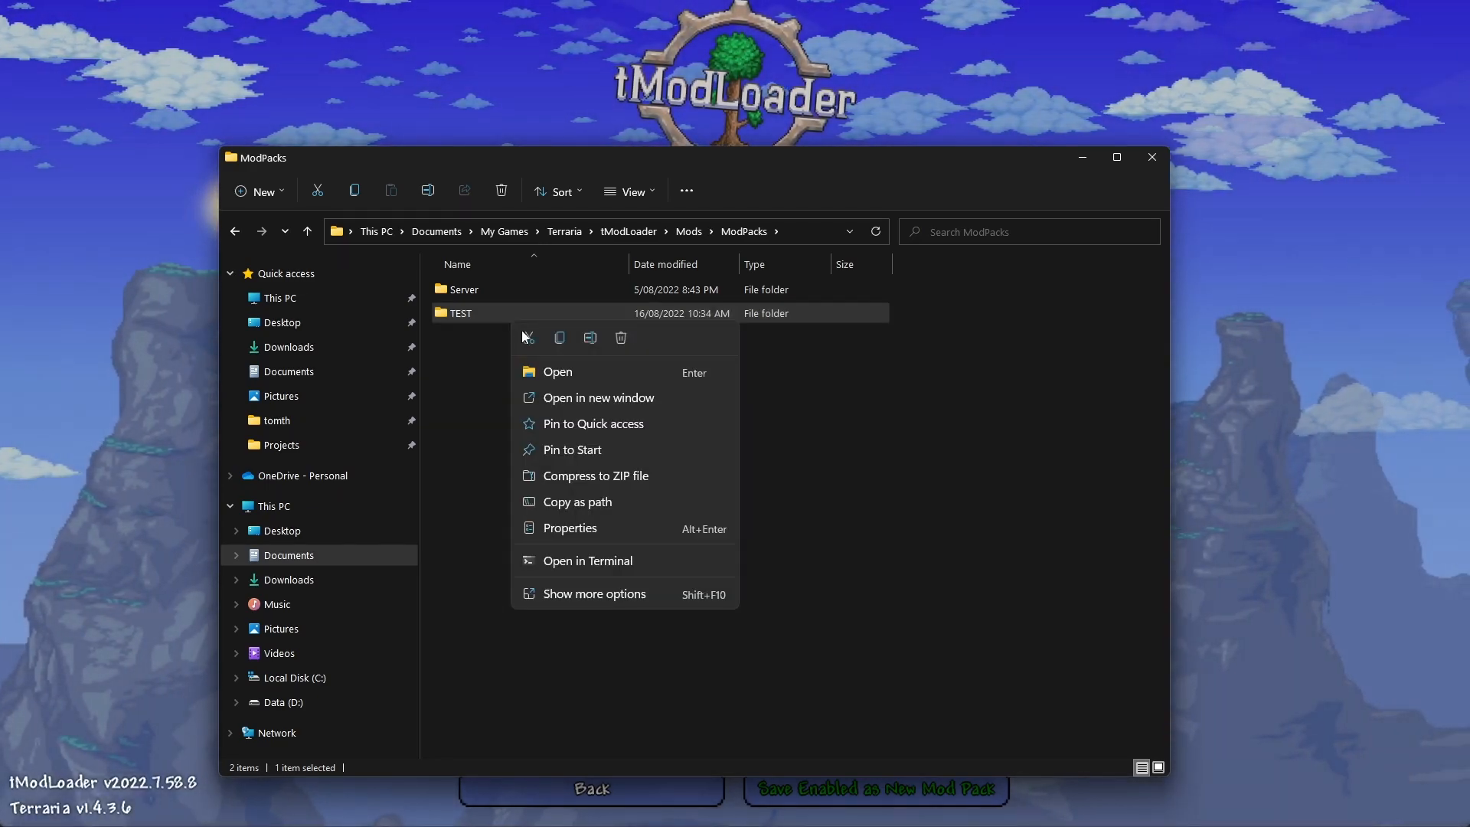
left_click(596, 476)
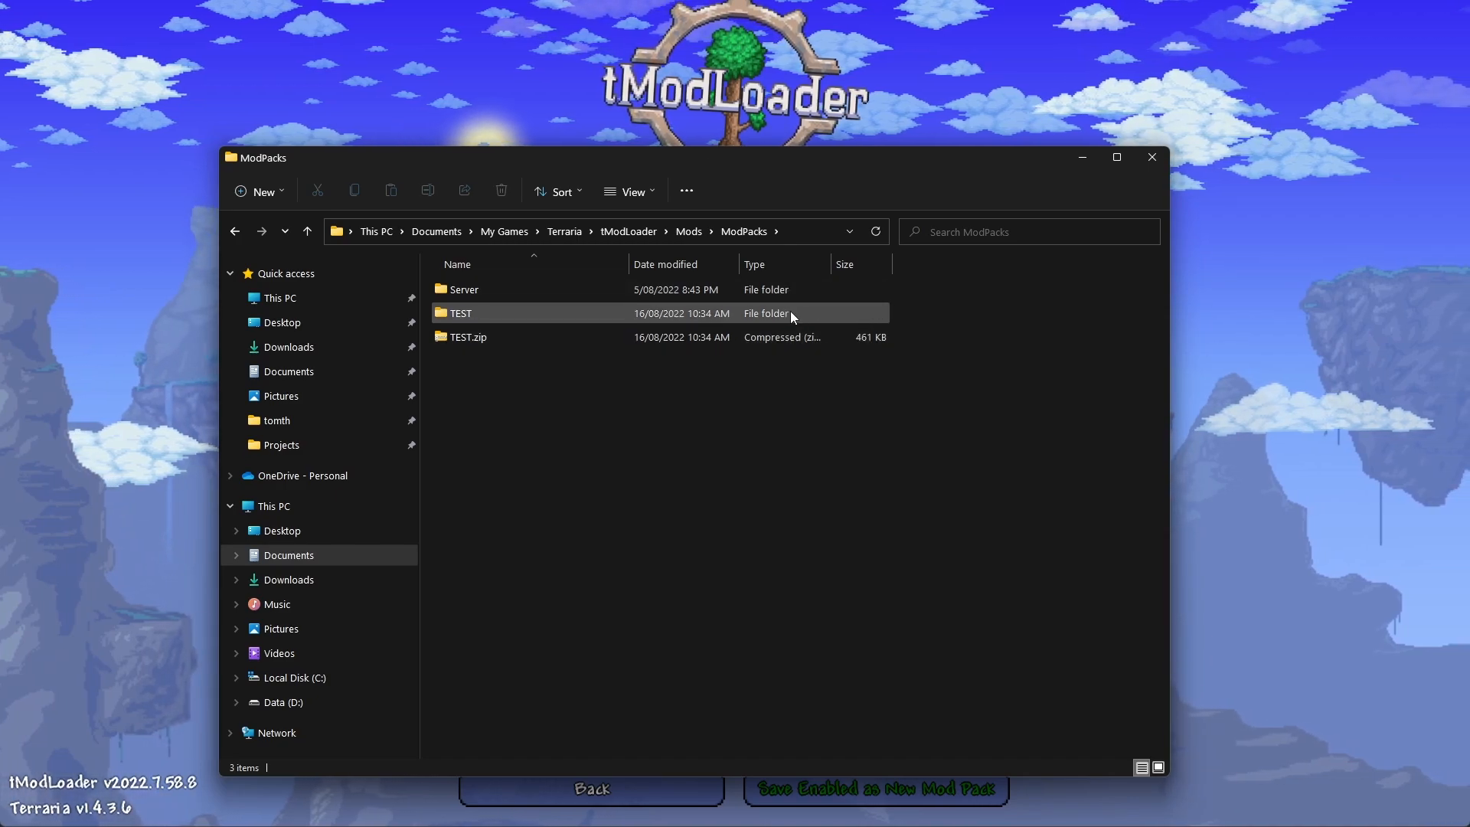
left_click(468, 336)
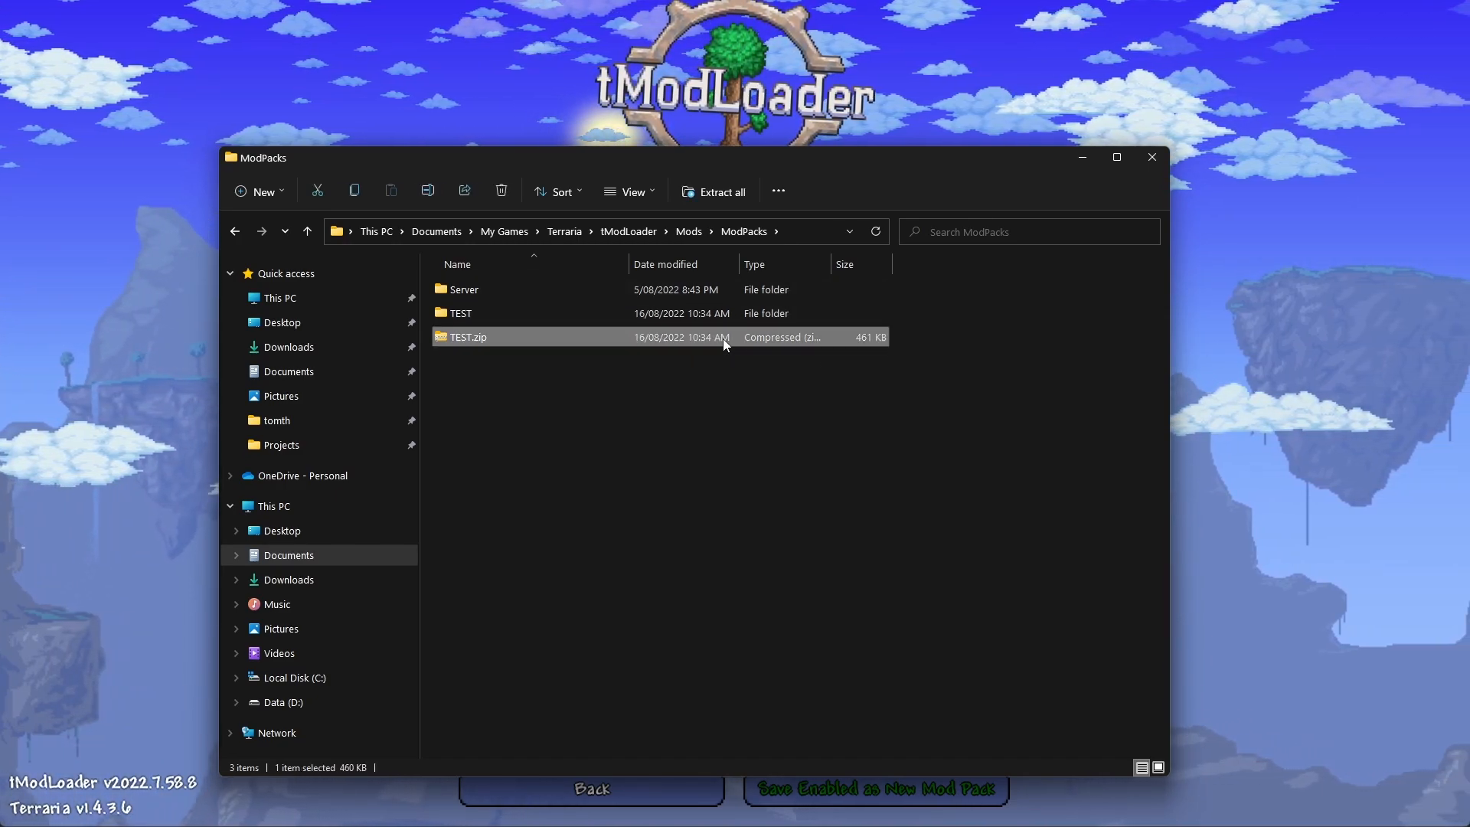
right_click(467, 337)
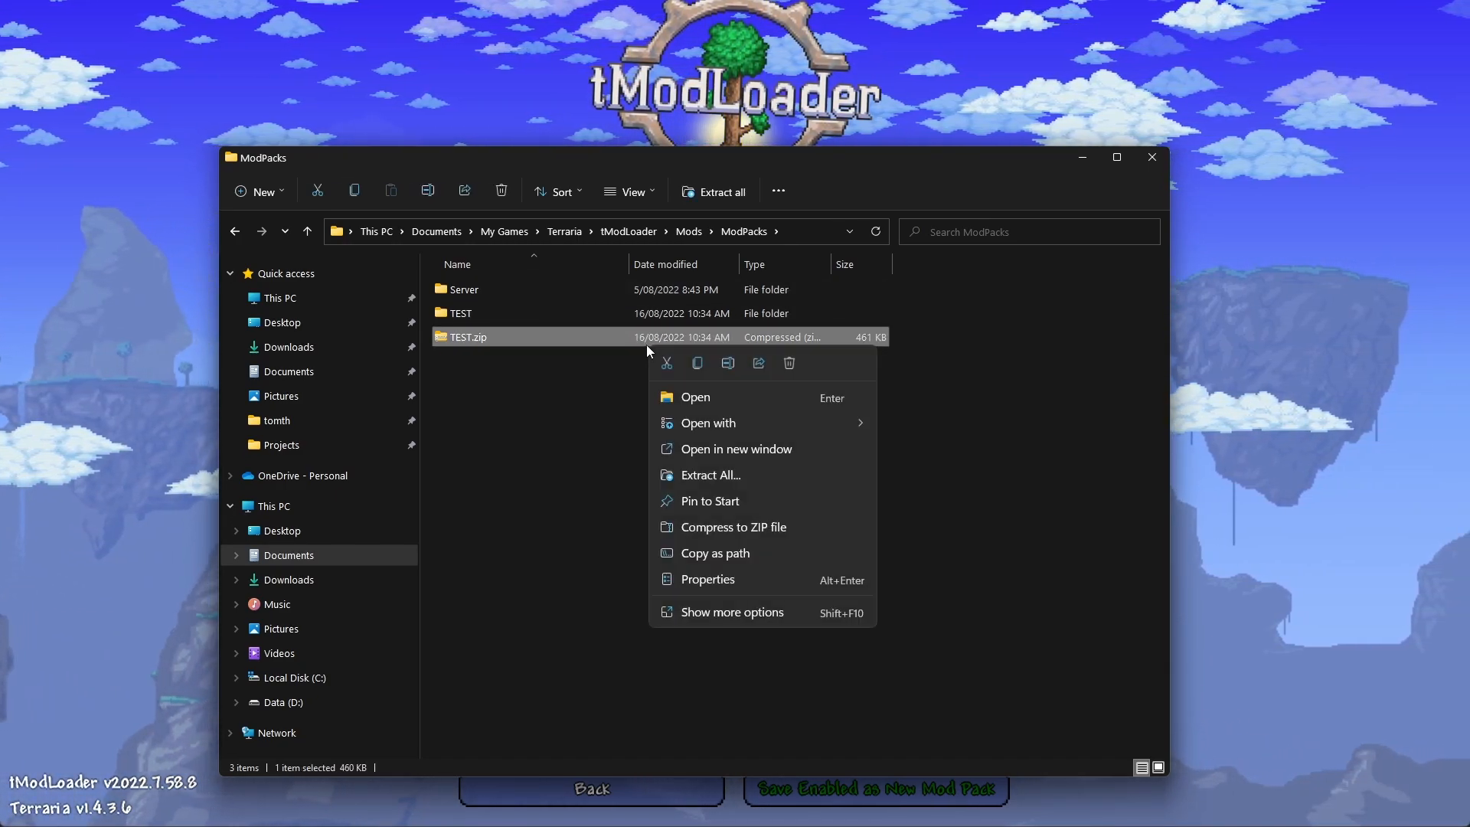
mouse_move(747, 551)
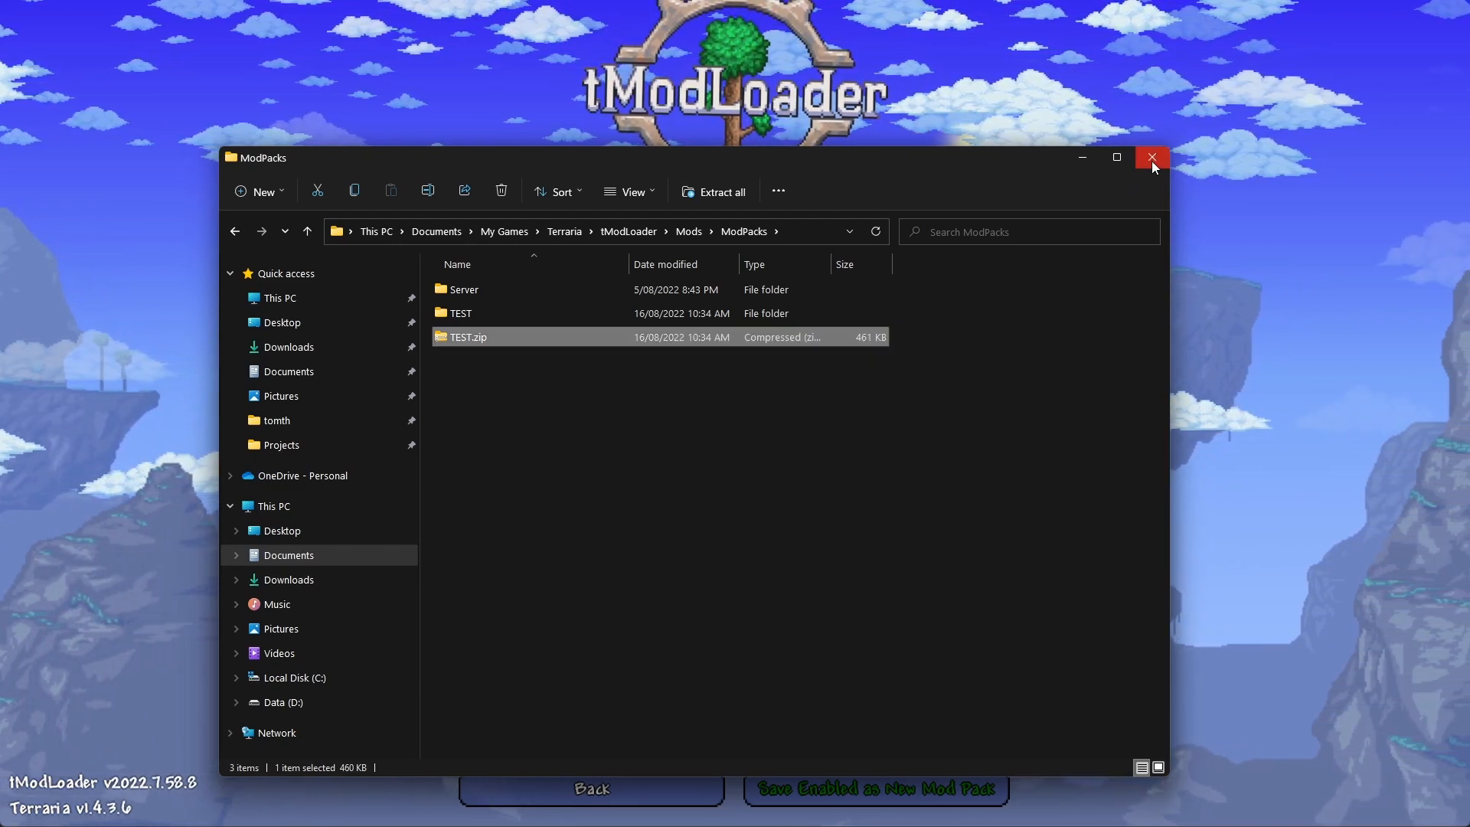
Close File Explorer, exit the server, and return the shell to home.
left_click(1151, 157)
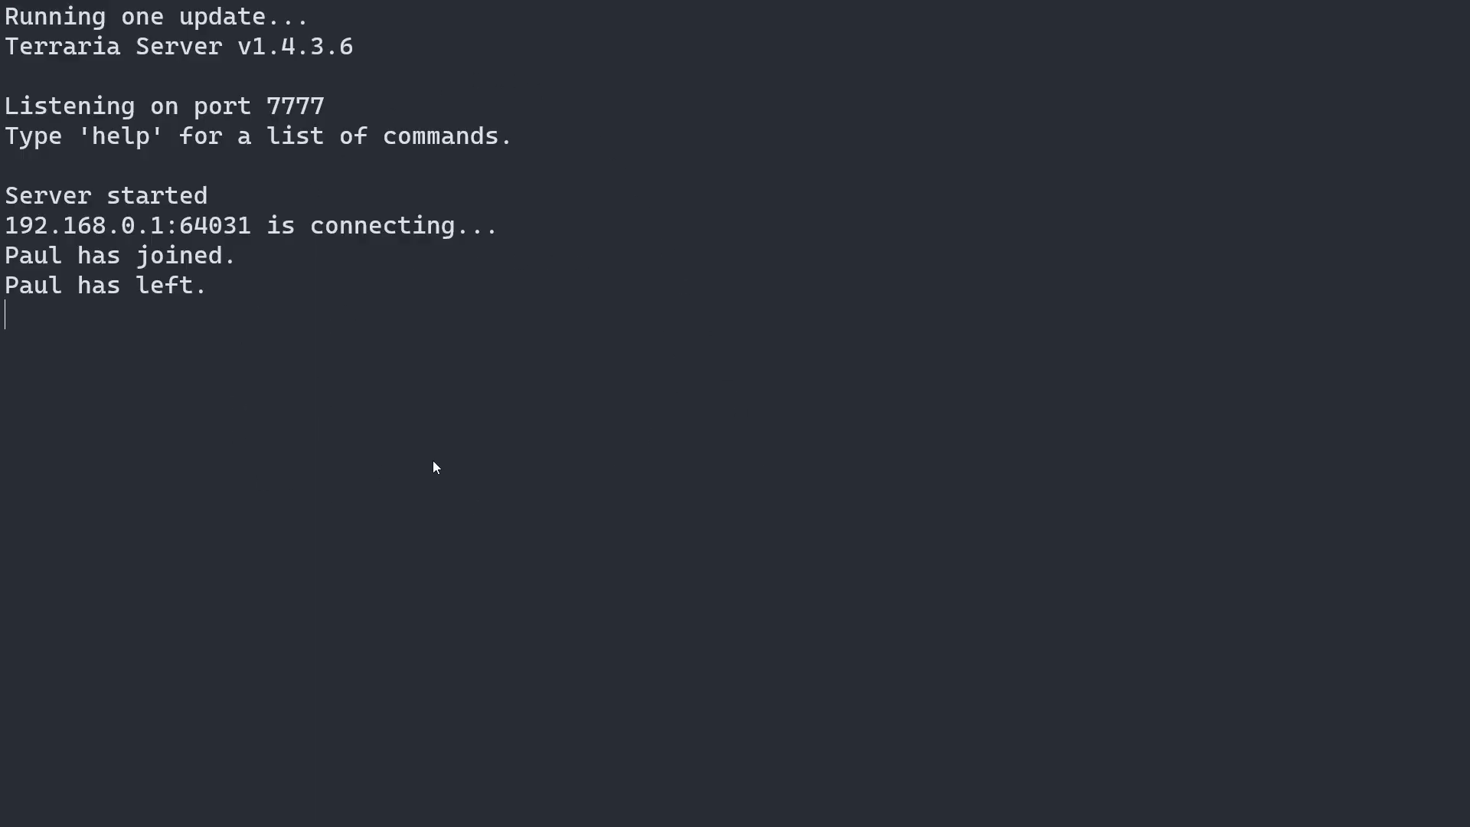
type("exit")
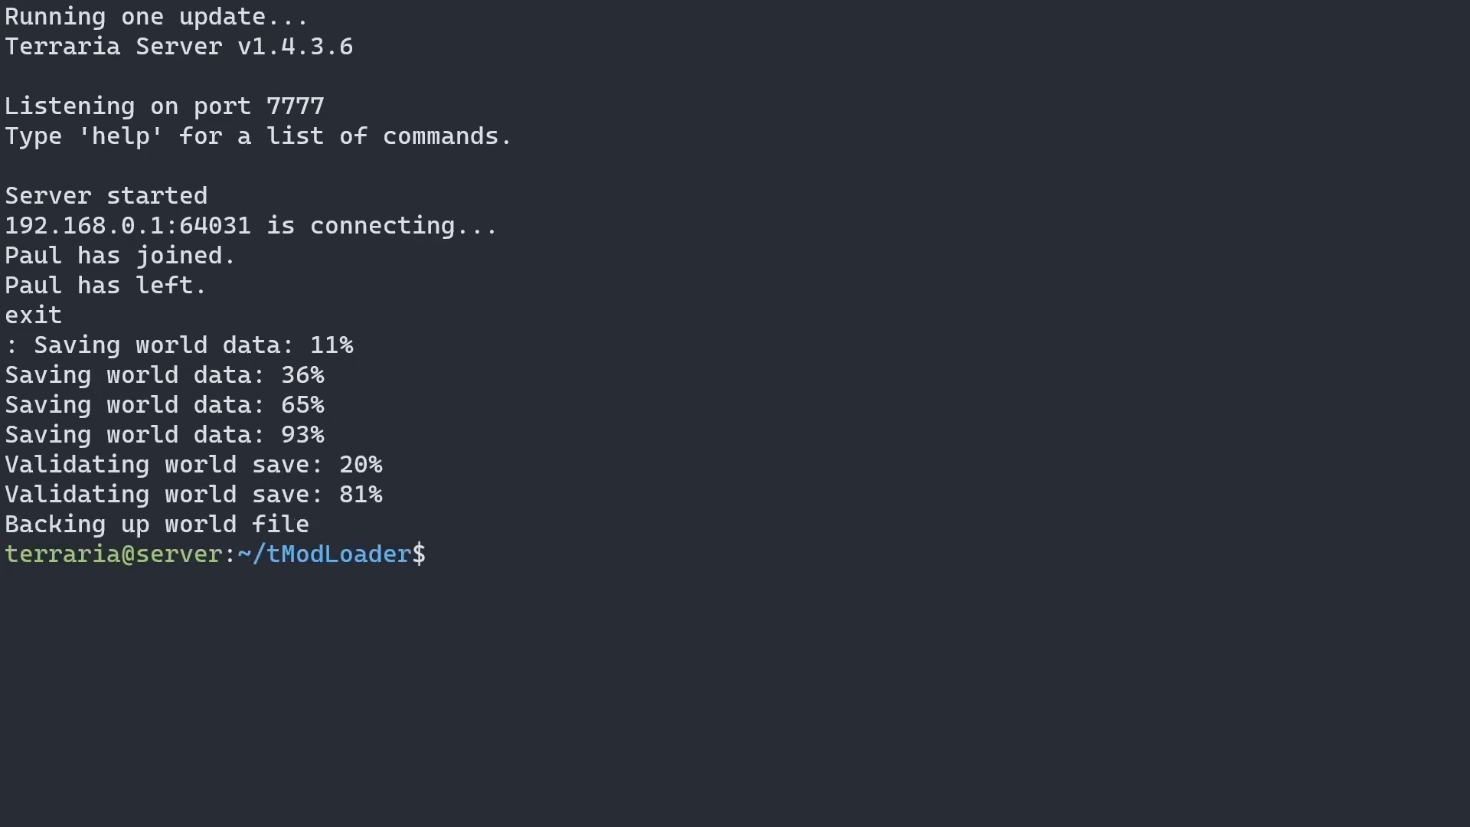
type("cd")
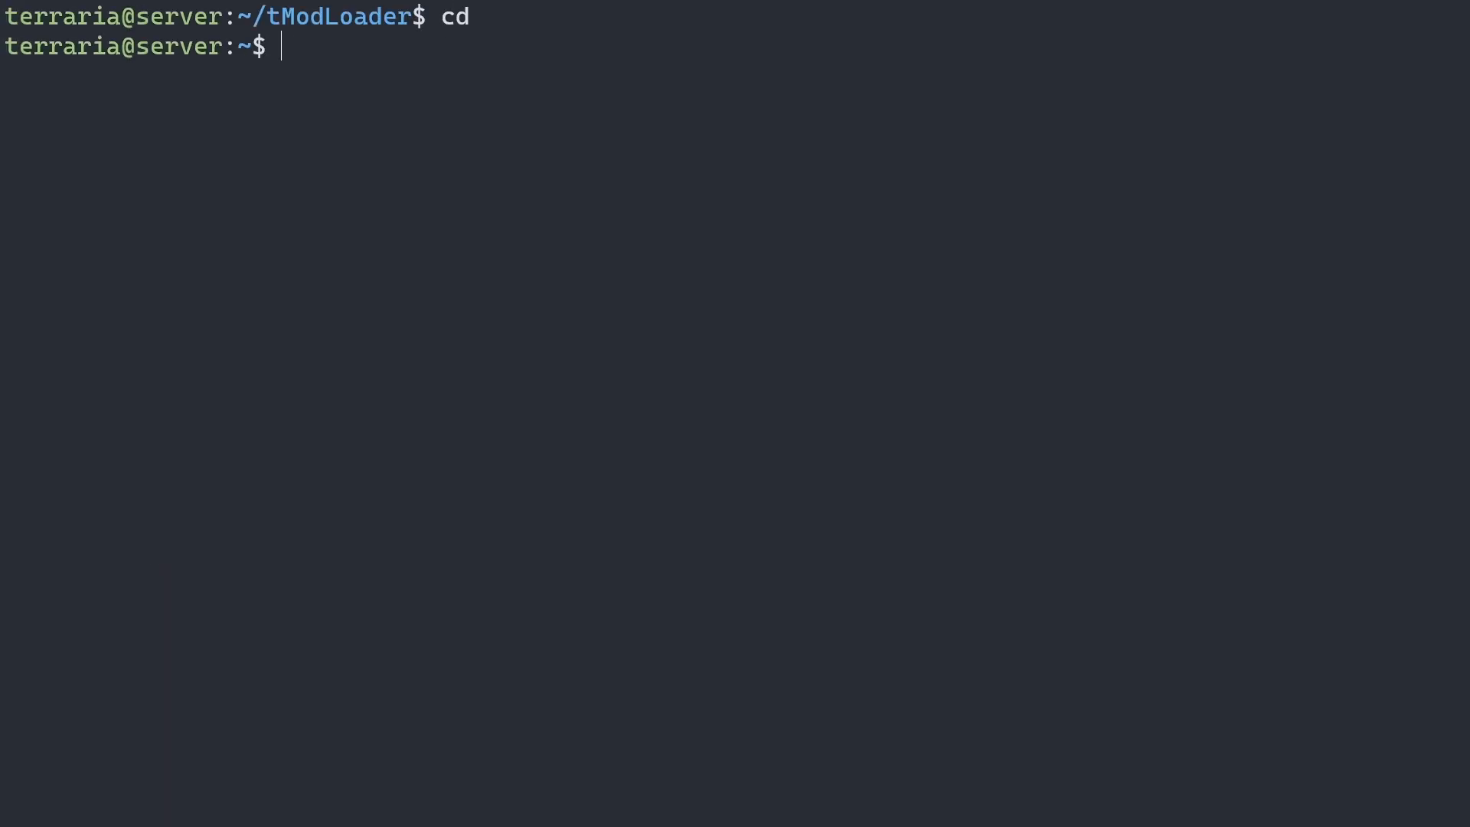
Navigate from home through .local/share/Terraria/tModLoader into Mods, listing contents along the way.
type("ls -ak")
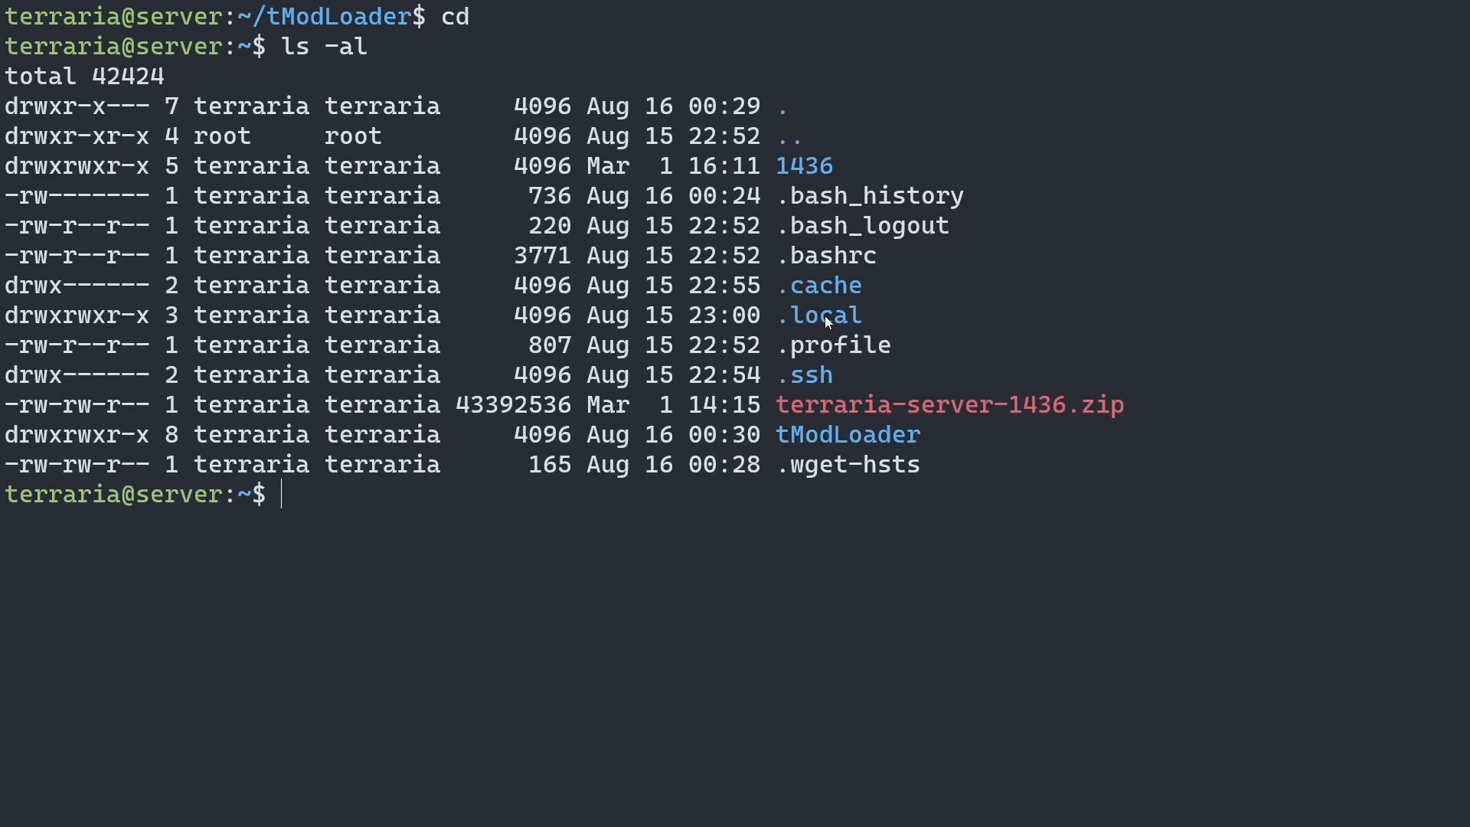
type("cd .local/")
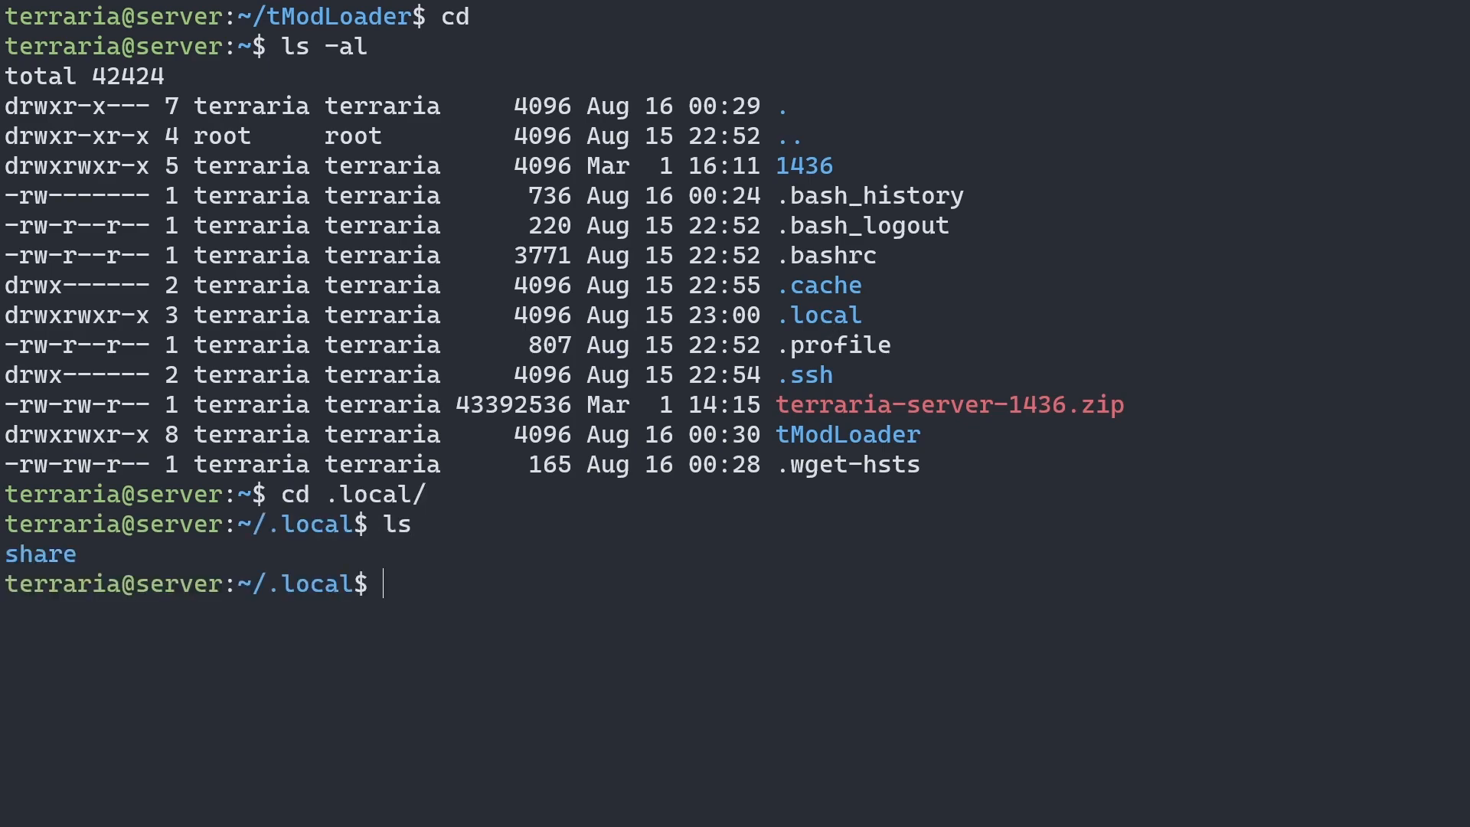
type("cd")
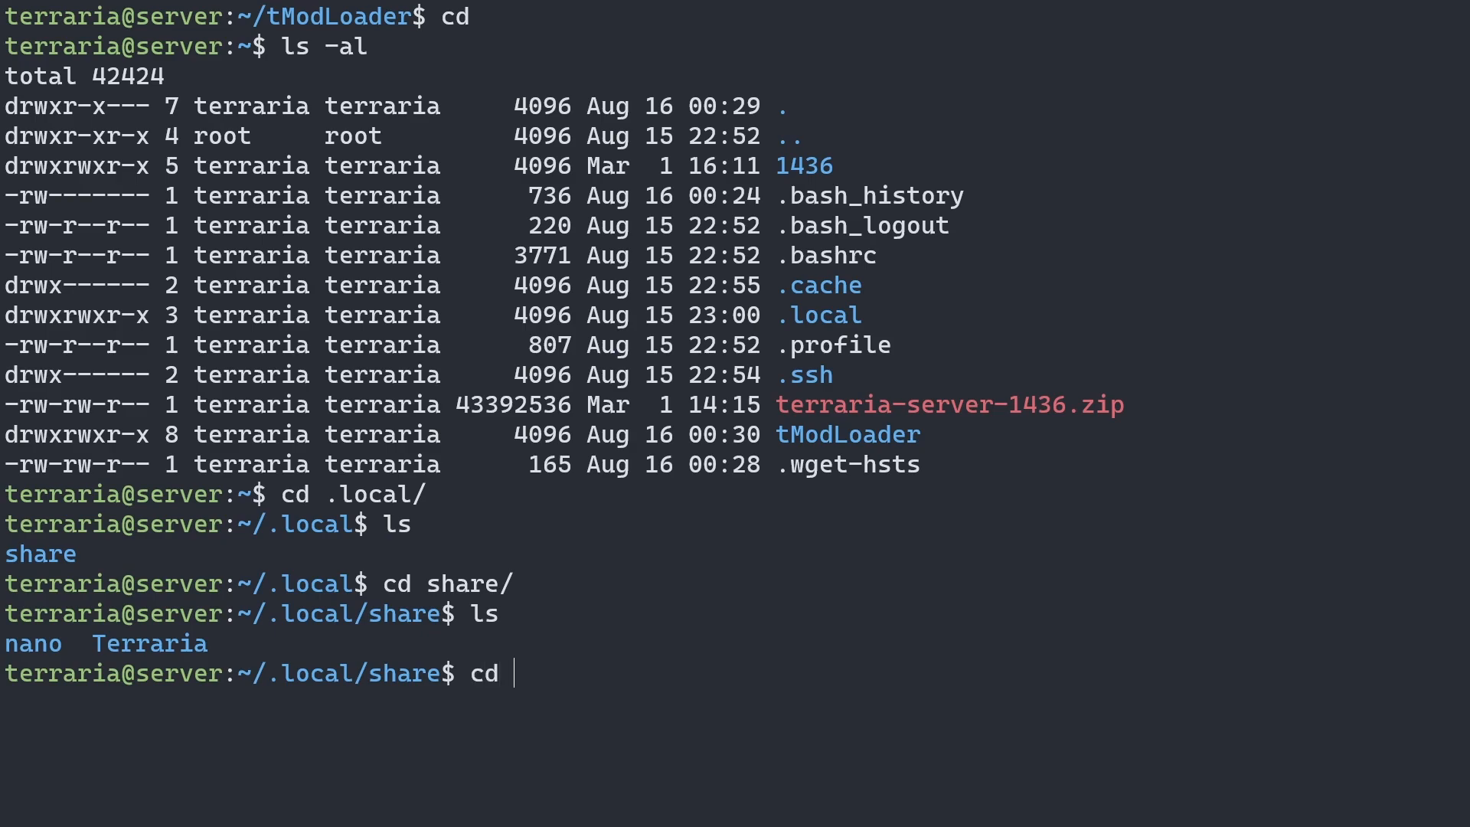
type("Terraria/")
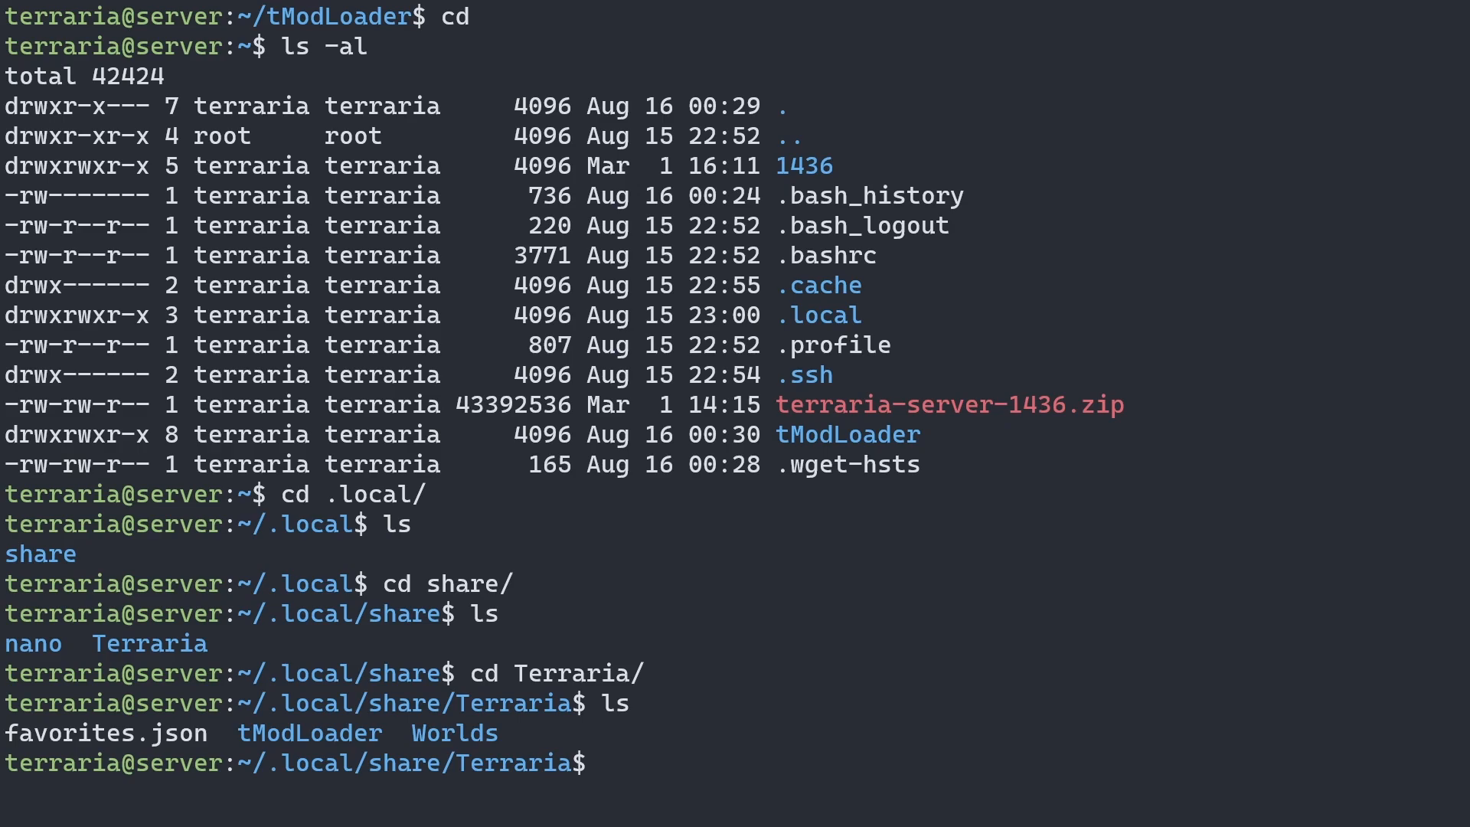
type("cd")
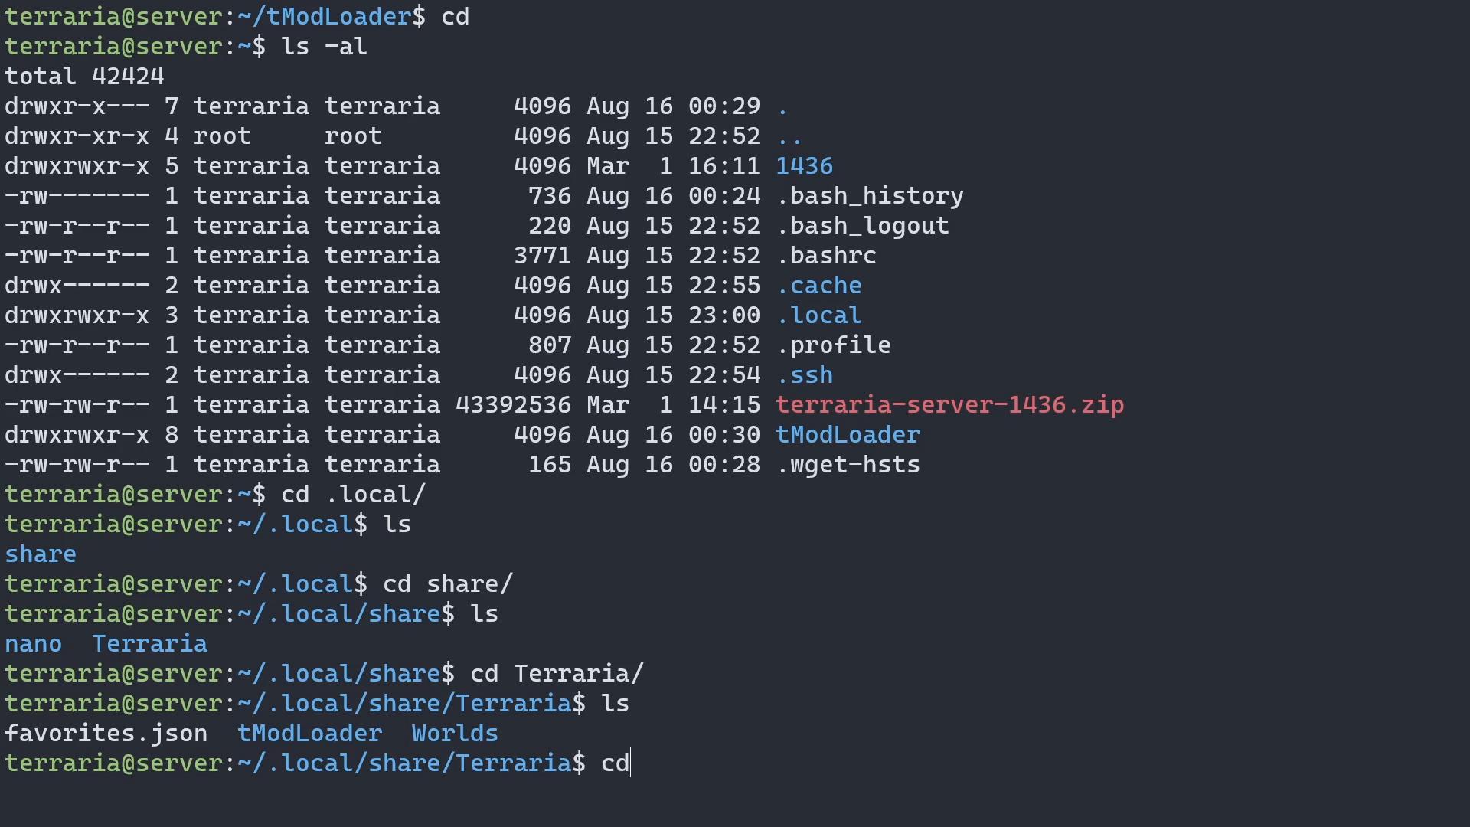
type("tm")
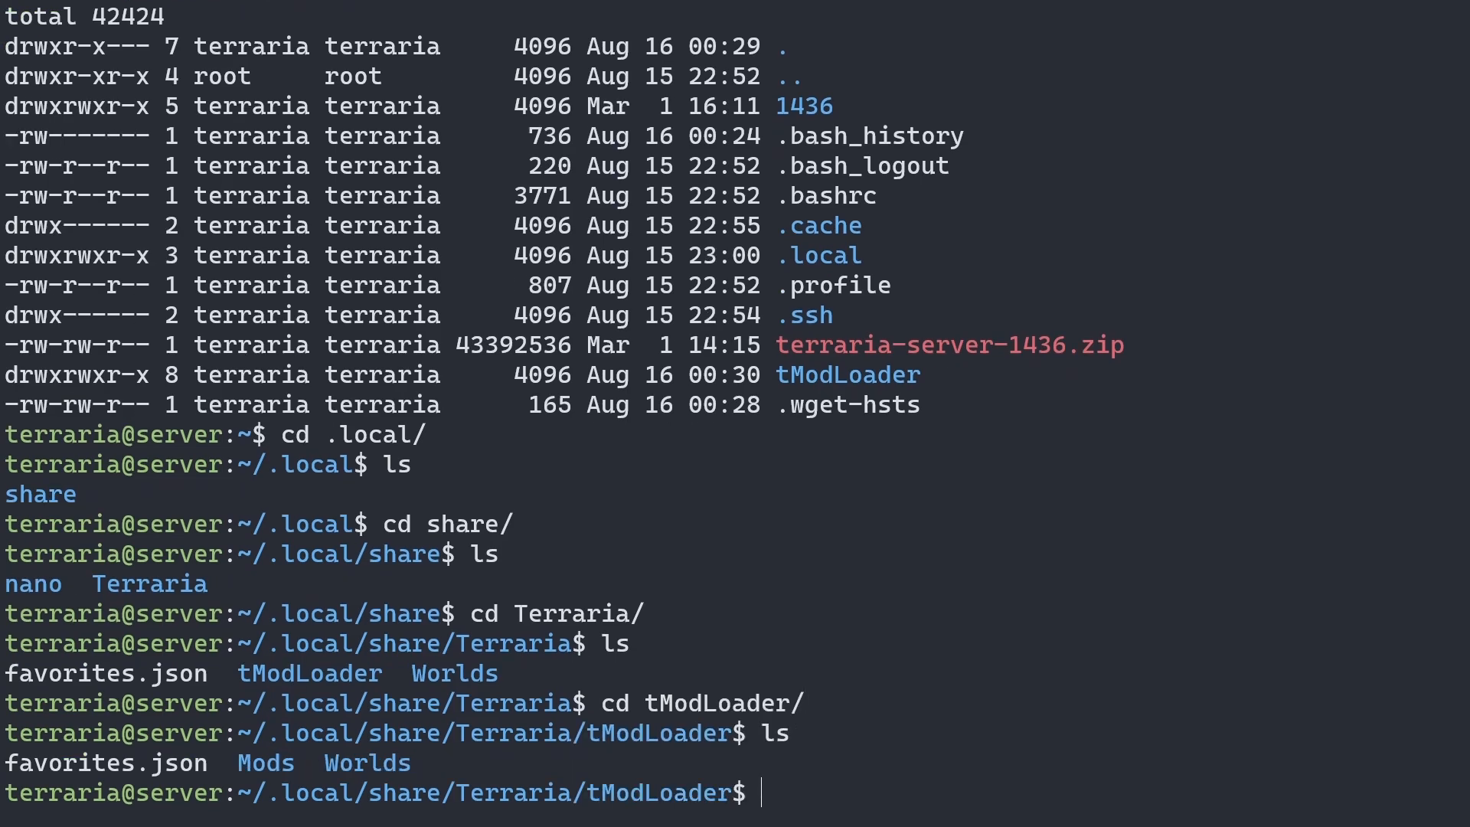
type("cd Mods/")
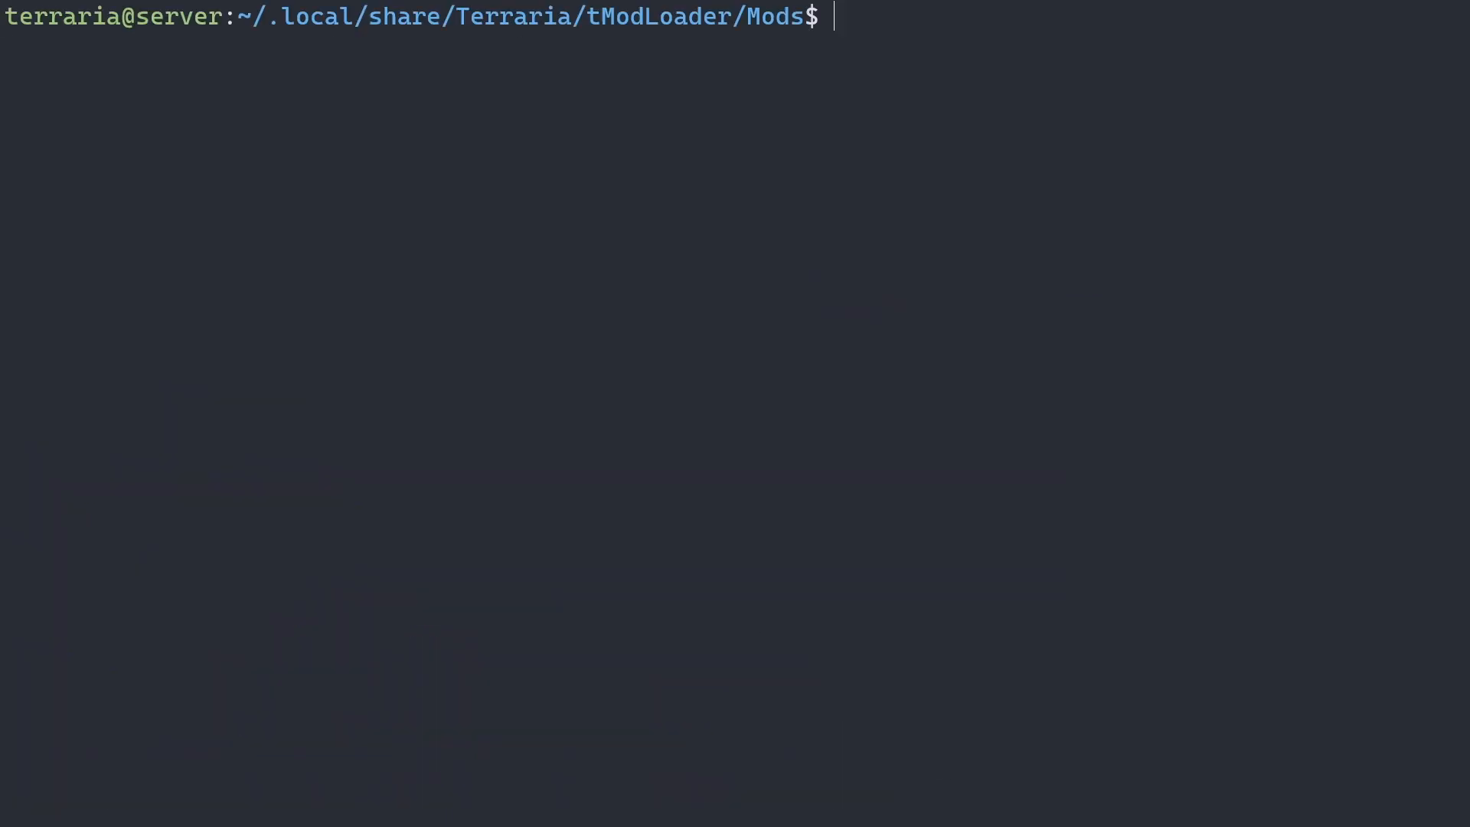
mouse_move(501, 152)
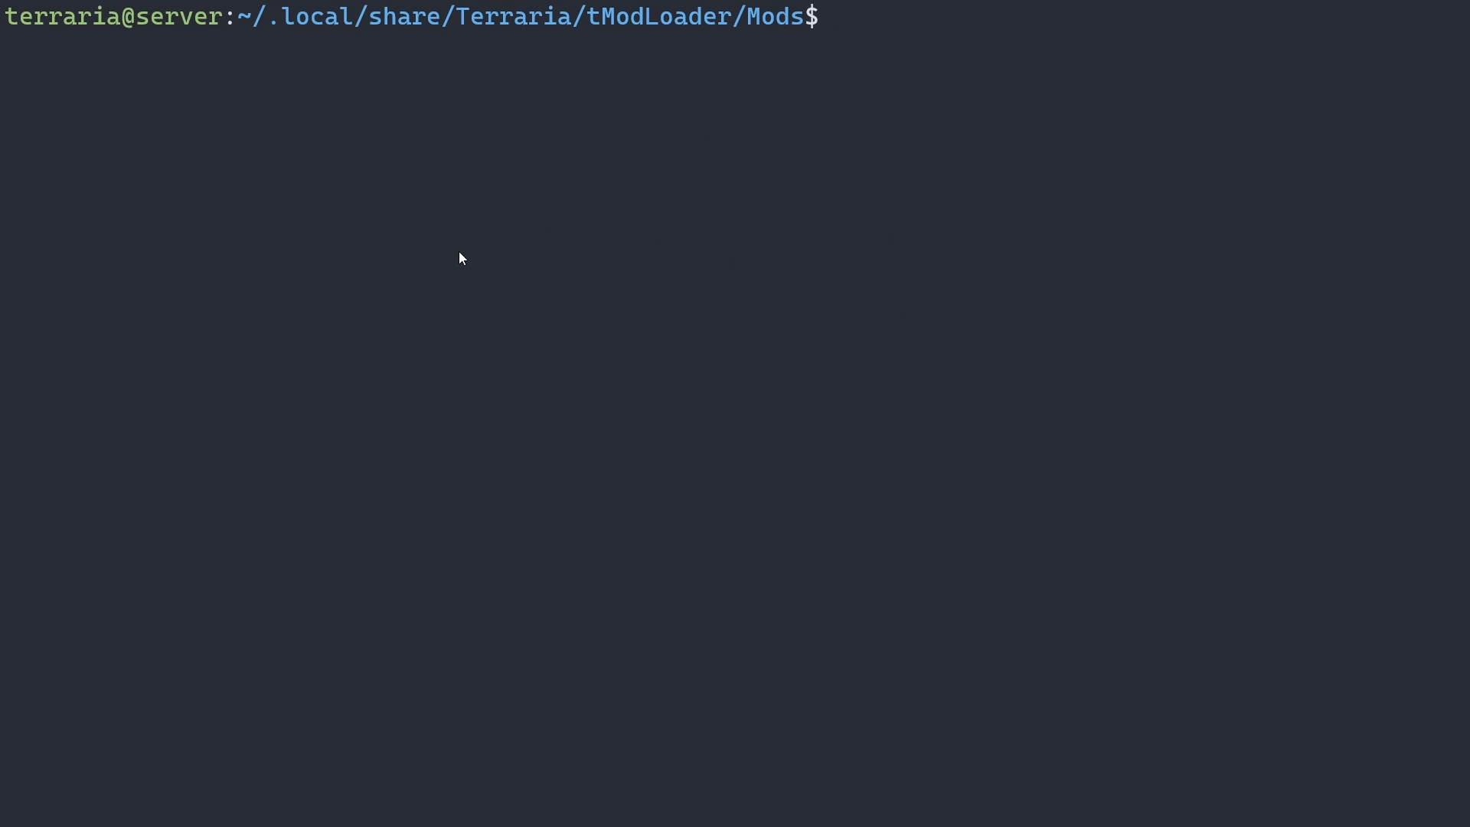
mouse_move(356, 147)
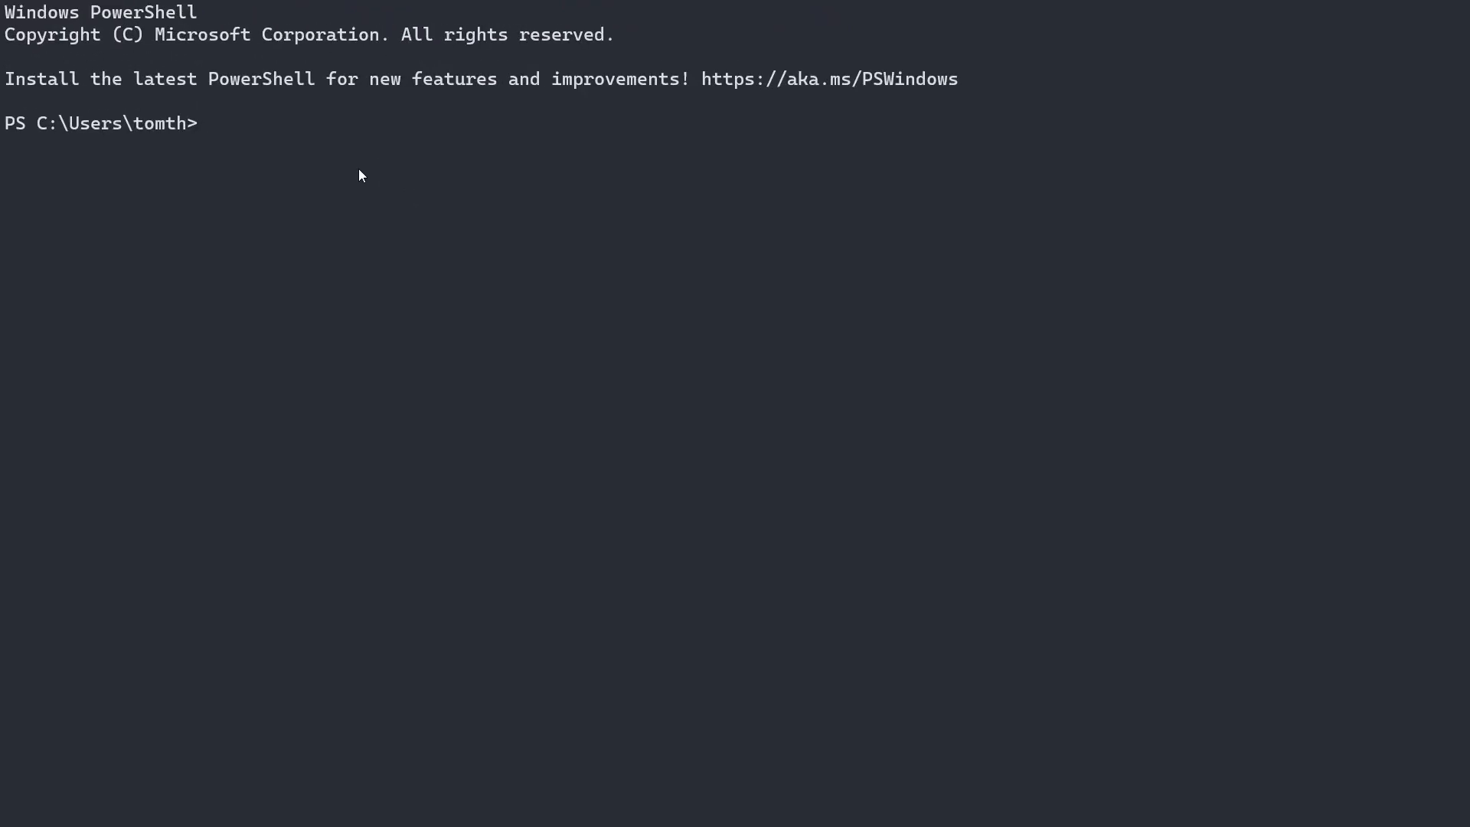
type("scp")
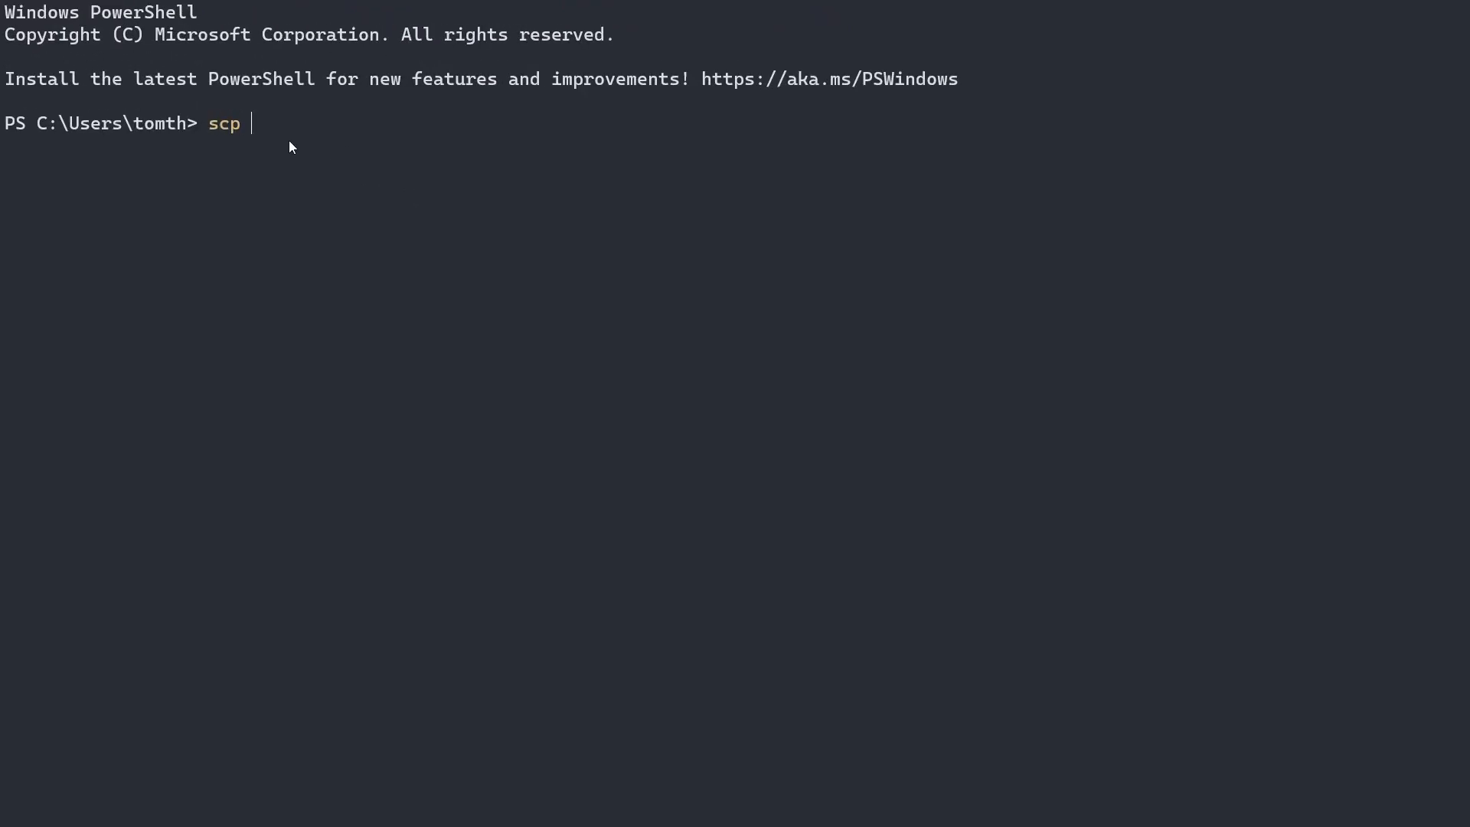
type("\"C:\\Users\\tomth\\Documents\\My Games\\Terraria\\tModLoader\\Mods\\ModPacks\\TEST.zip\"")
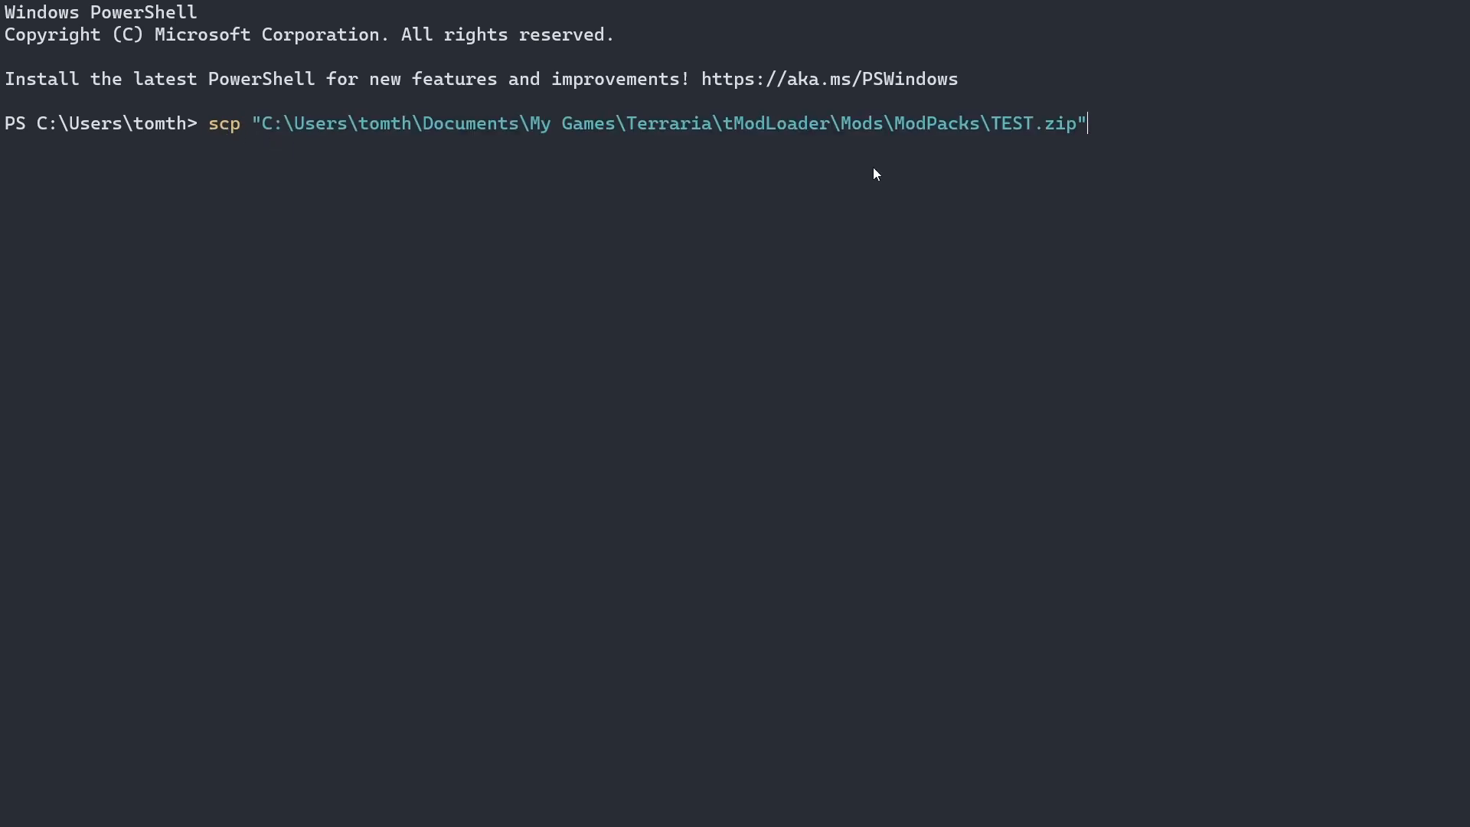
type("\" \"")
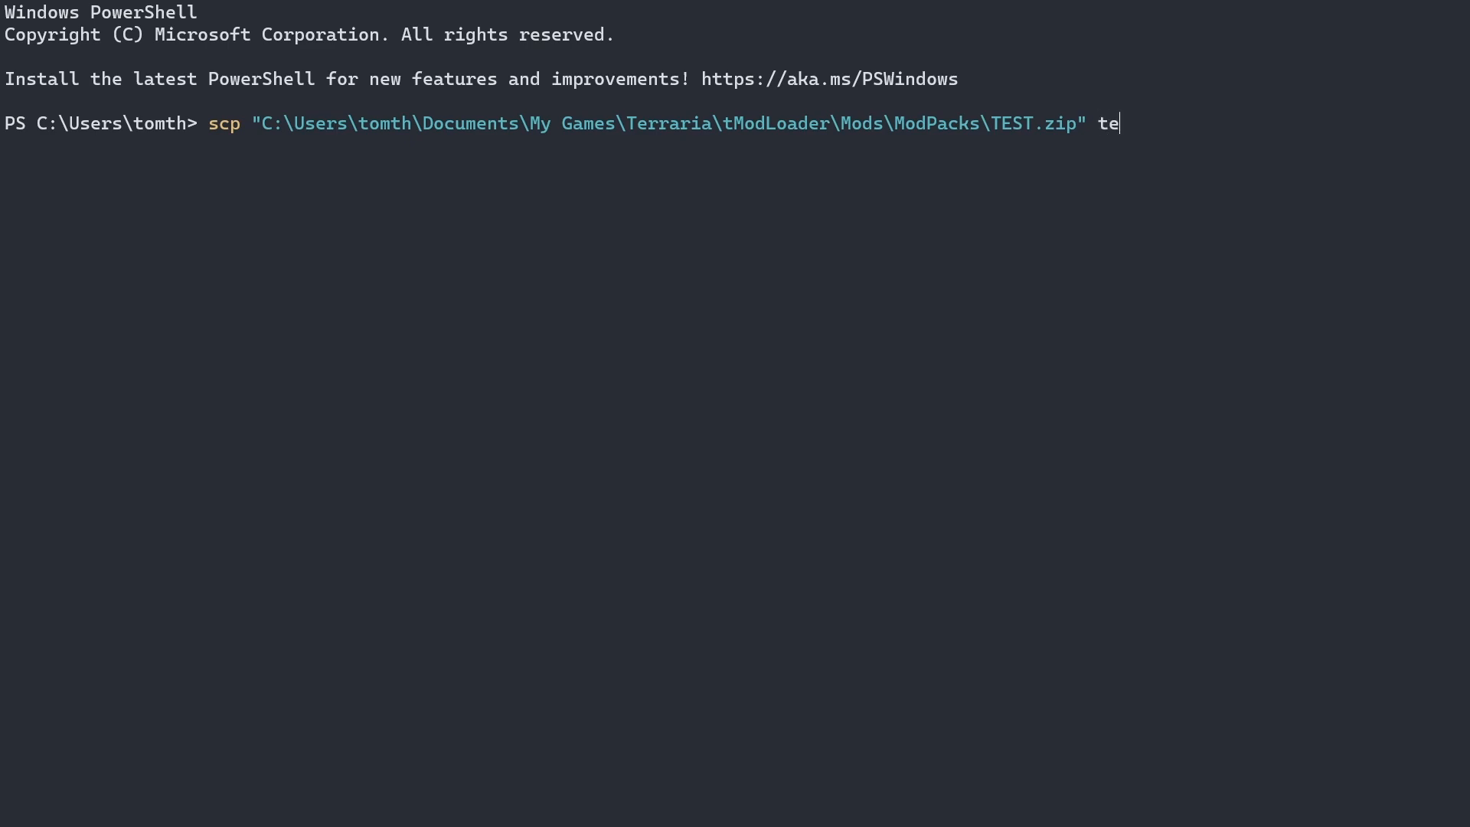
type("rra")
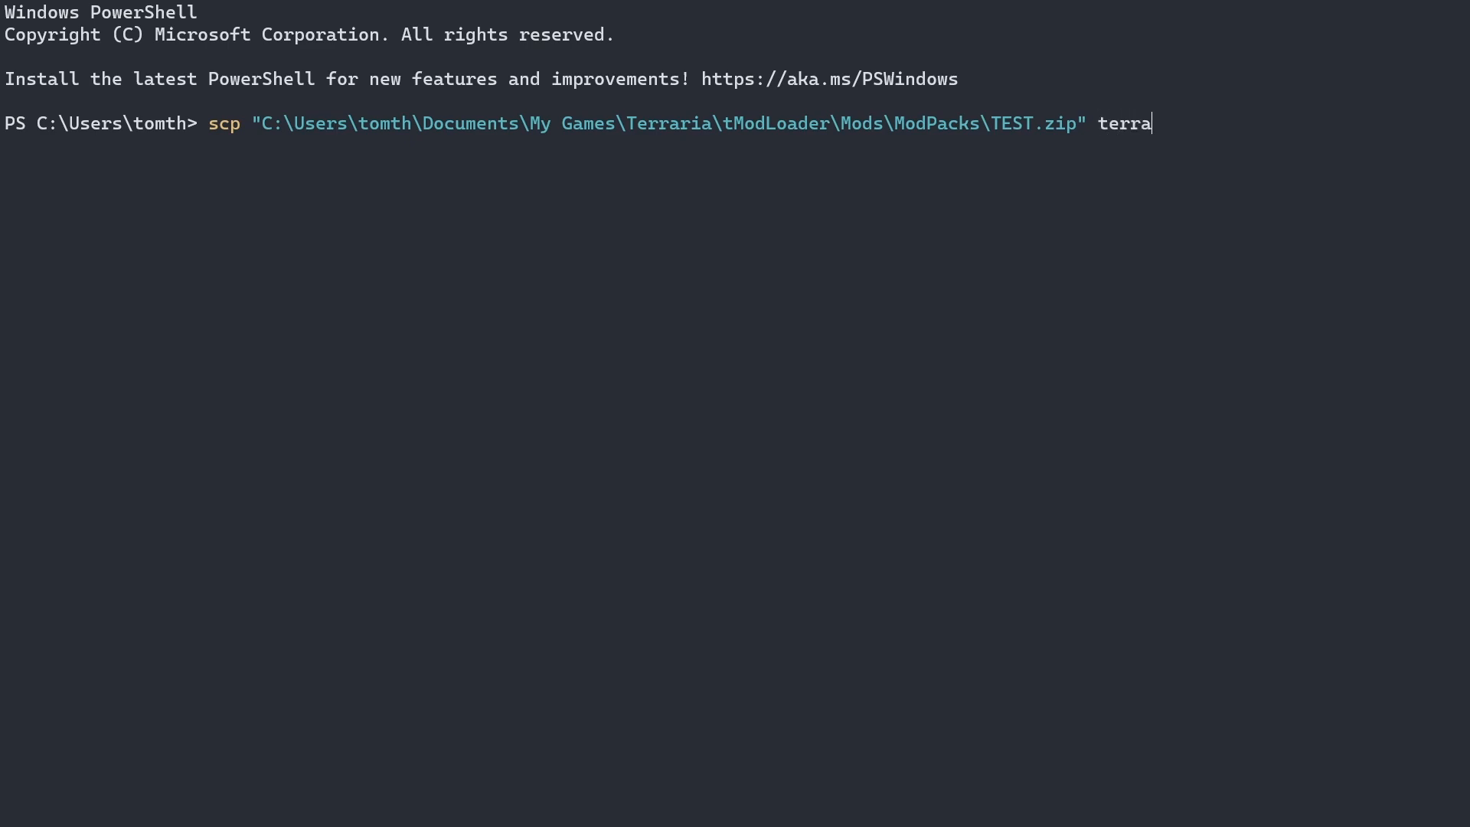
type("ria@")
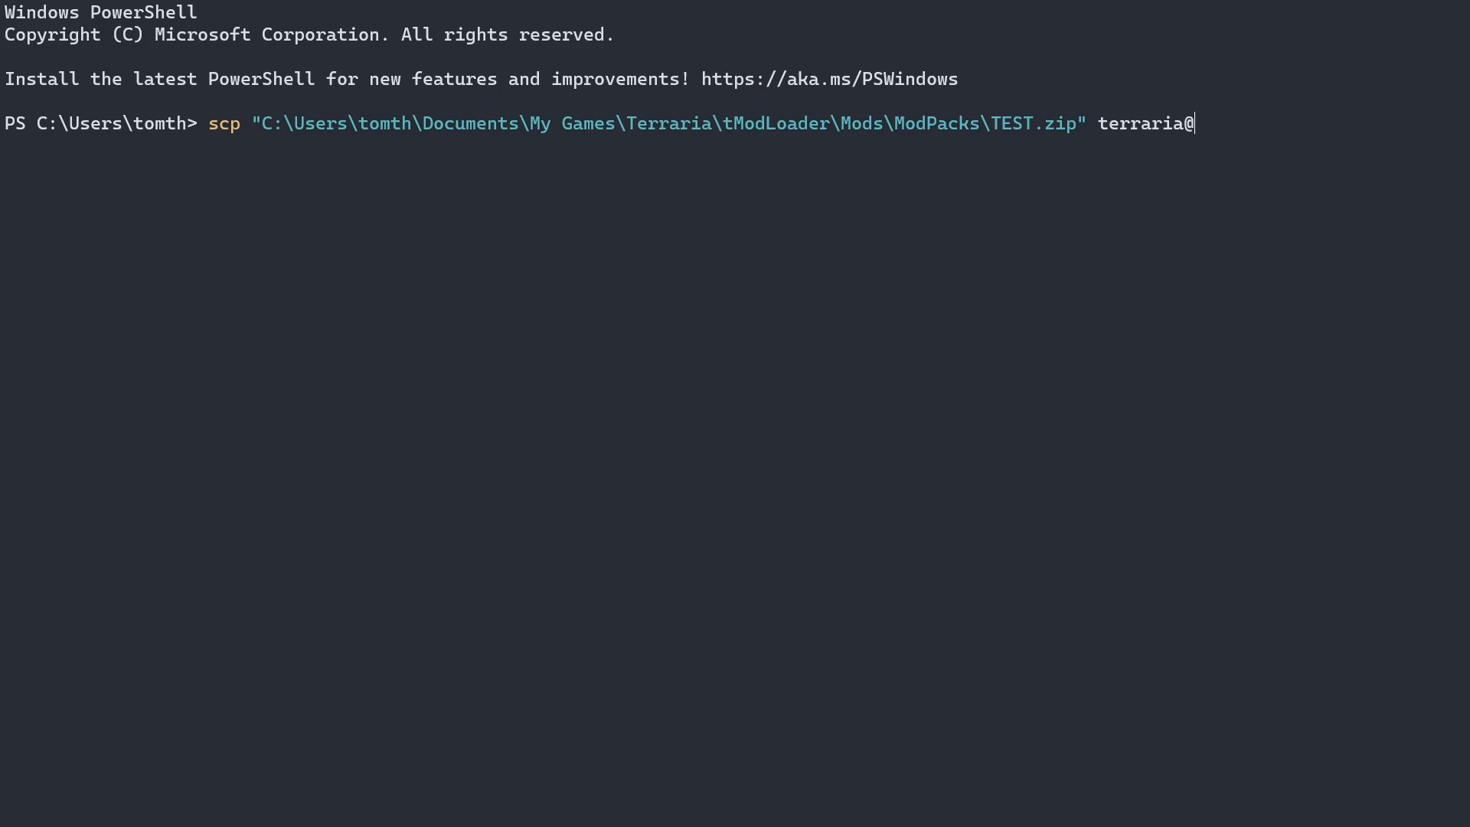
type("192.168")
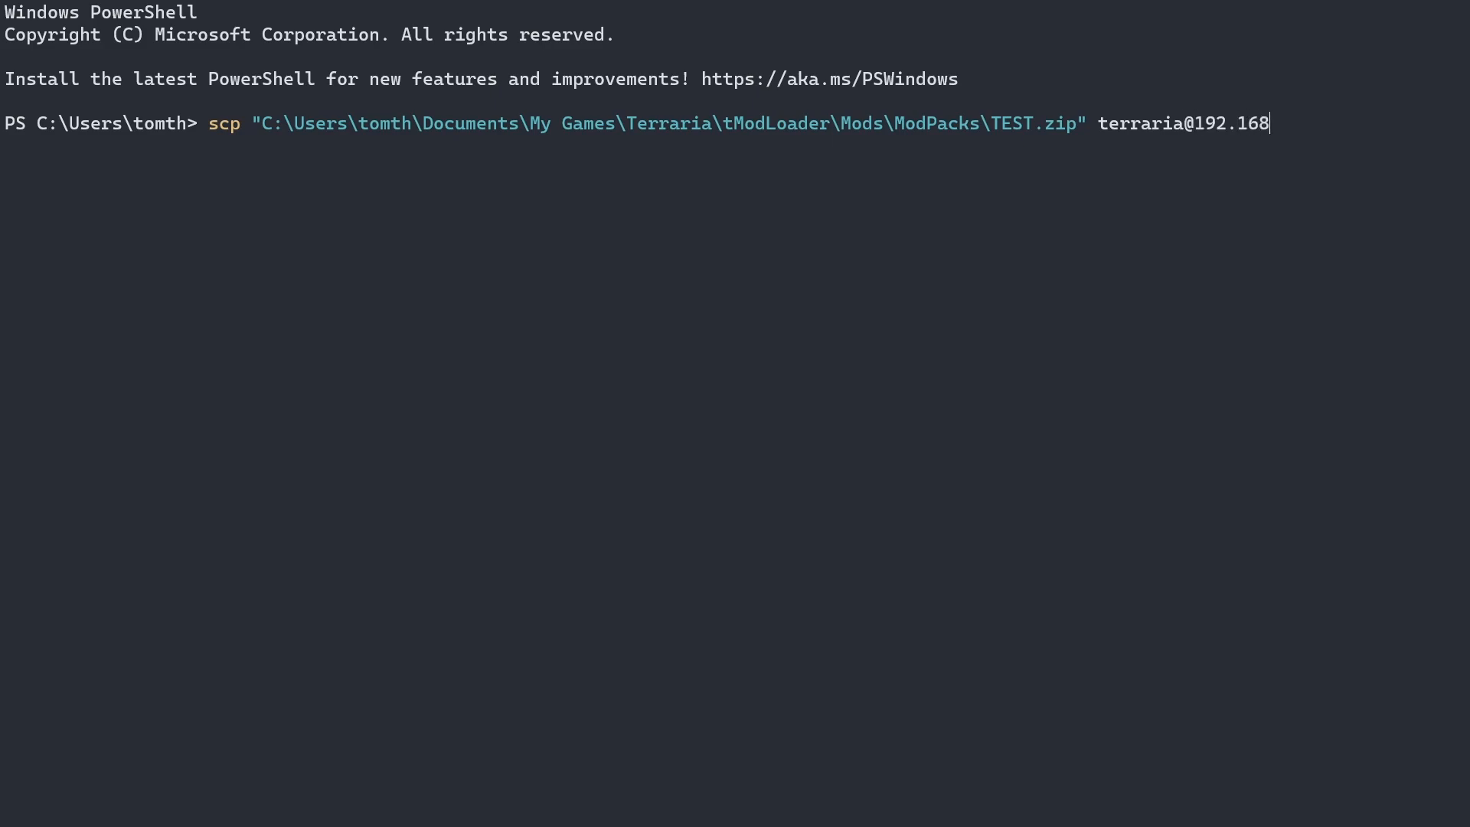
type(".67")
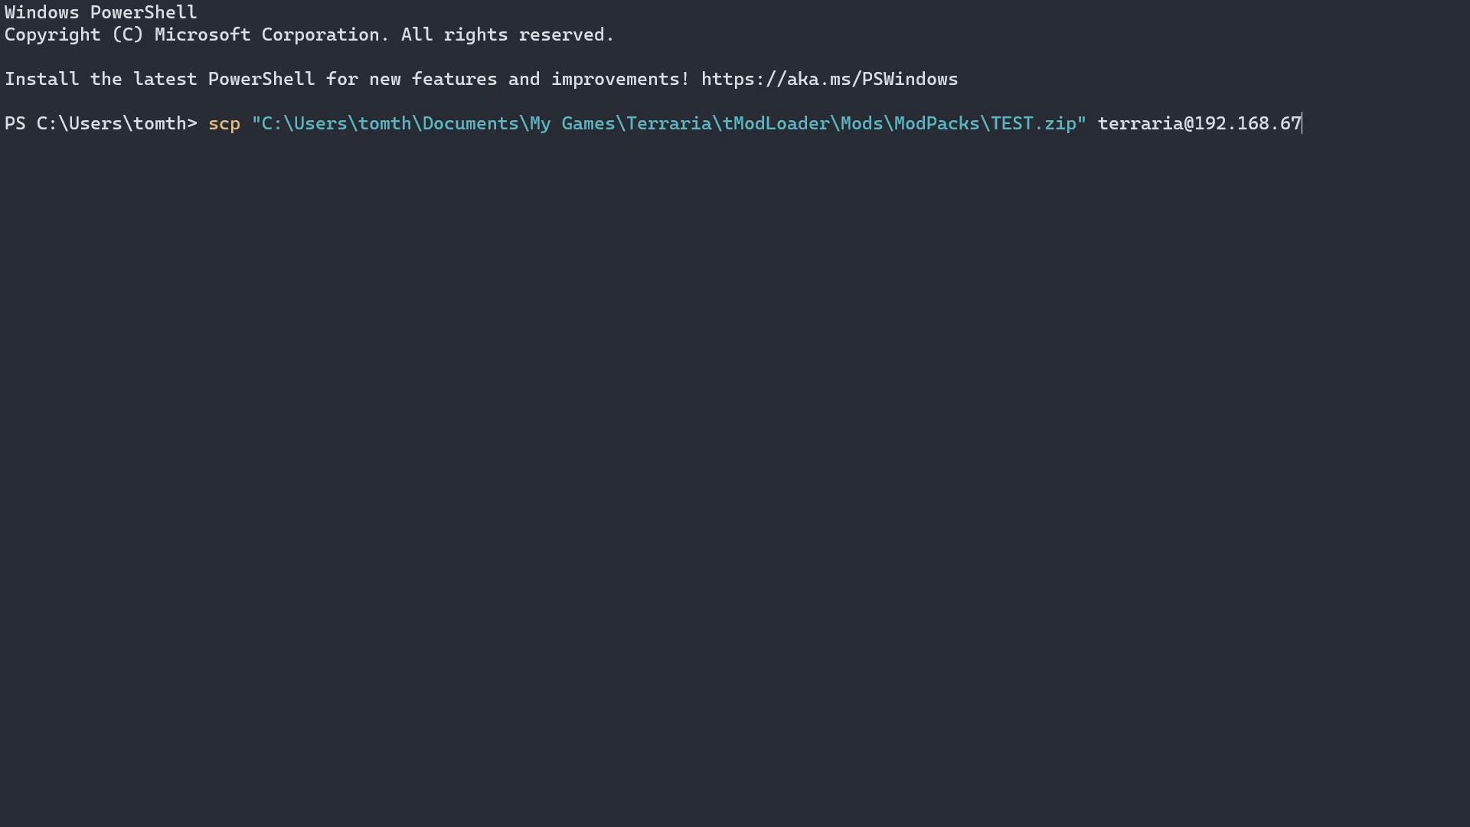
type(":")
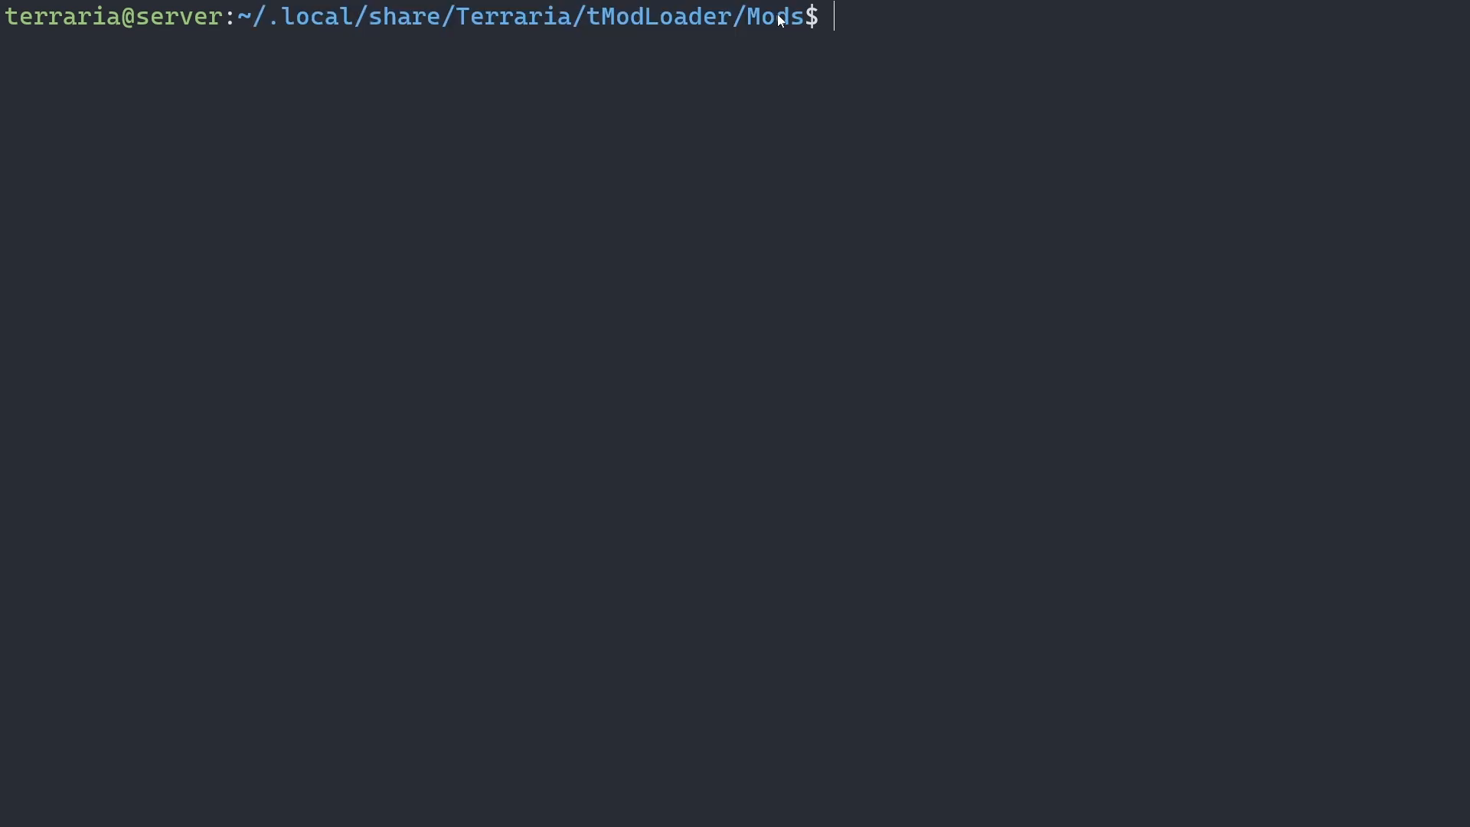
mouse_move(810, 26)
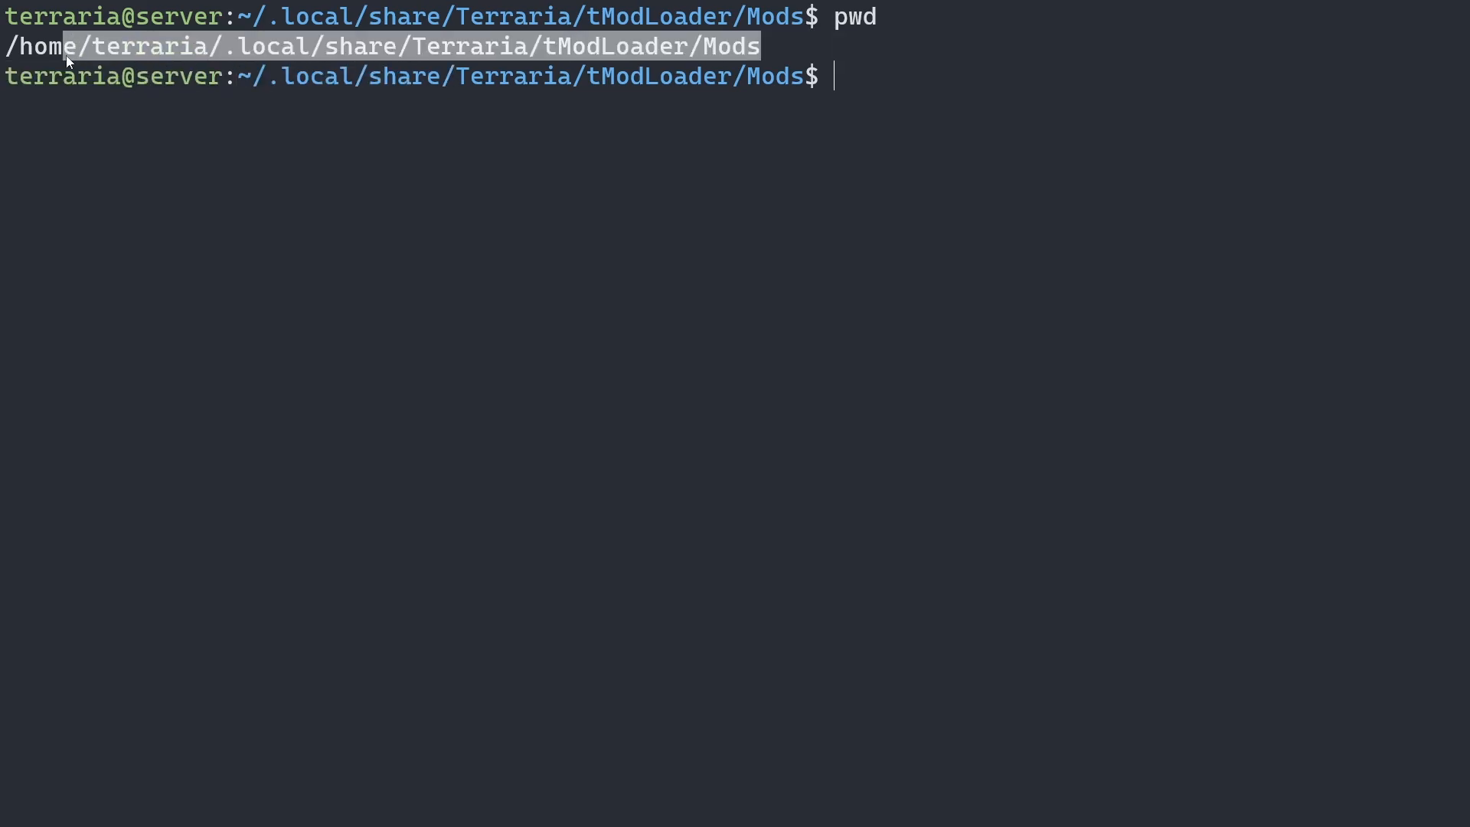
Unzip TEST.zip in the home folder, list the result, and enter the TEST folder.
type("cd")
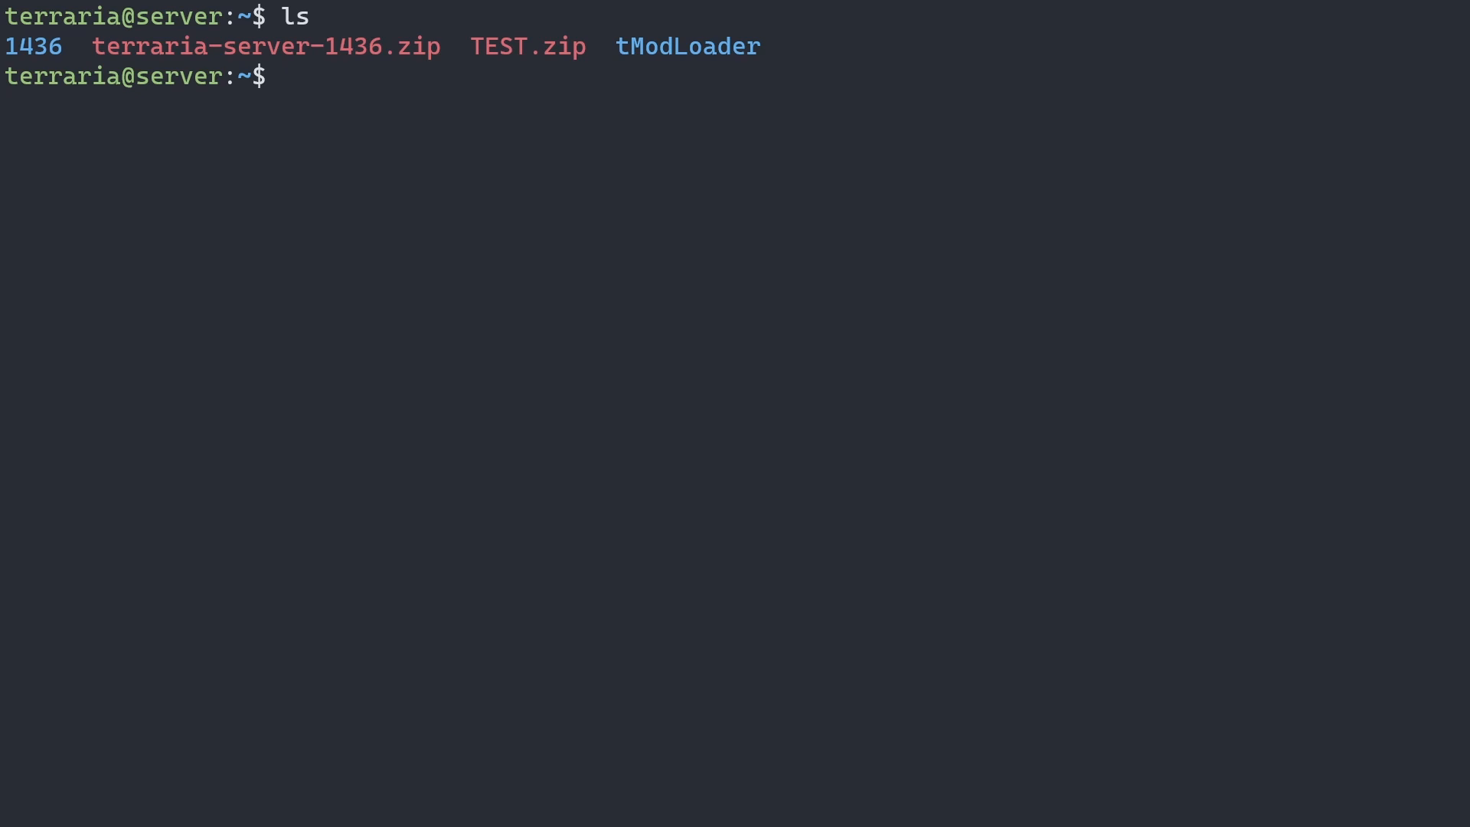
type("unz")
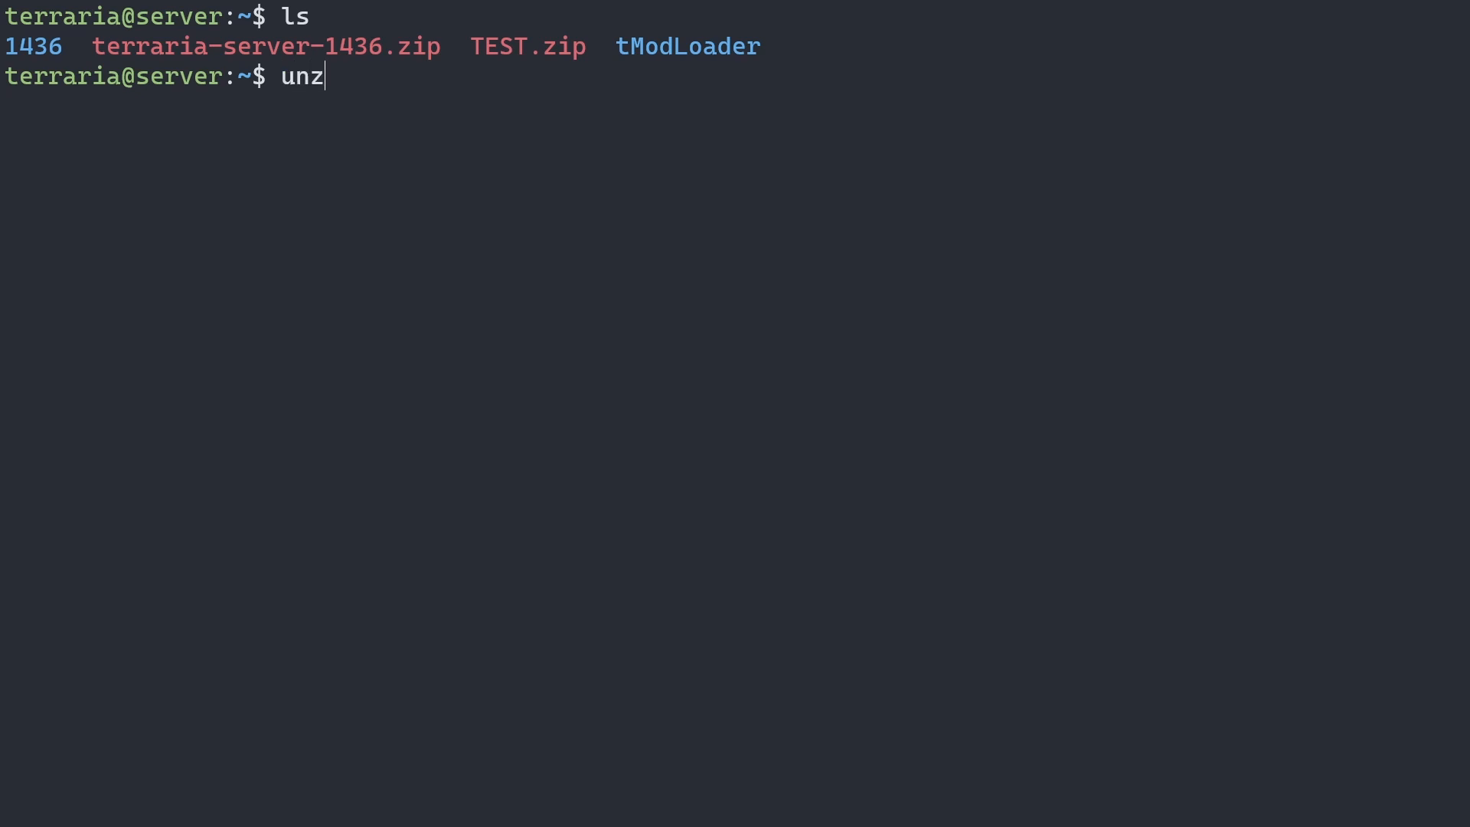
type("ip")
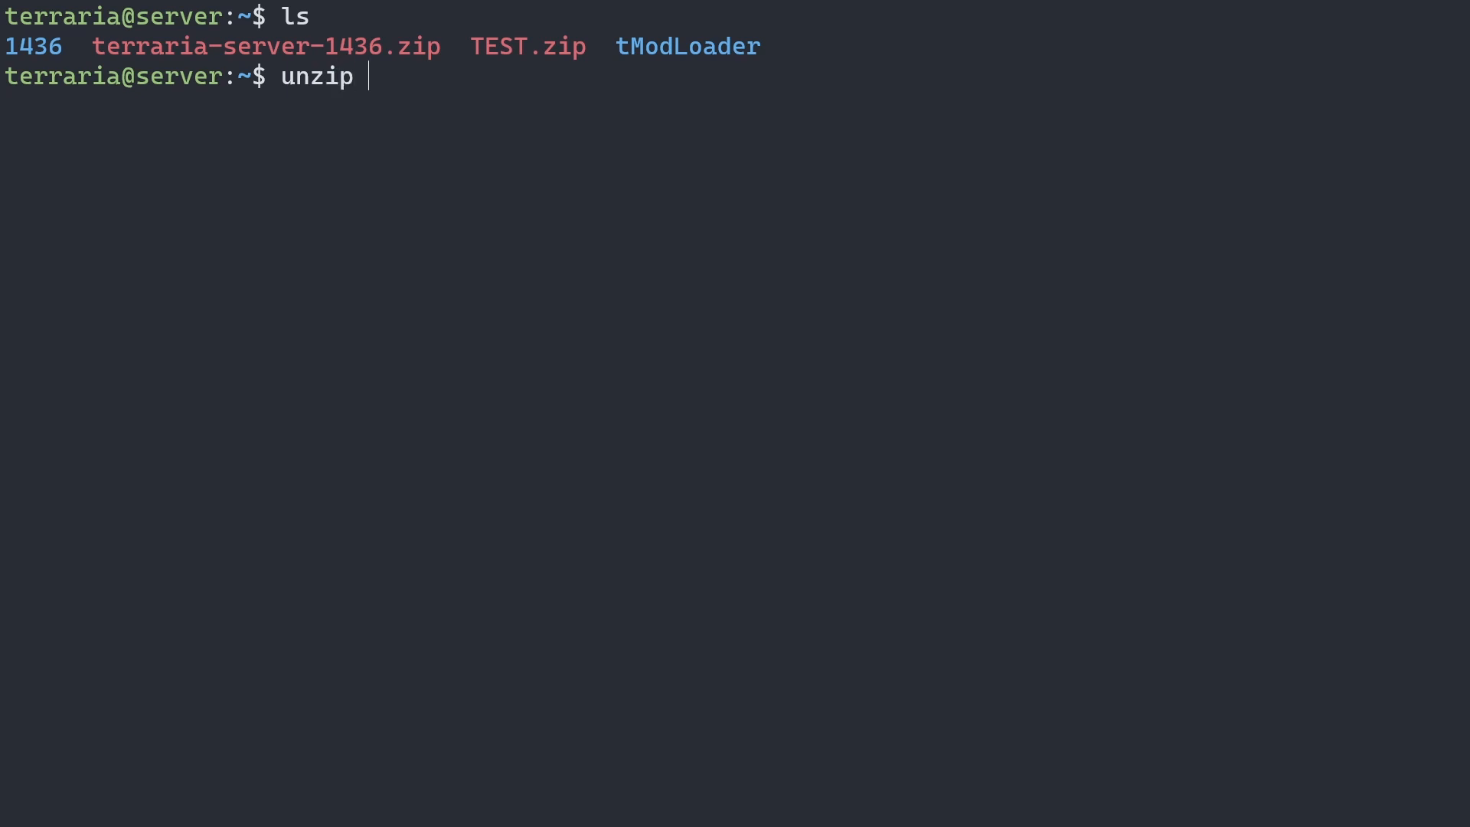
type("TEST.zip")
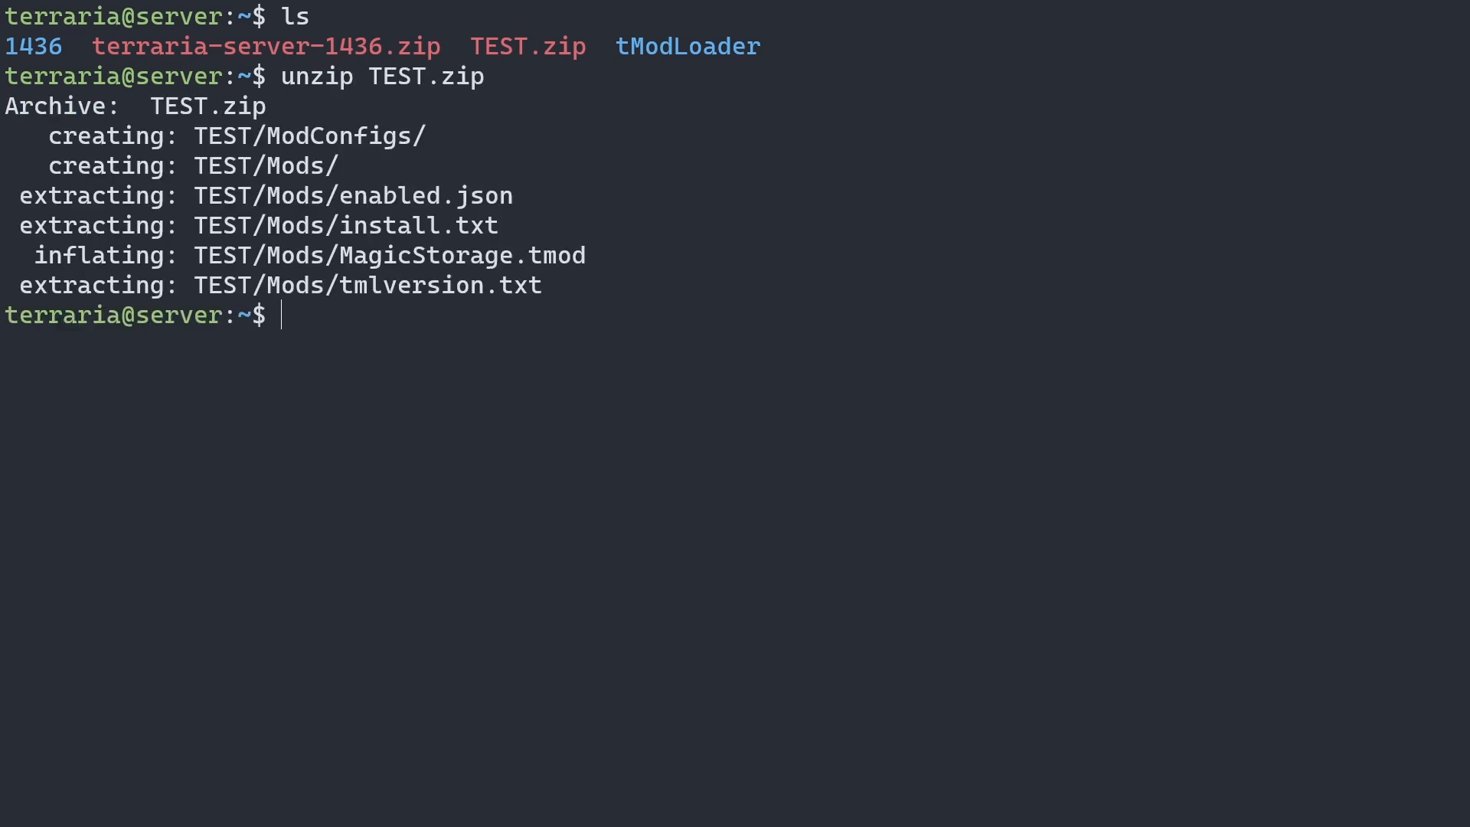
type("ls")
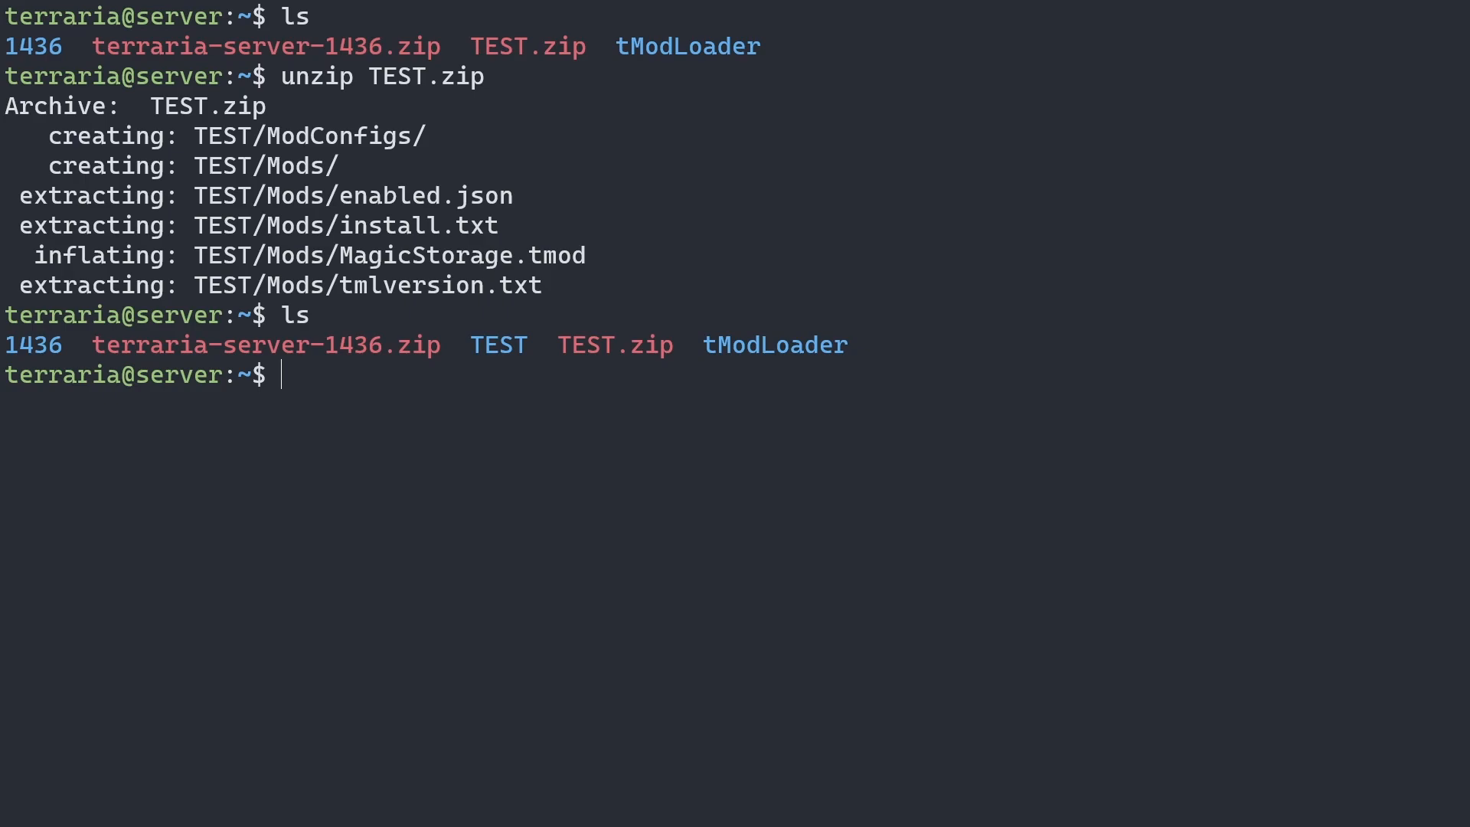
type("cd Te")
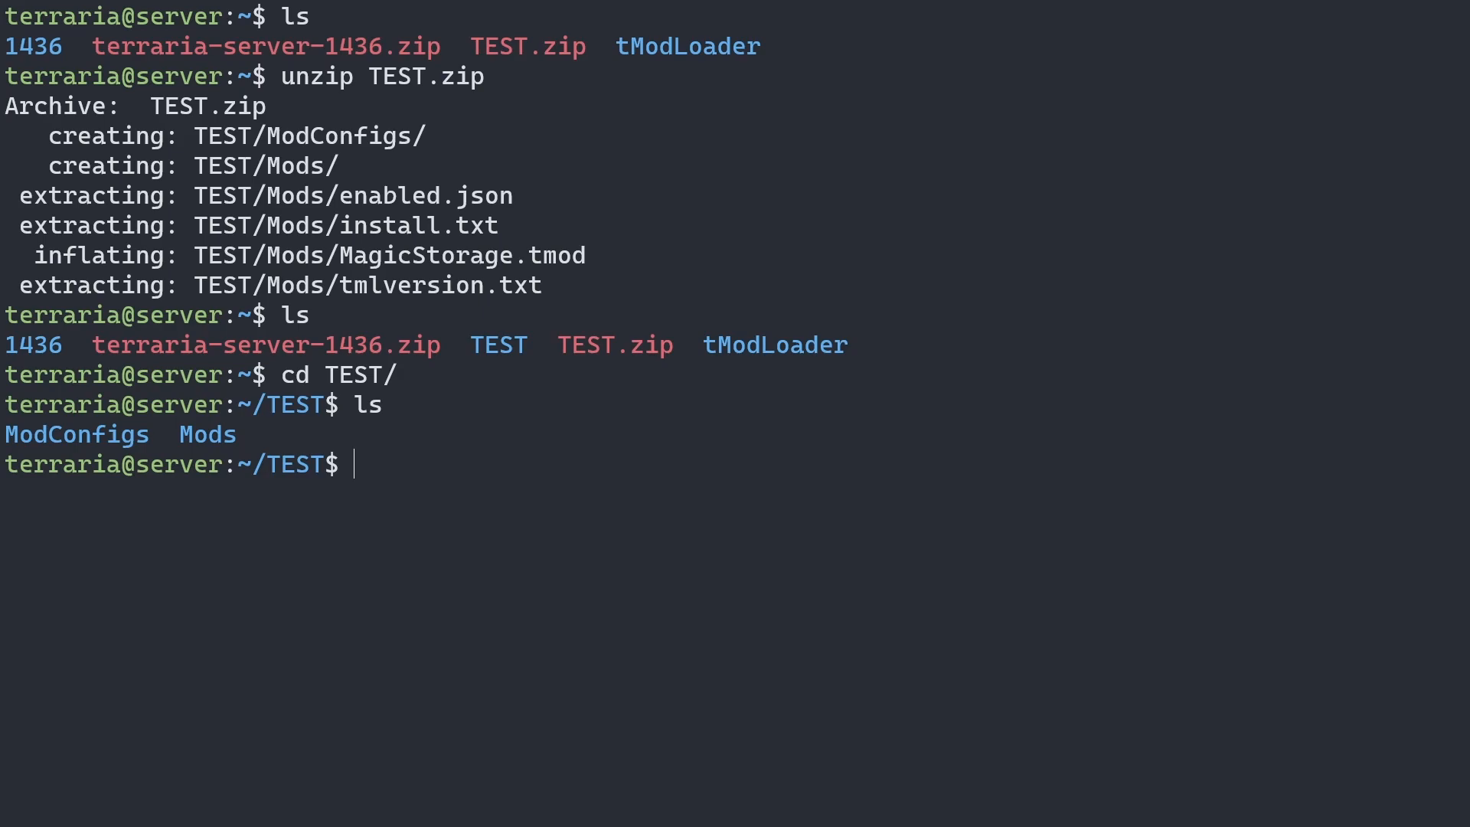
Move MagicStorage.tmod from TEST/Mods to /home/terraria/.local/share/Terraria/tModLoader/Mods and check there.
type("cd Mods")
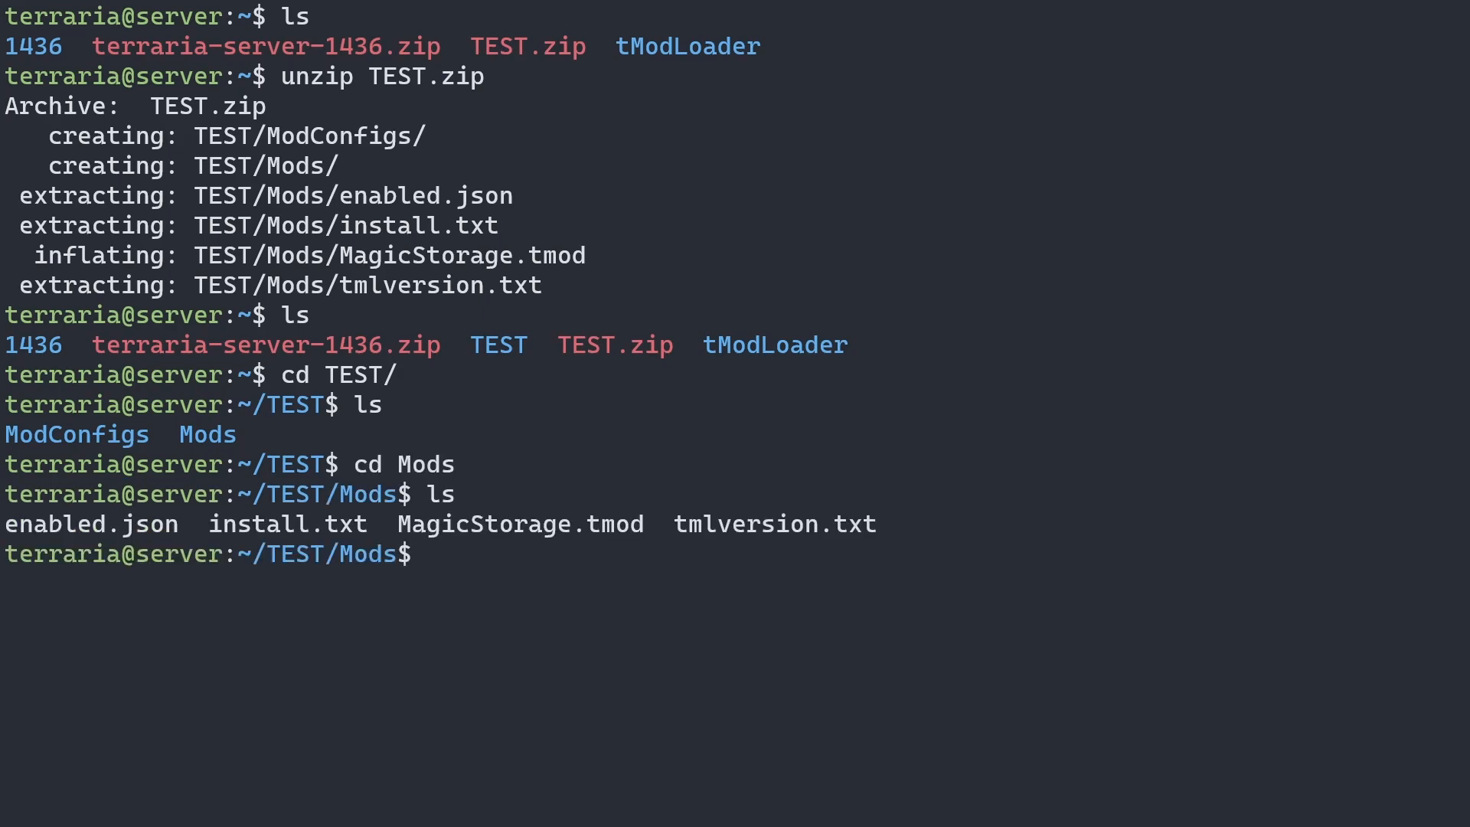
mouse_move(506, 627)
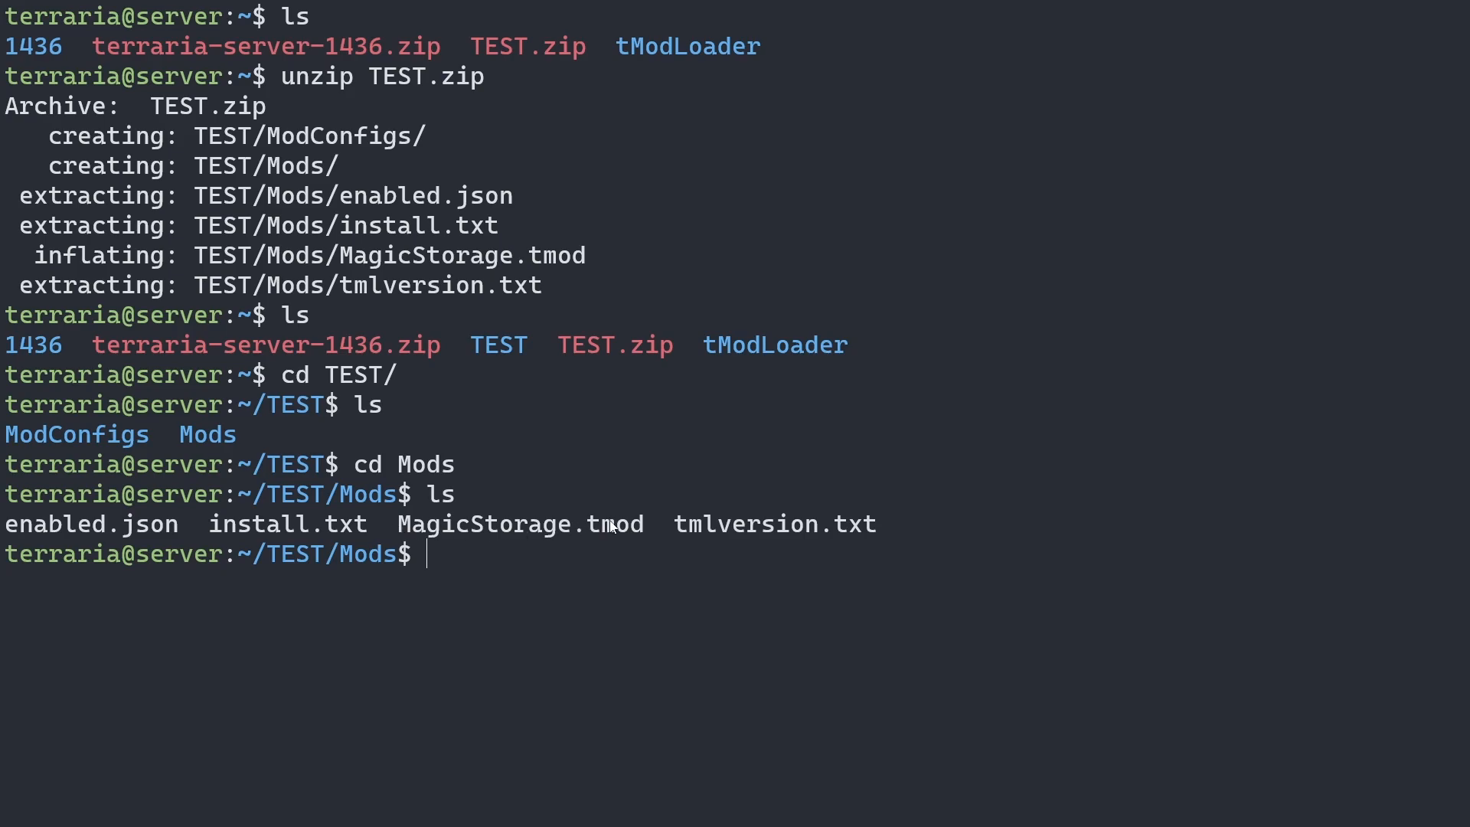
mouse_move(542, 666)
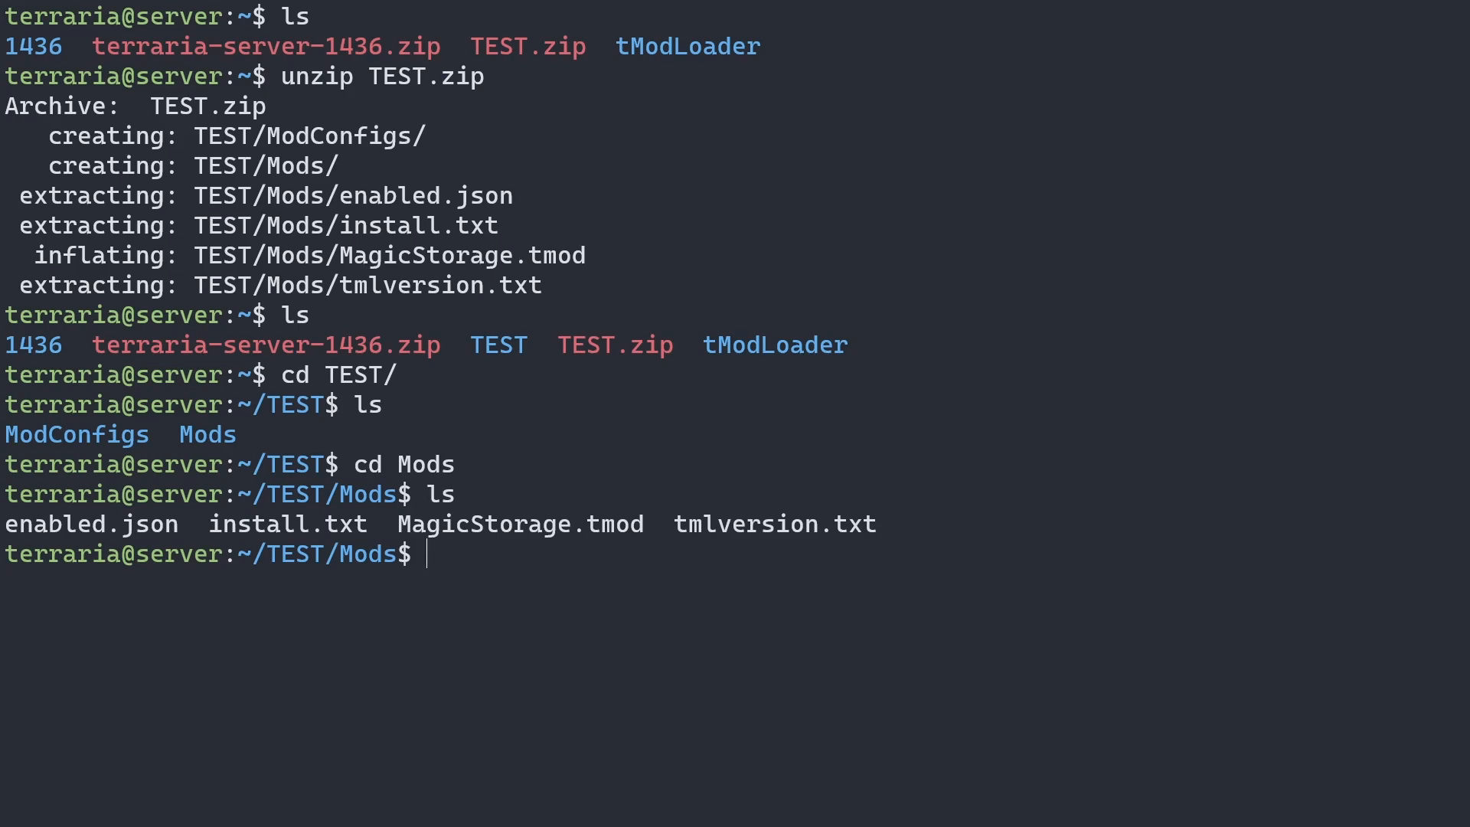
type("mv")
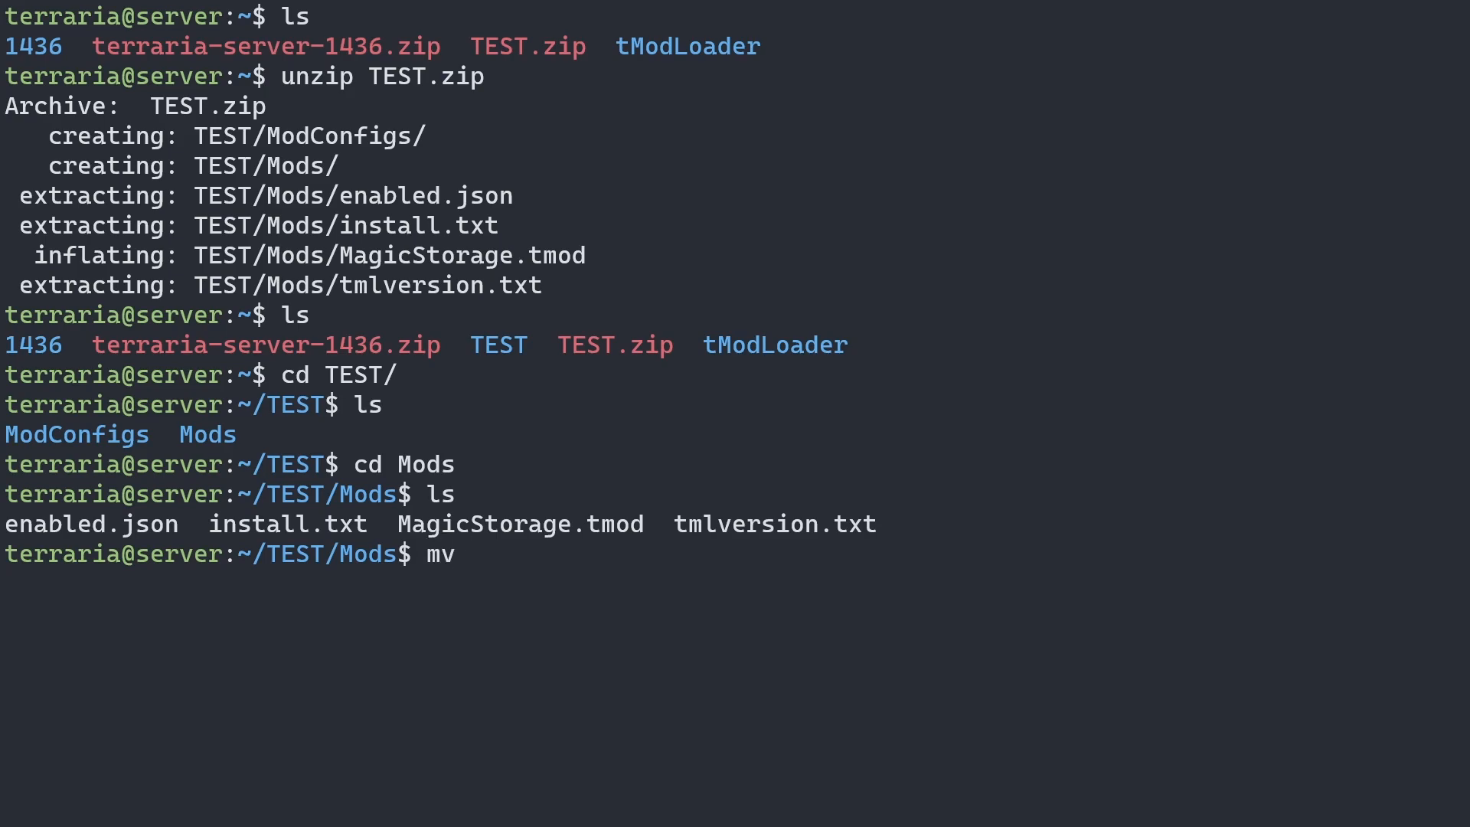
type("MagicStorage.tmod /home/terraria/.local/share/Terraria/tModLoader/Mods")
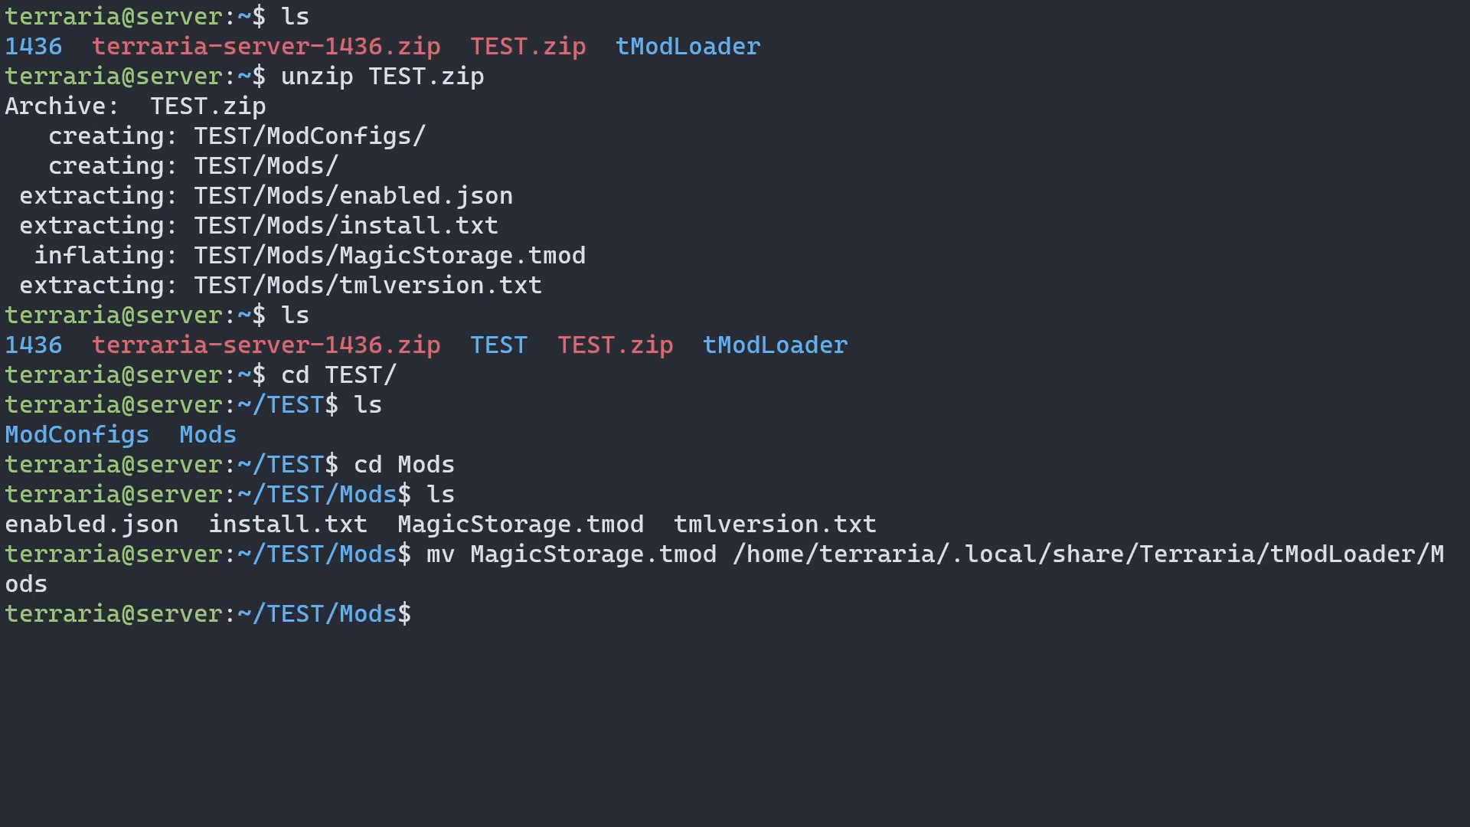
type("cd /home/terraria/.local/share/Terraria/tModLoader/Mods")
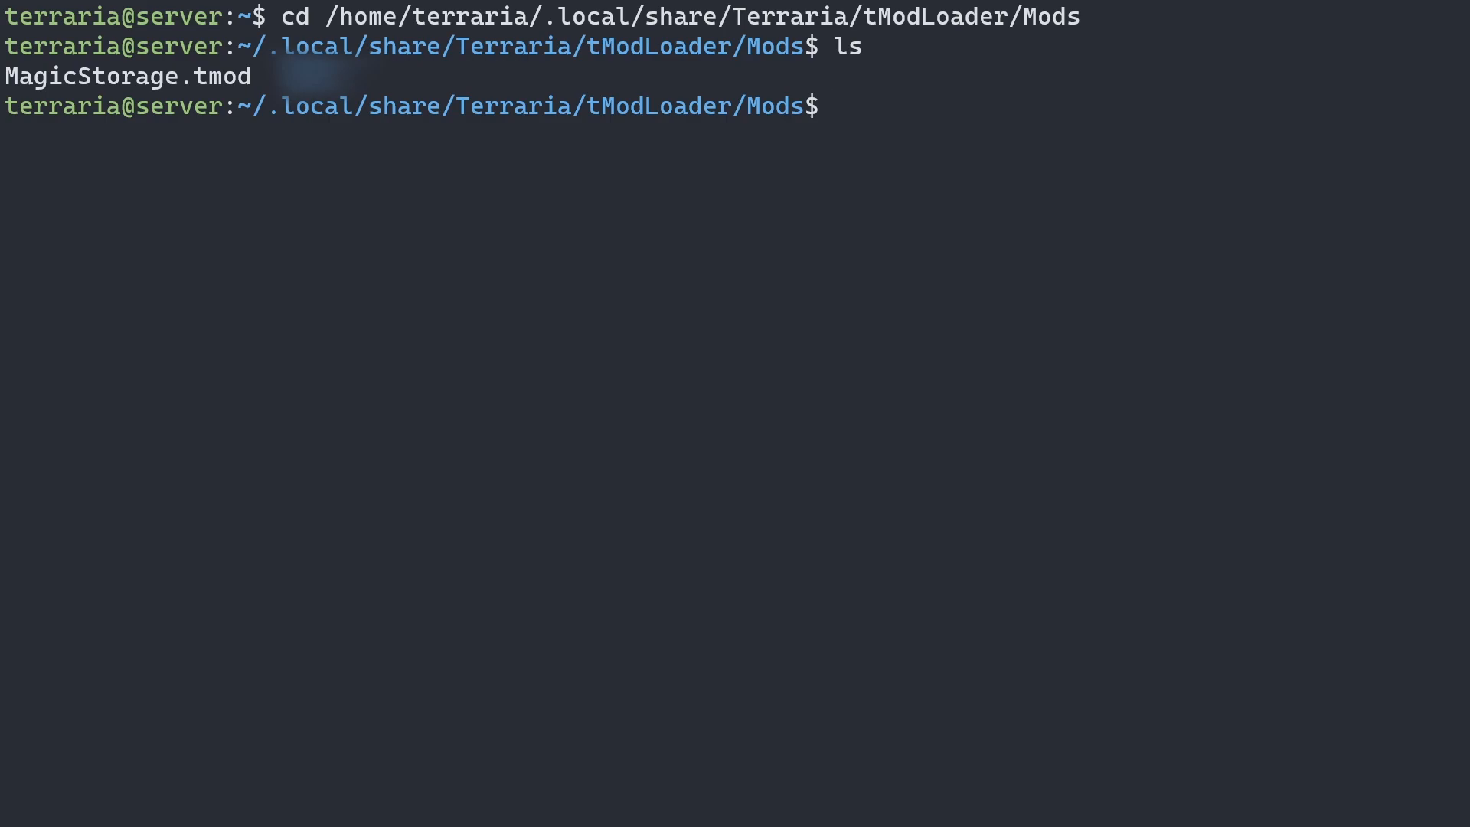
type("cd")
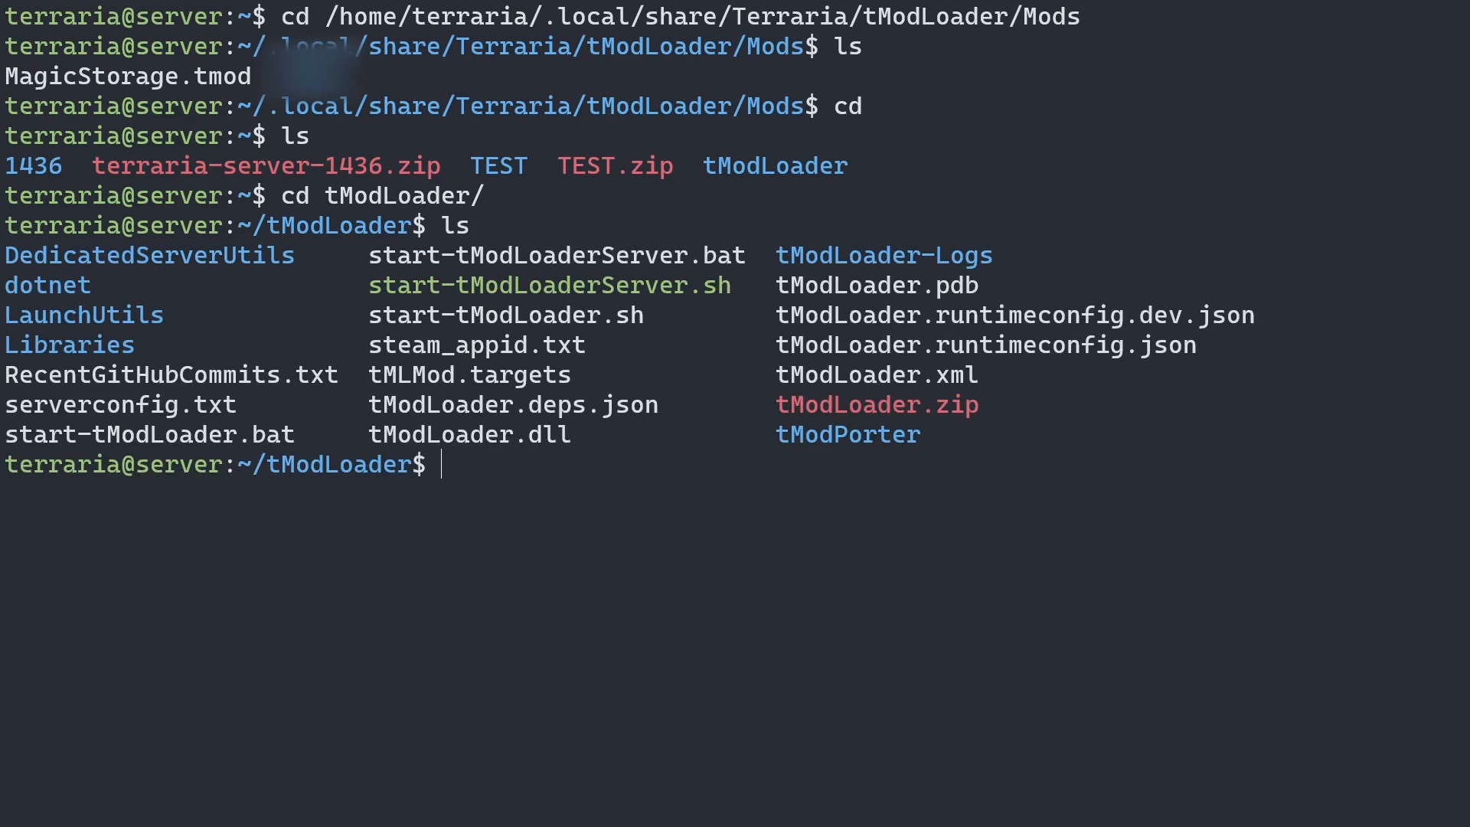
Run ./start-tModLoaderServer.sh to relaunch the tModLoader dedicated server.
type("./")
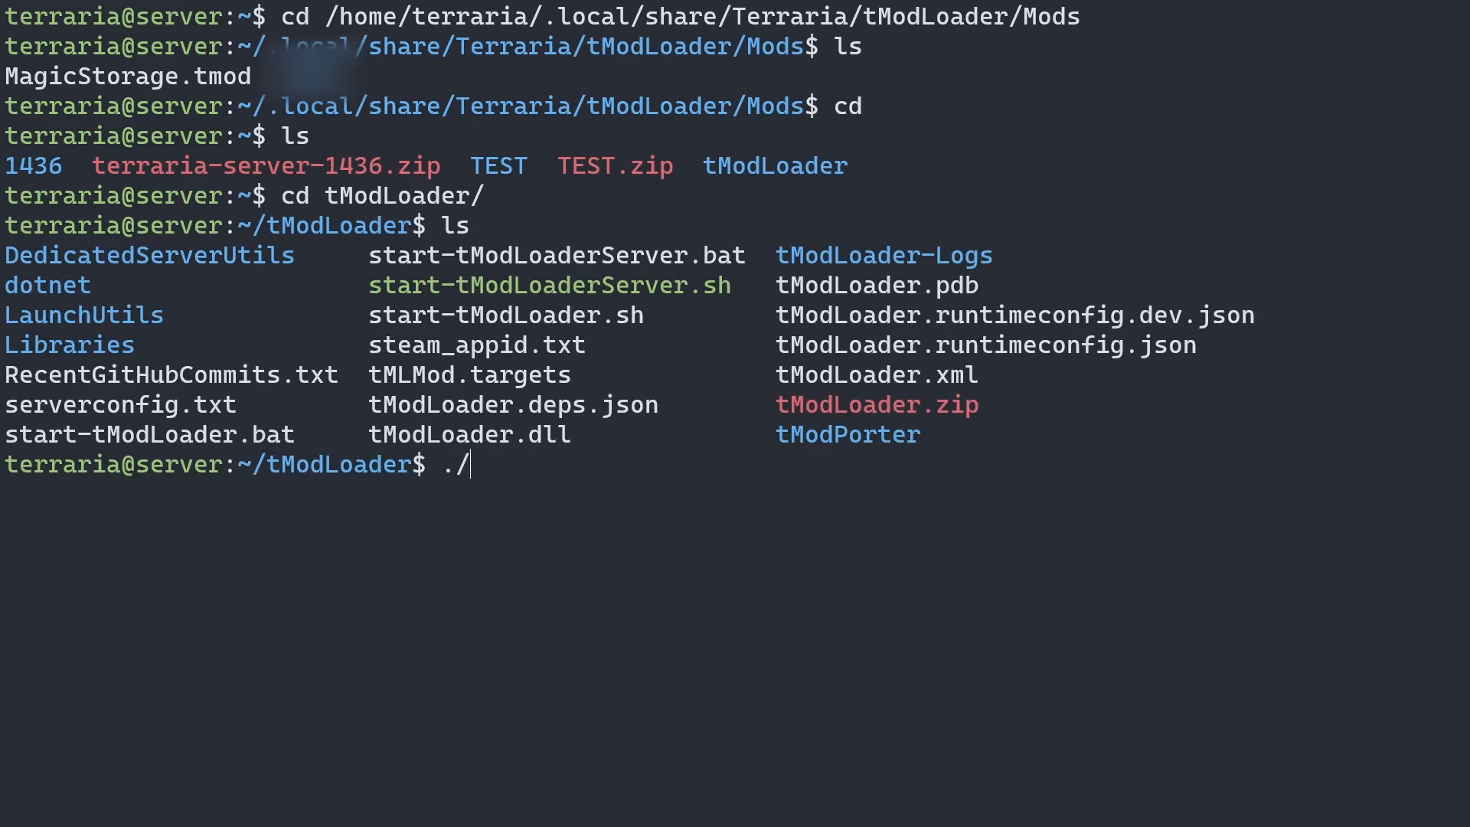
type("start-tModLoaderServer.sh")
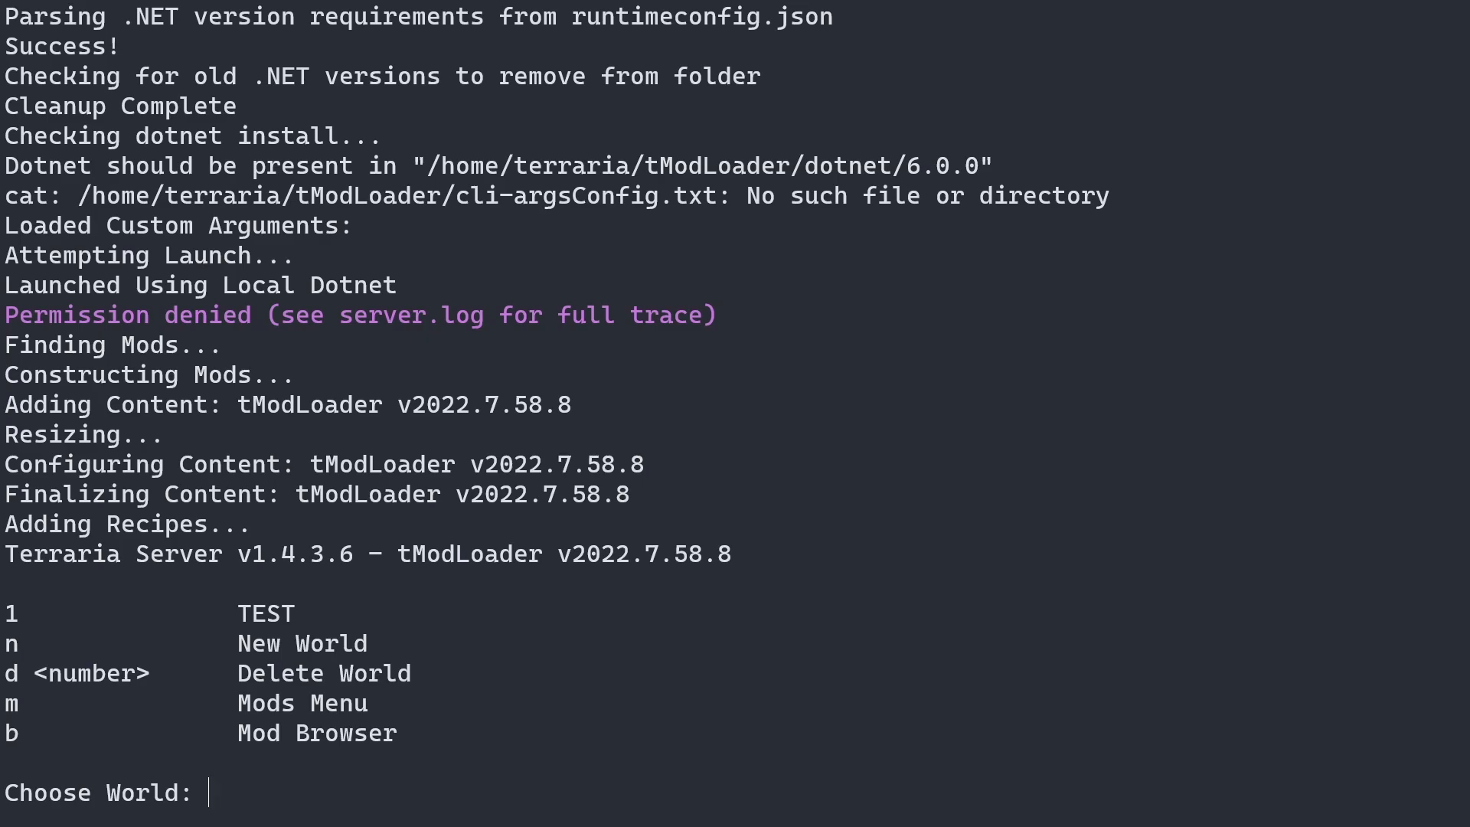
Enable Magic Storage in the Mods Menu, reload, and host with default player limit, no password.
type("m")
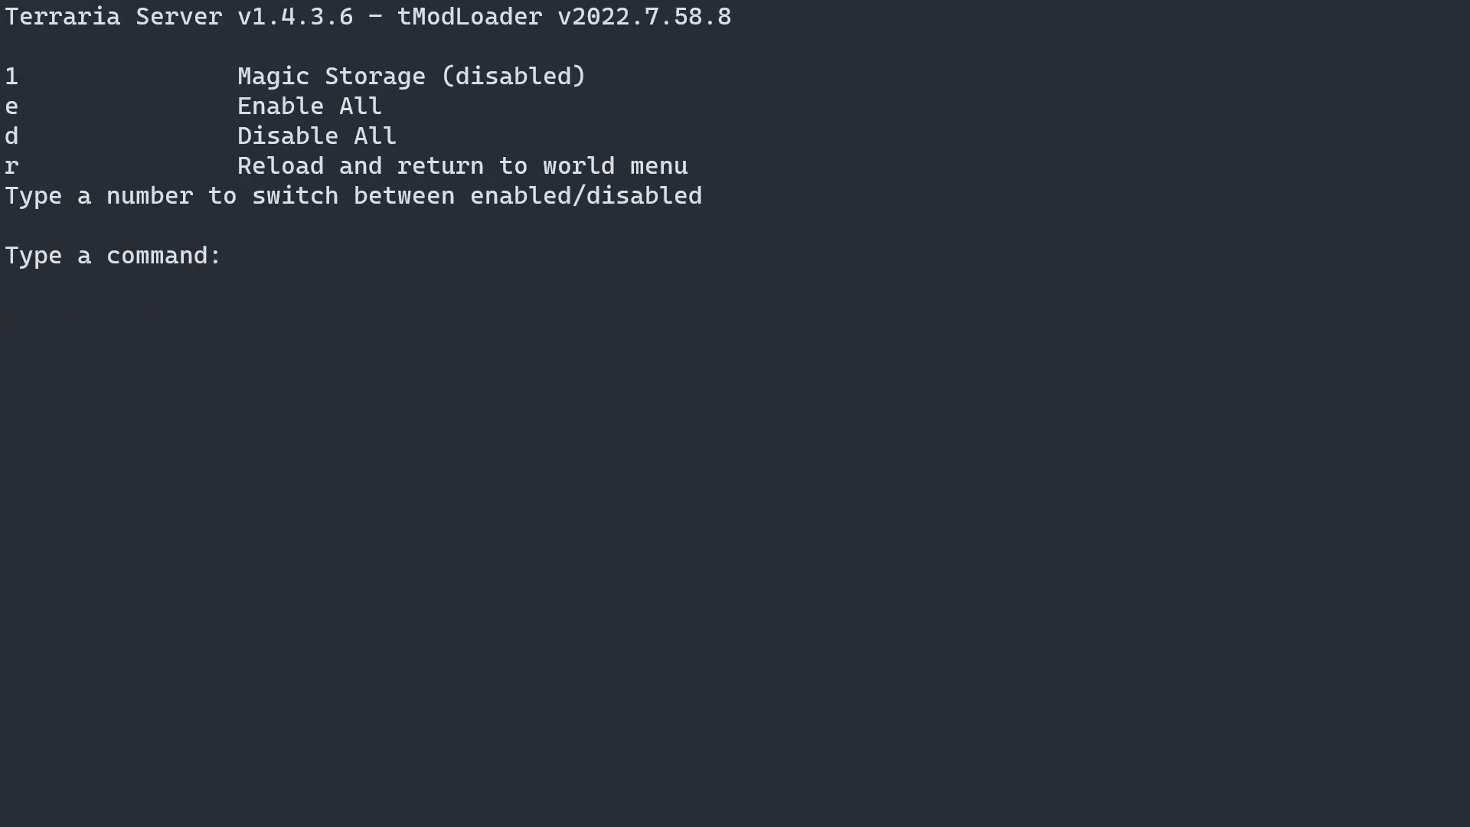
type("1")
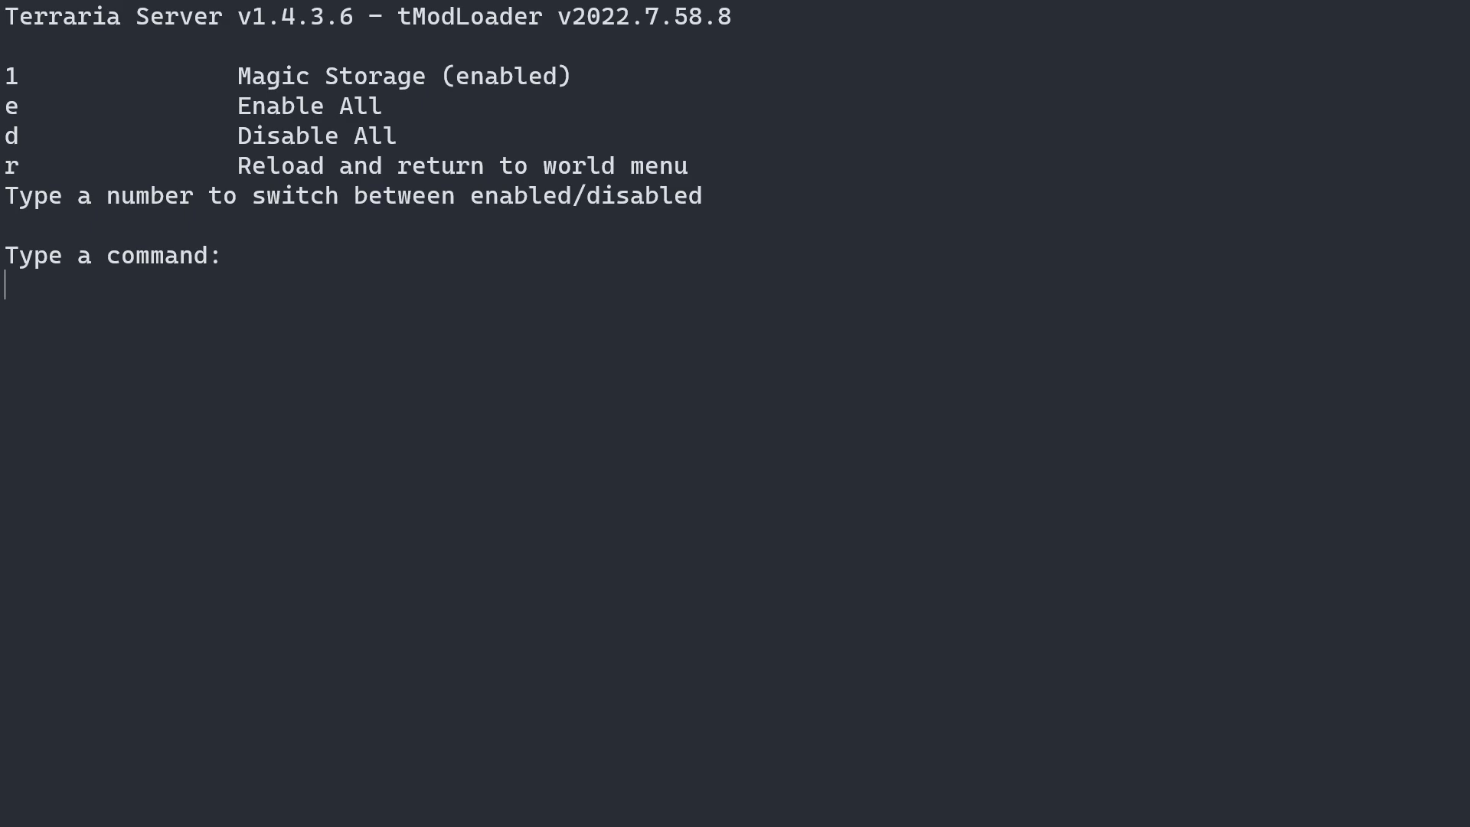
type("r")
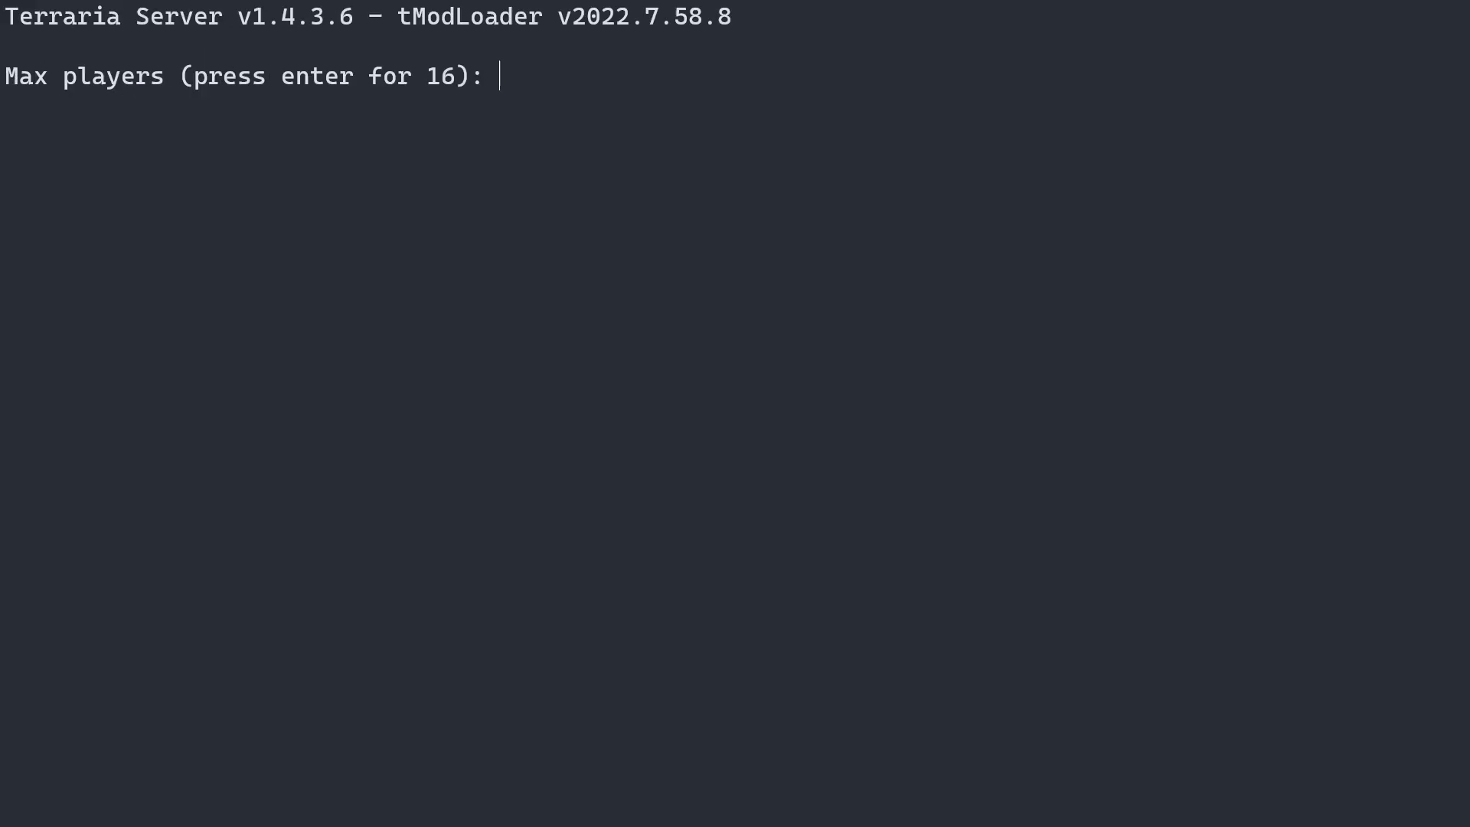
key("enter")
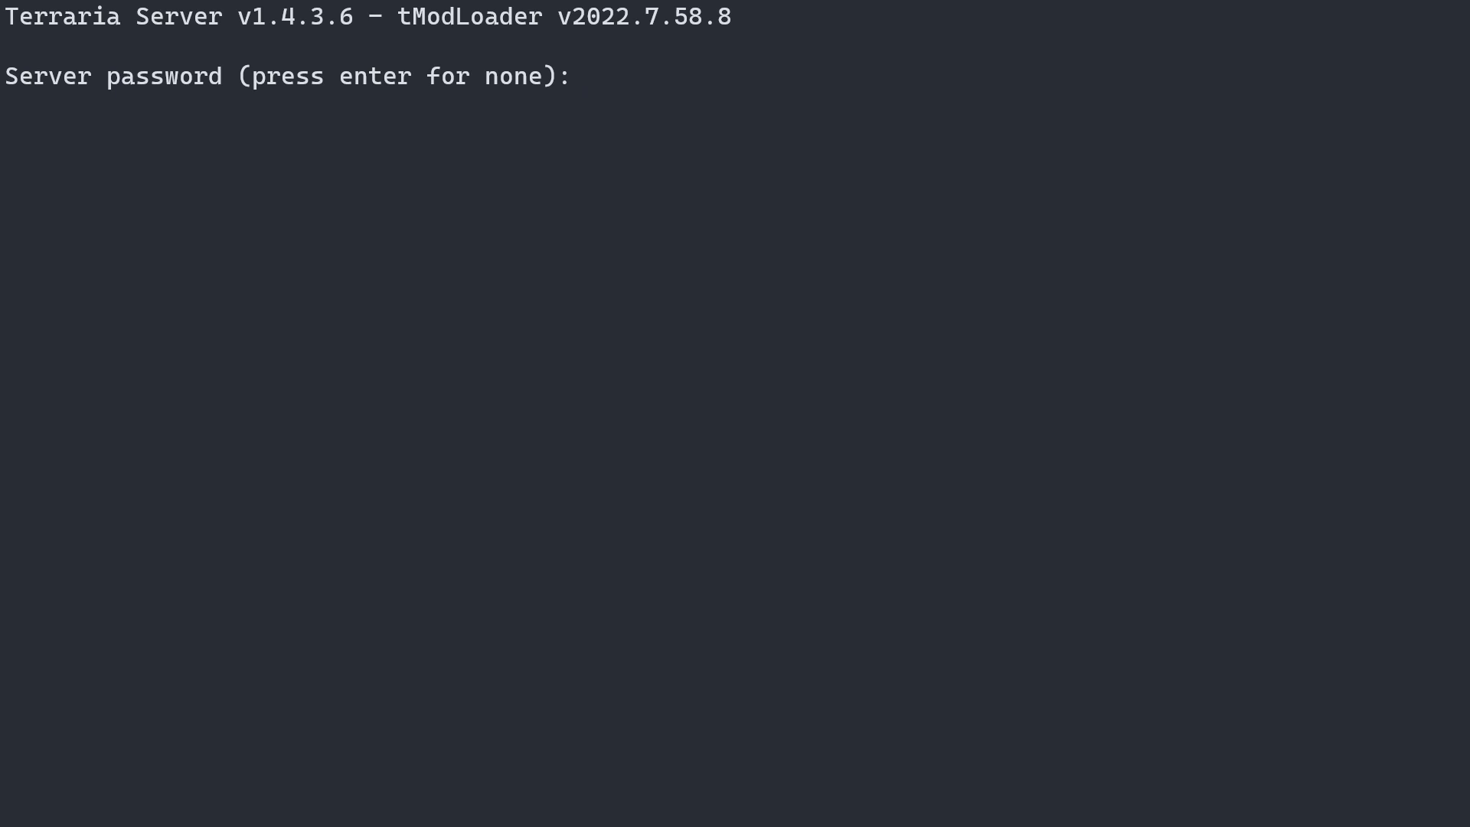
key("enter")
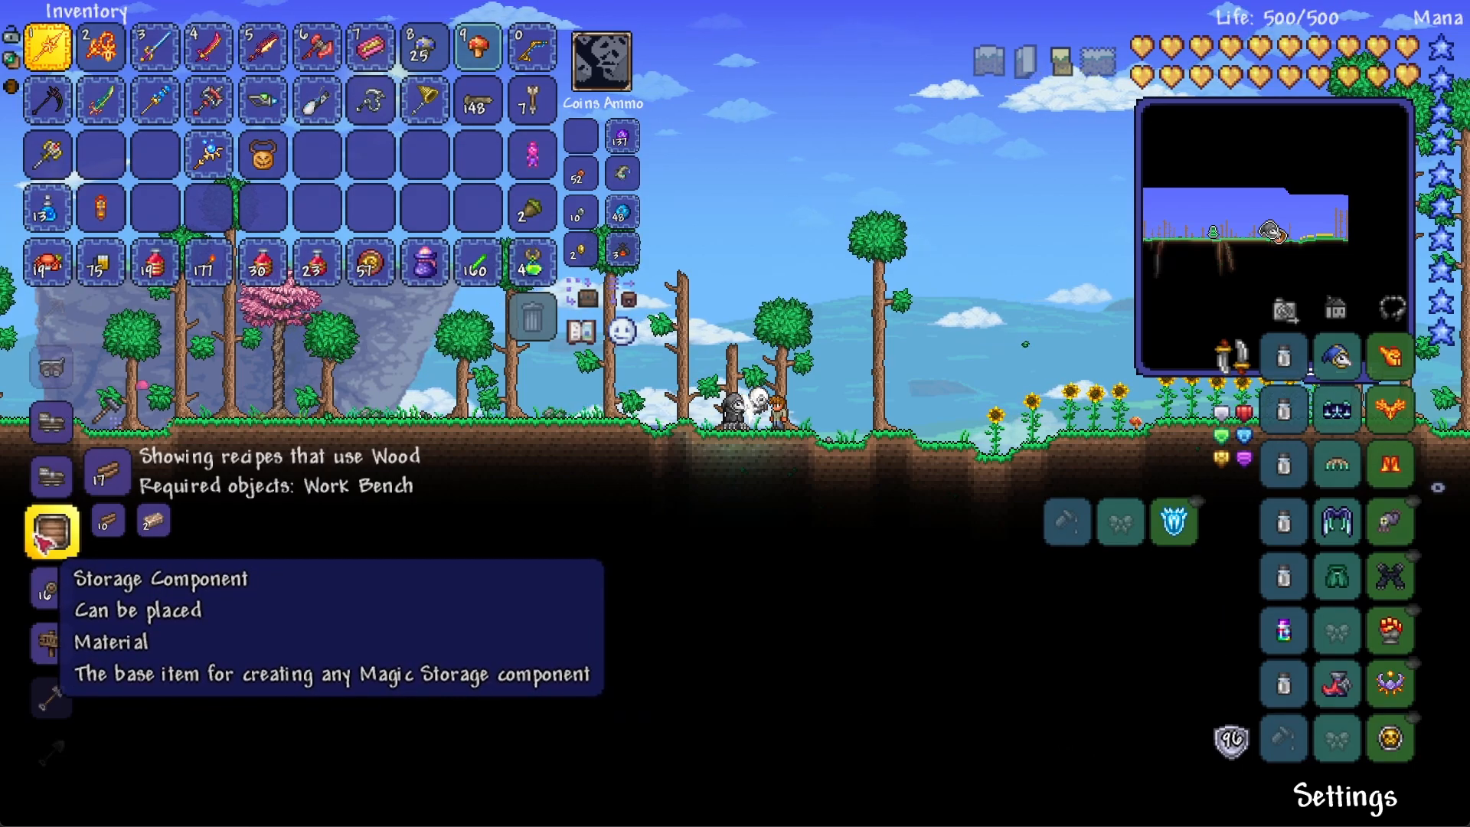
mouse_move(153, 521)
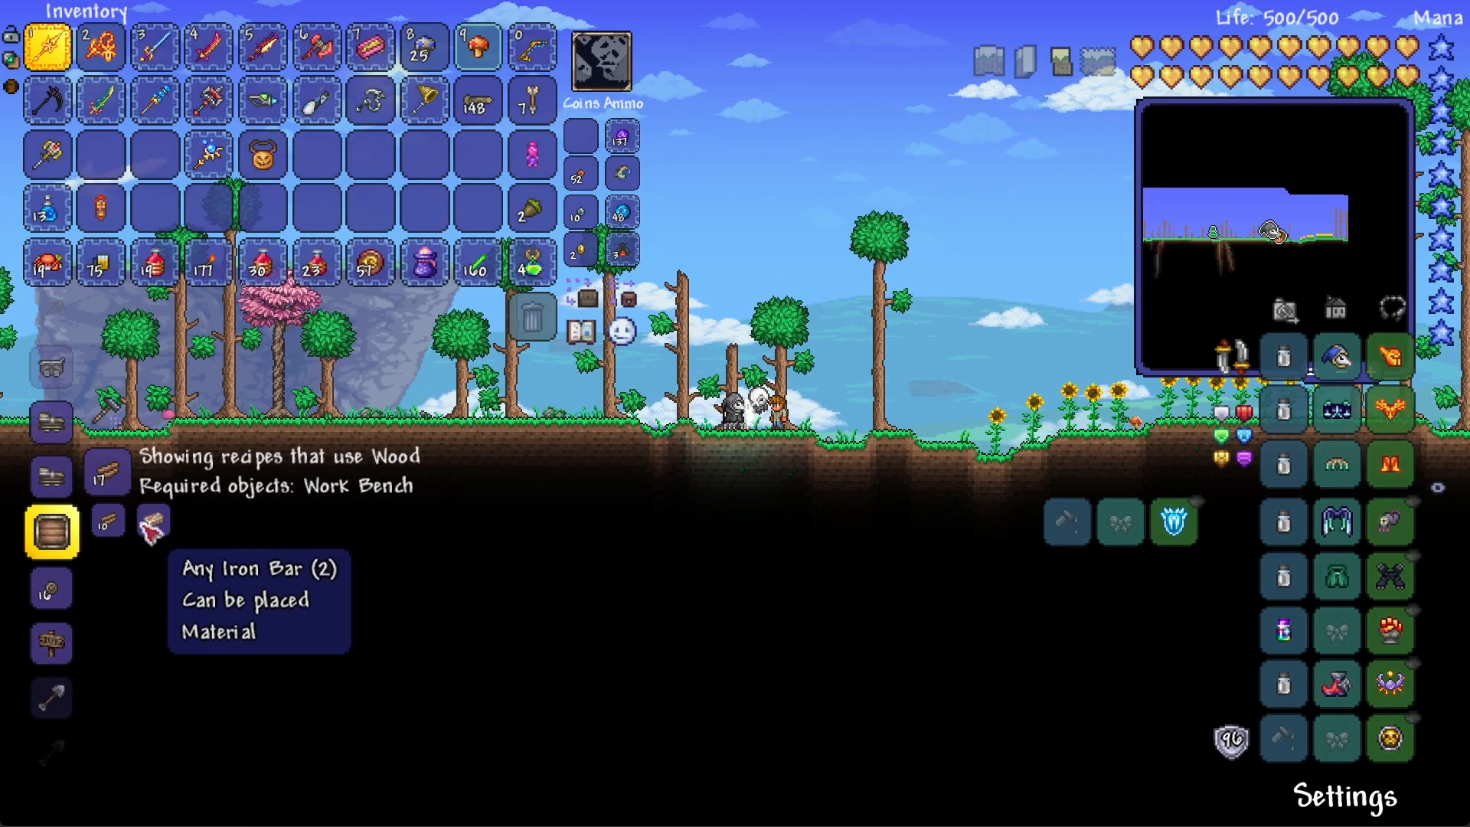